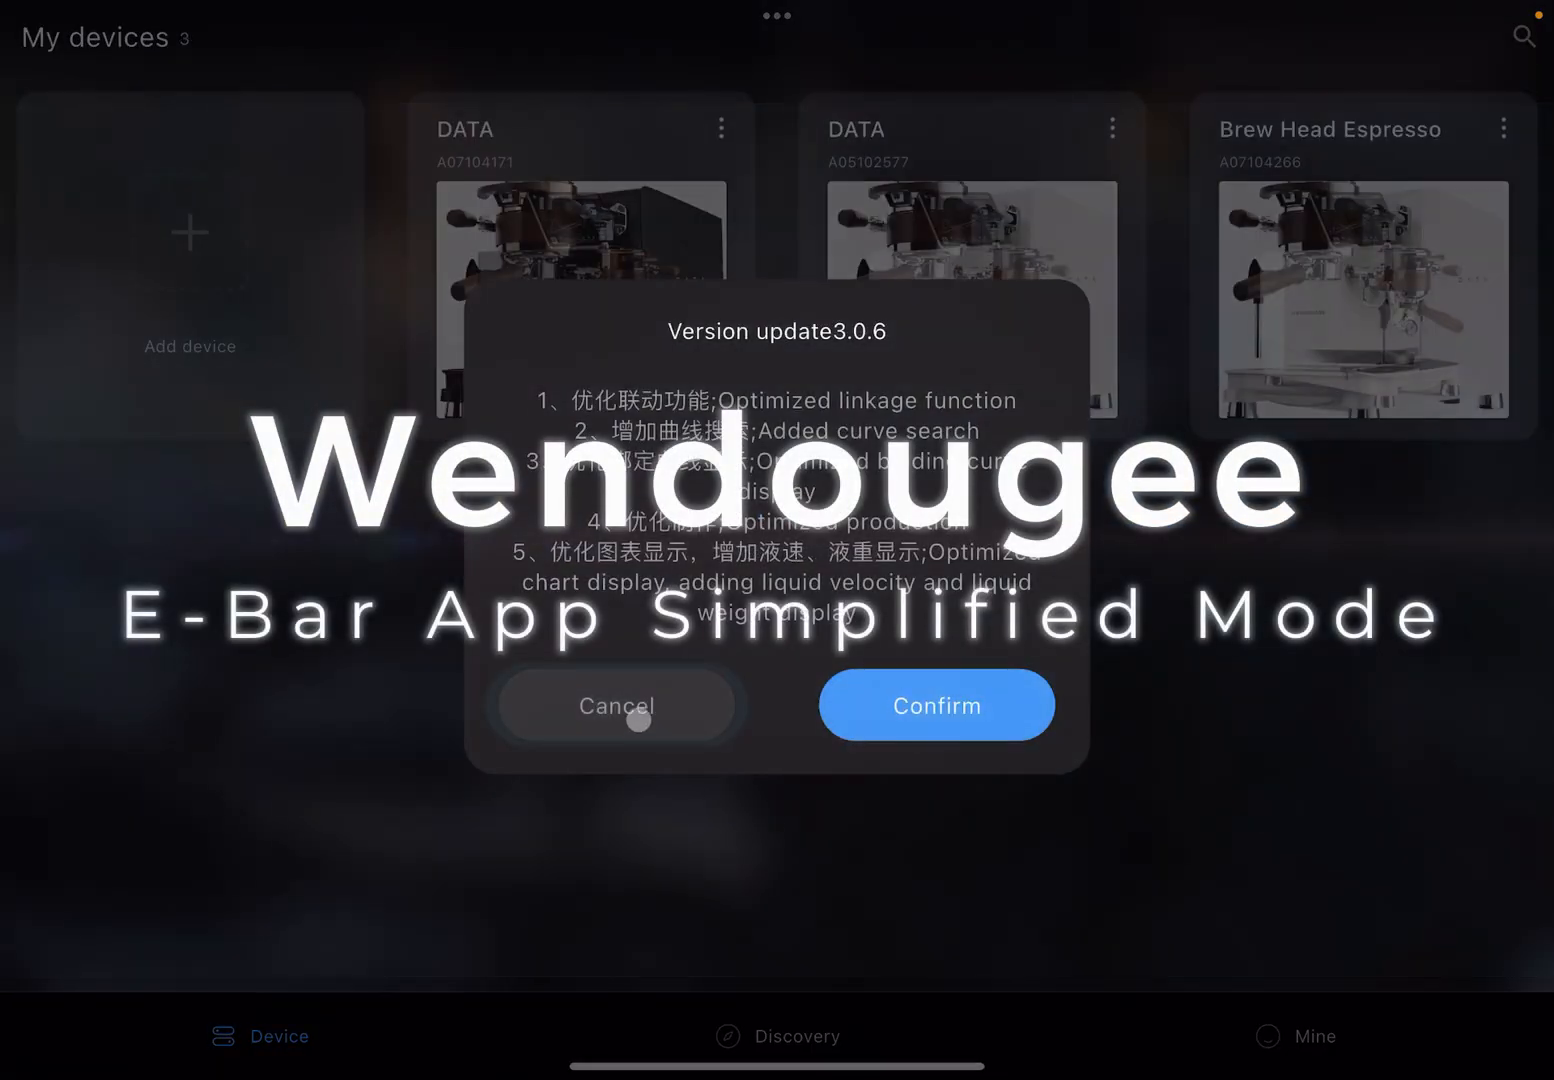
Step: Dismiss the version update notice so the DATA machine can connect and synchronize
{"action": "left_click", "coordinate": [934, 704]}
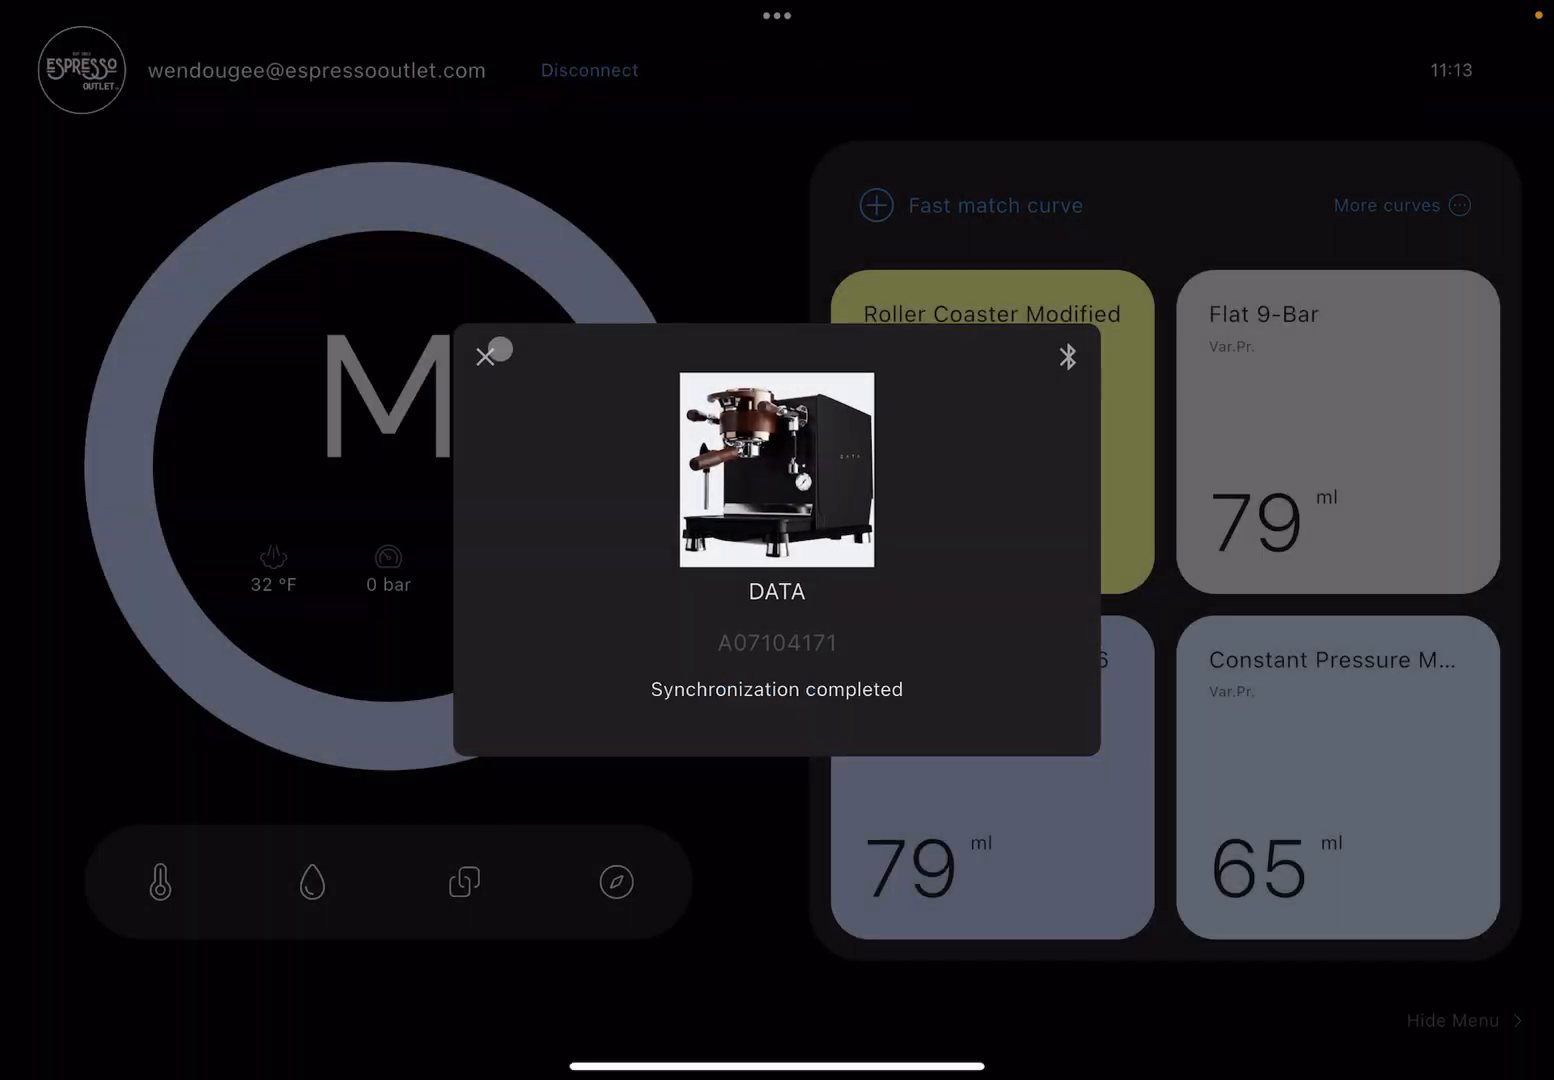
Step: Close the 'Synchronization completed' notice to reveal the home screen's four curve cards
{"action": "left_click", "coordinate": [488, 354]}
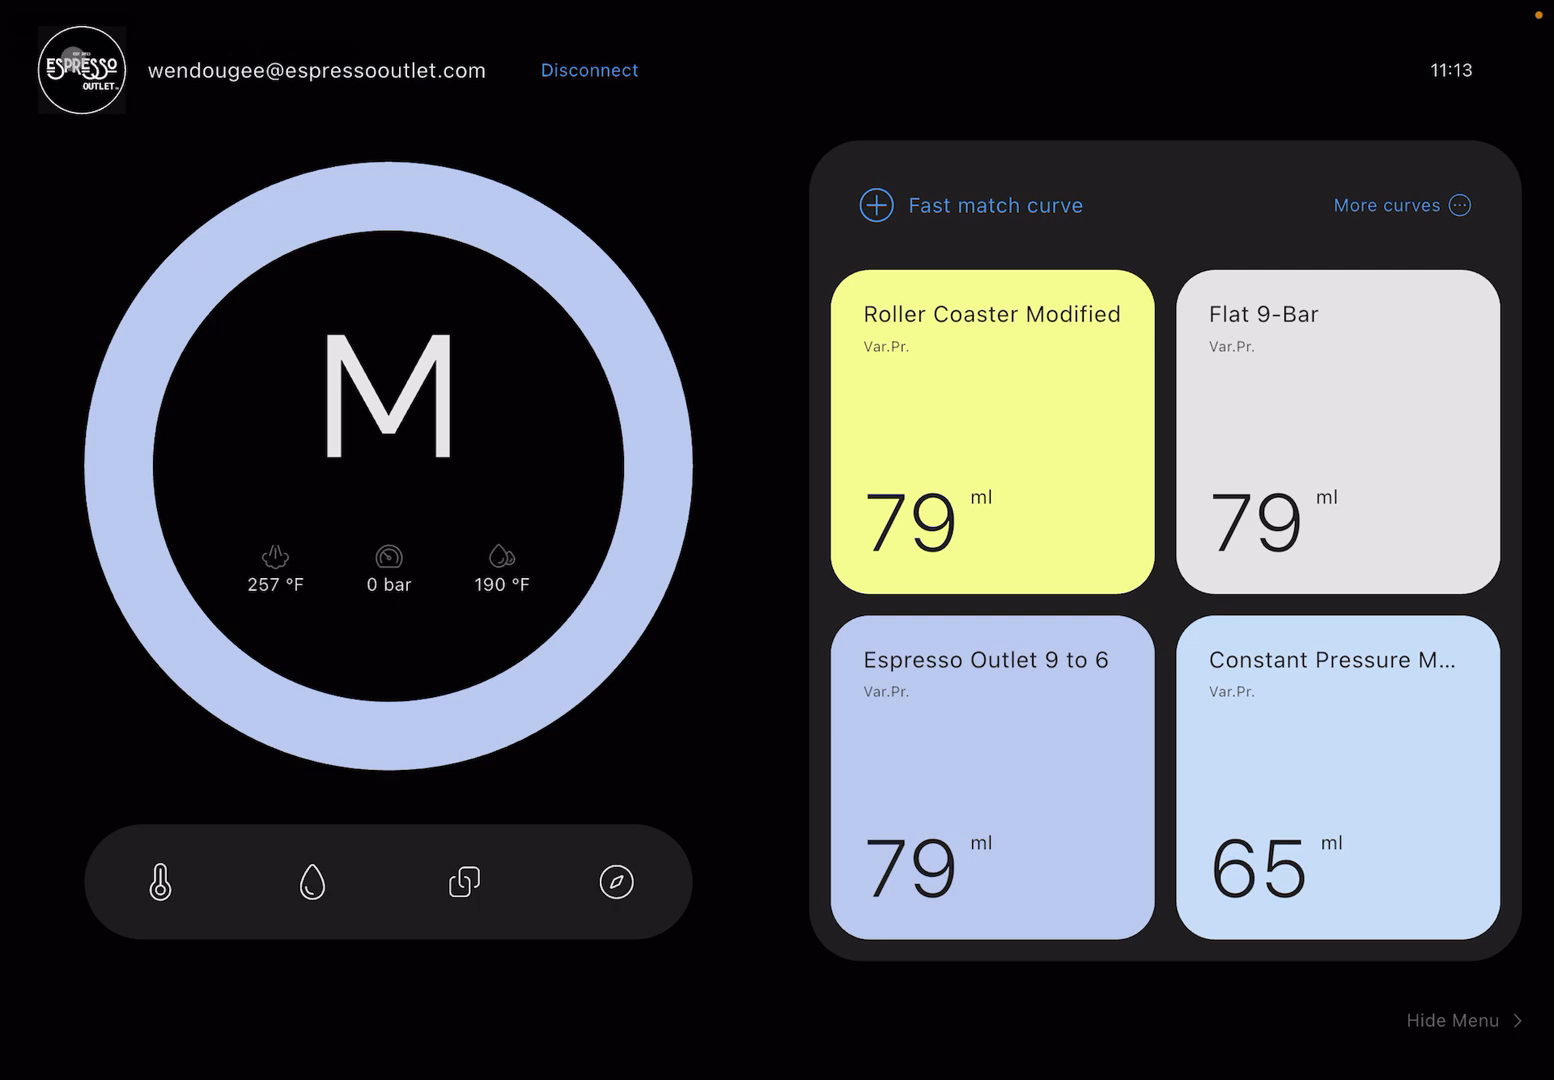
{"action": "left_click", "coordinate": [80, 70]}
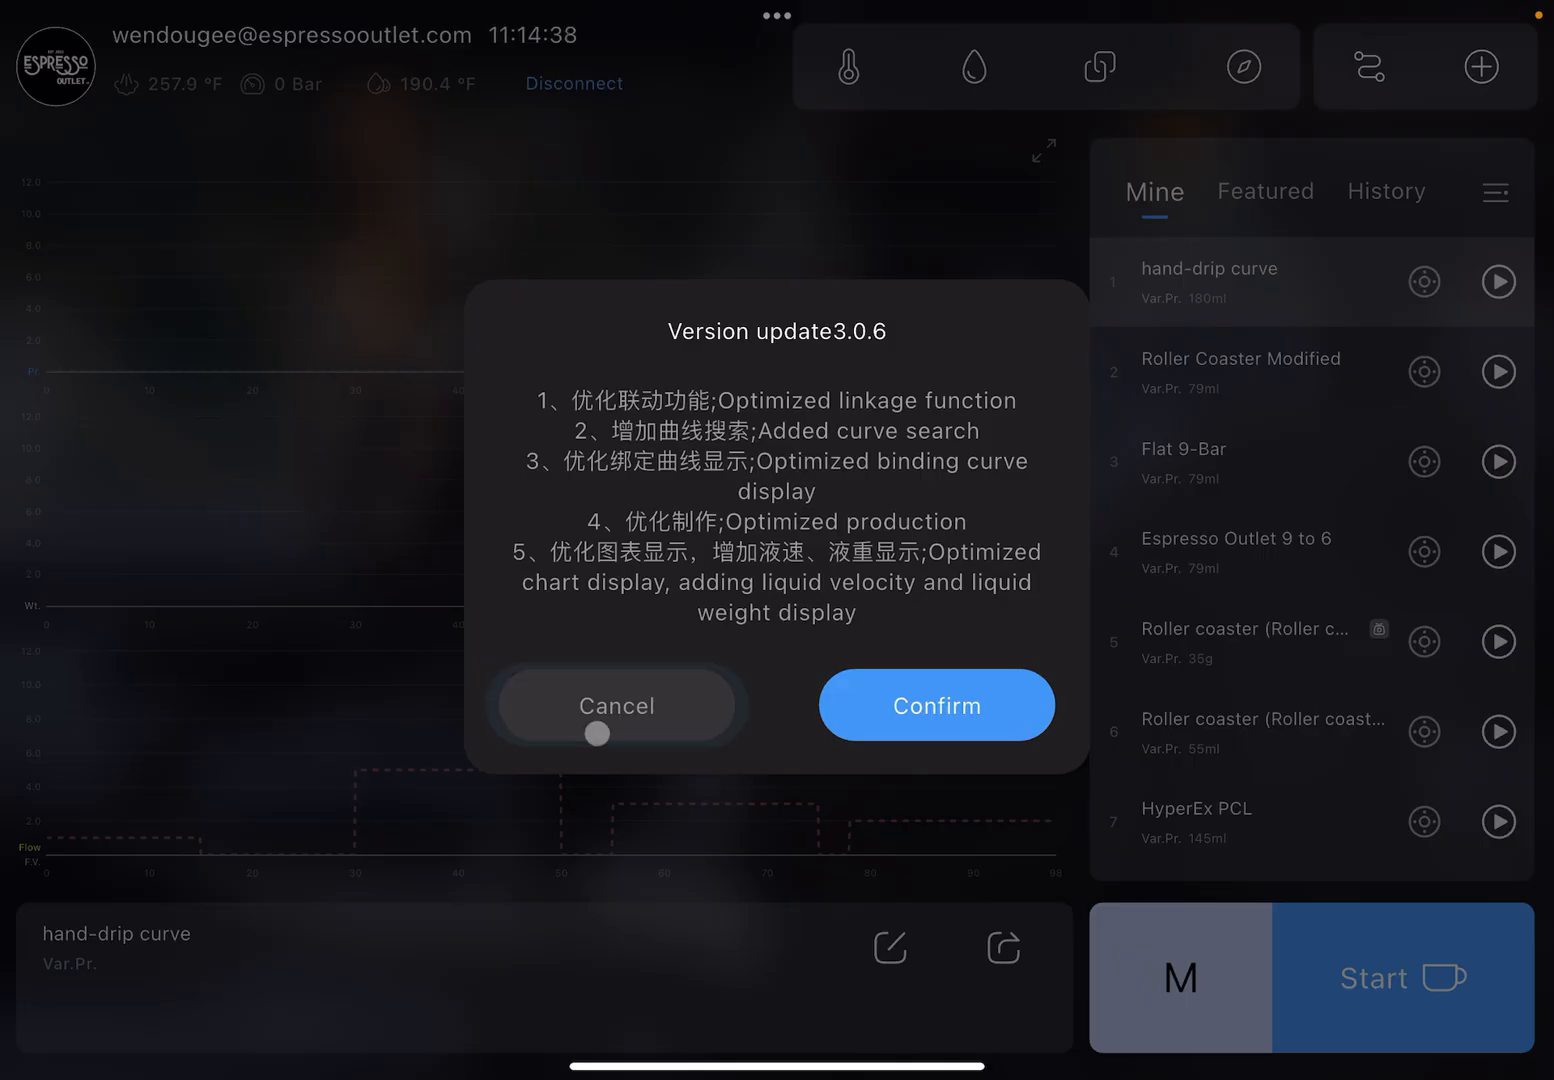
{"action": "left_click", "coordinate": [934, 704]}
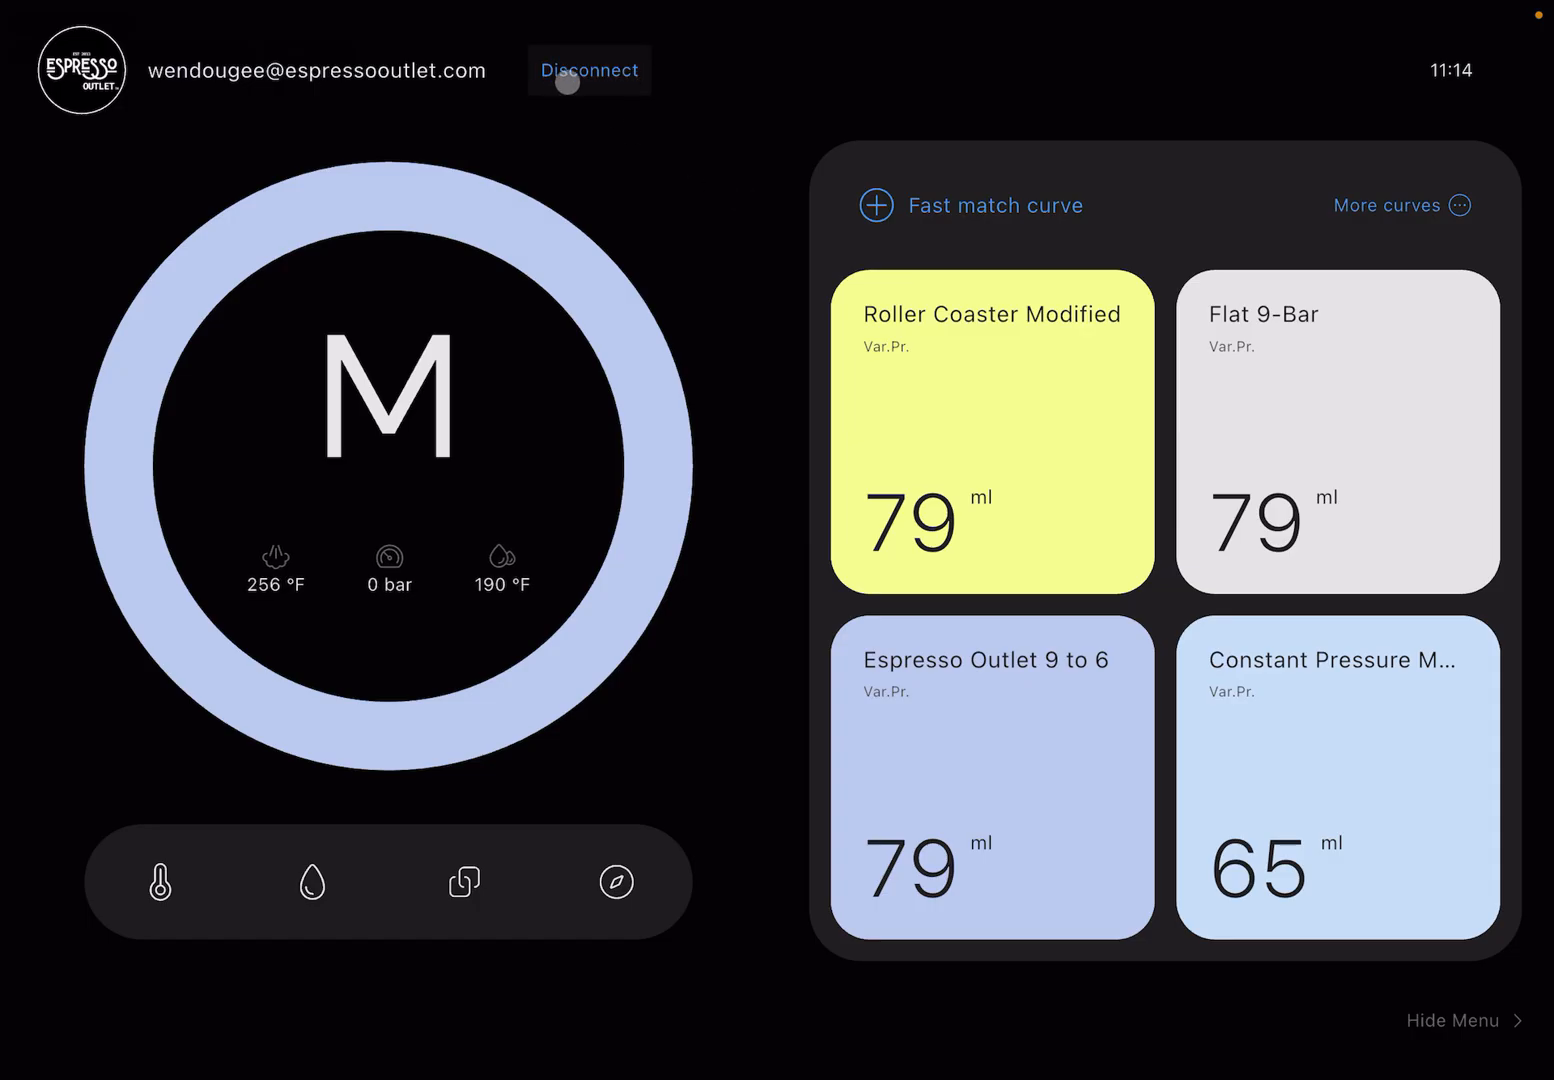
{"action": "left_click", "coordinate": [82, 68]}
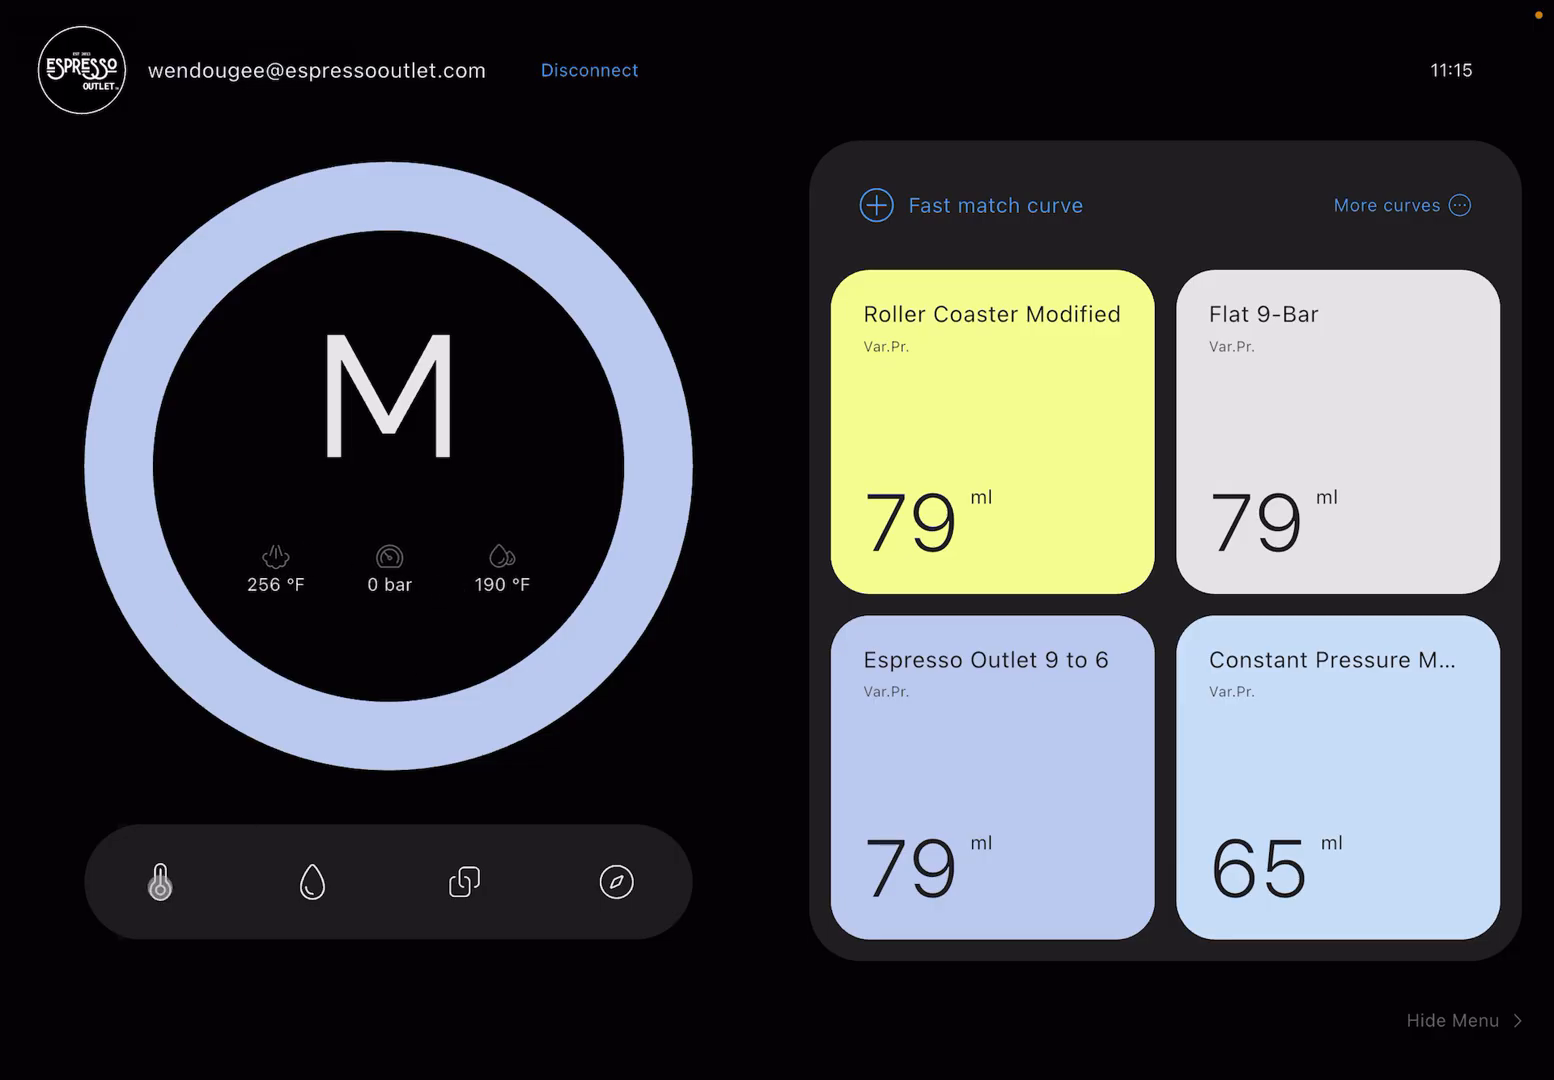
{"action": "left_click", "coordinate": [158, 882]}
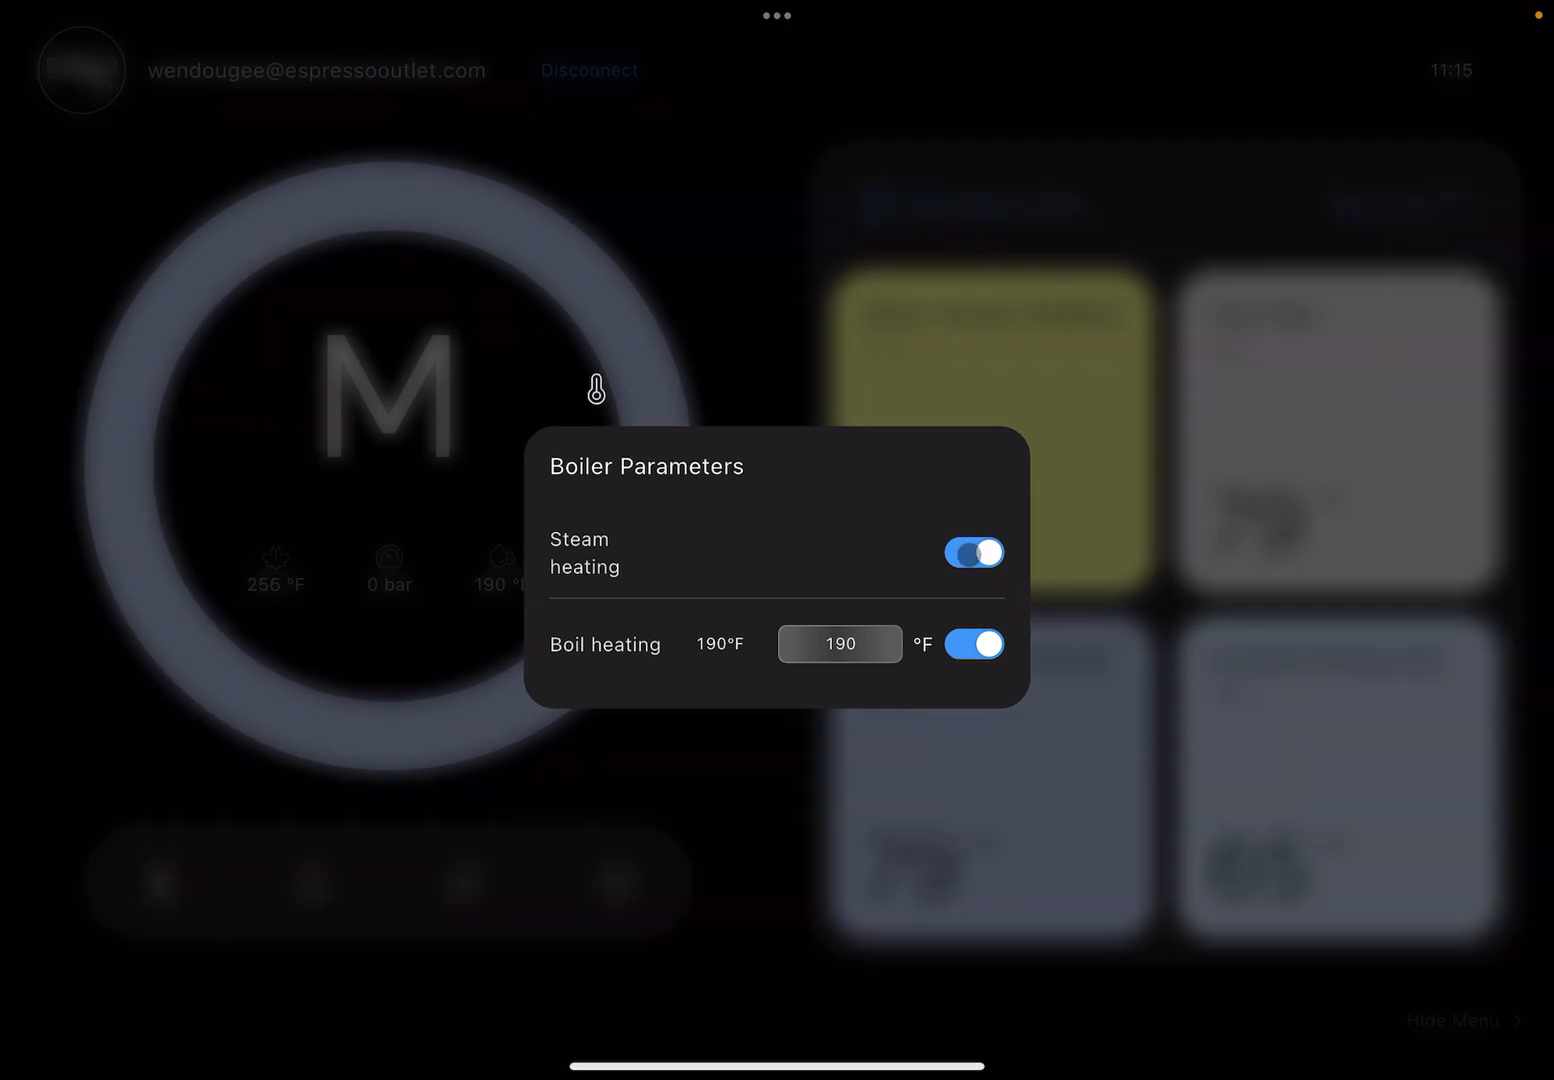
Step: Switch steam heating off and set the boil heating target to 188 °F
{"action": "left_click", "coordinate": [974, 552]}
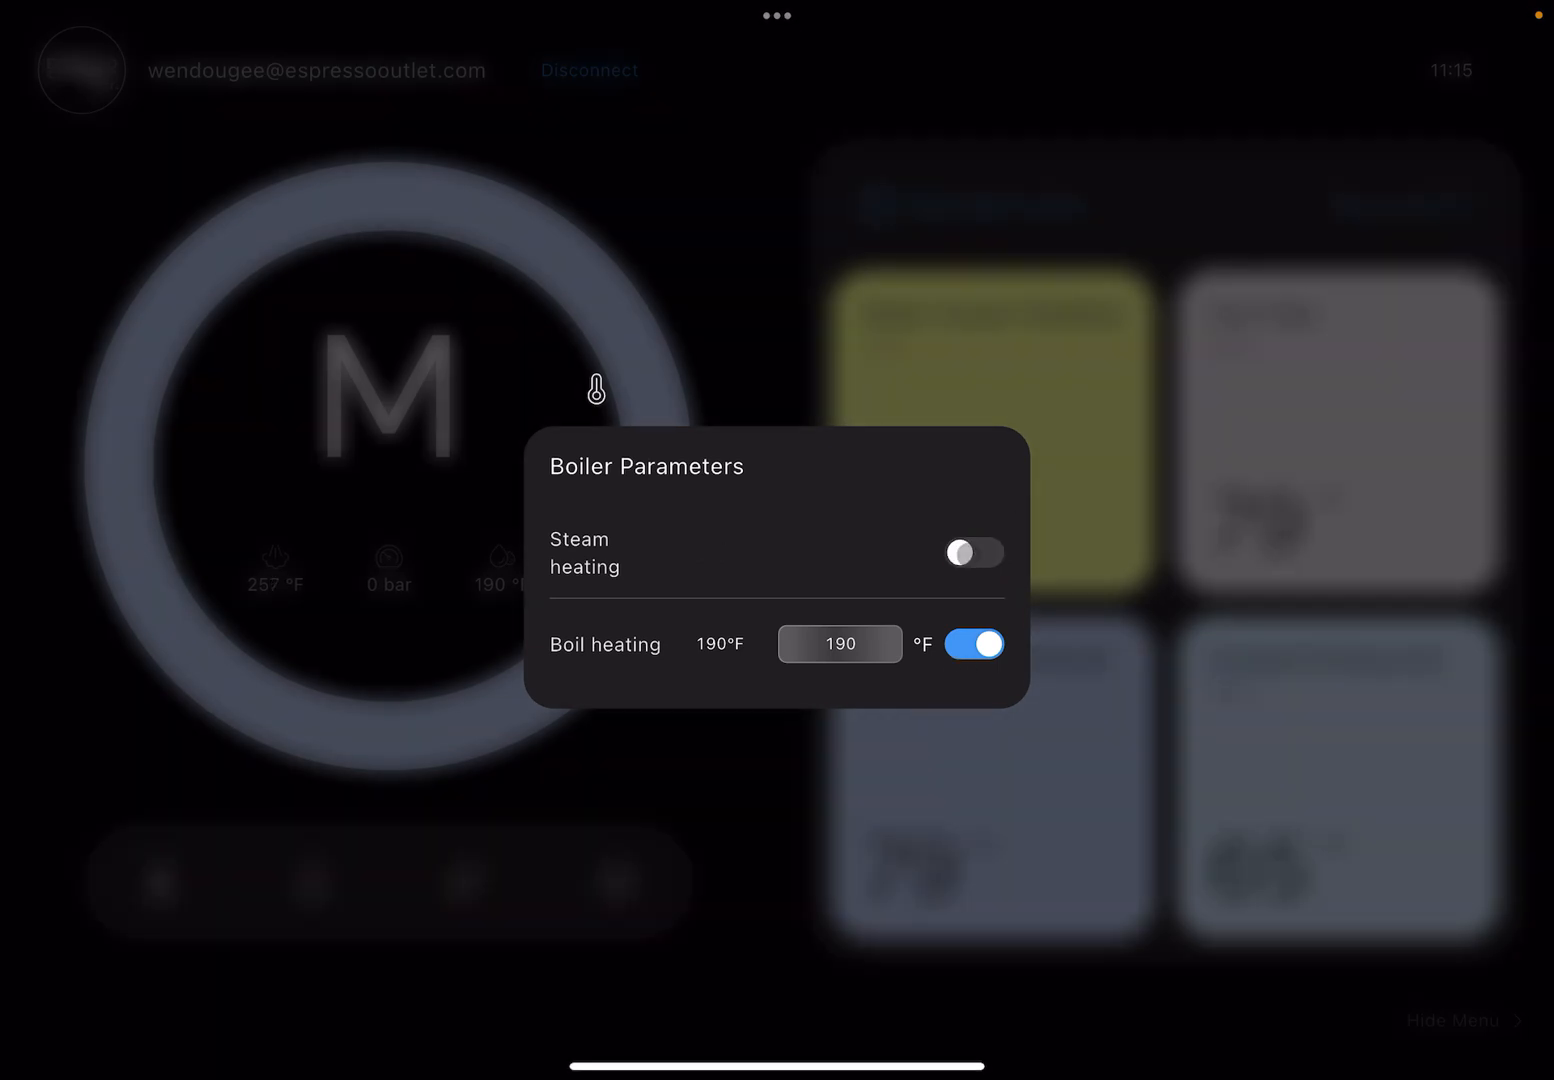
{"action": "left_click", "coordinate": [974, 552]}
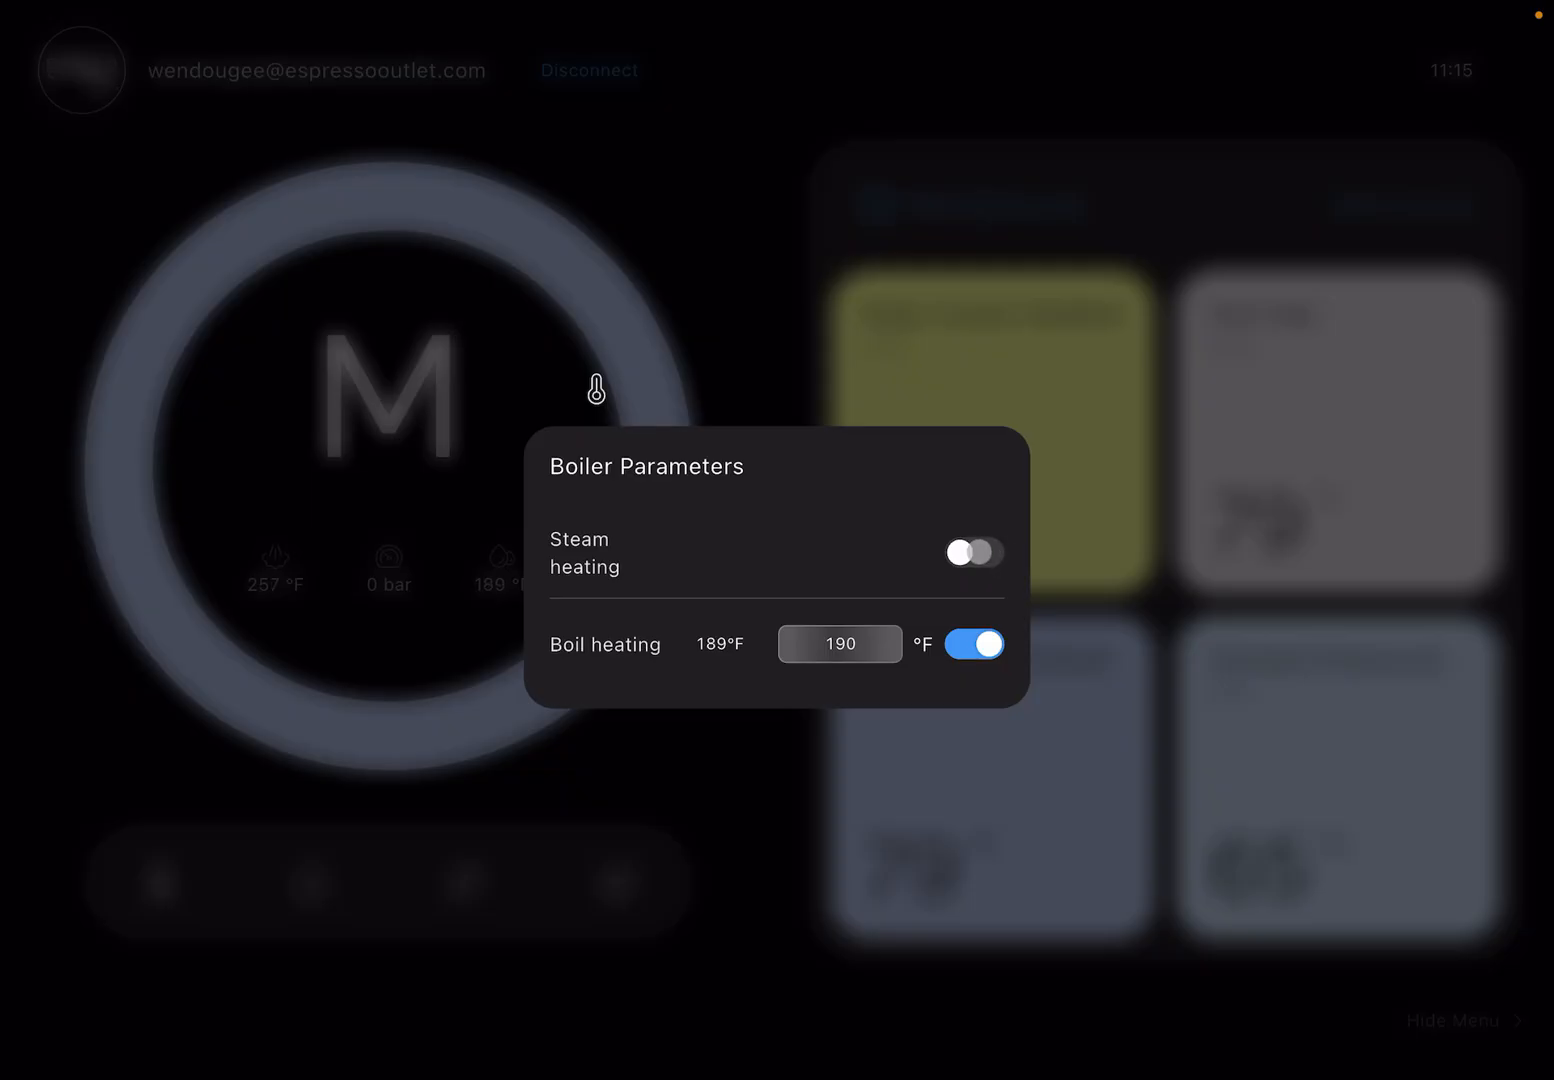
{"action": "left_click", "coordinate": [840, 644]}
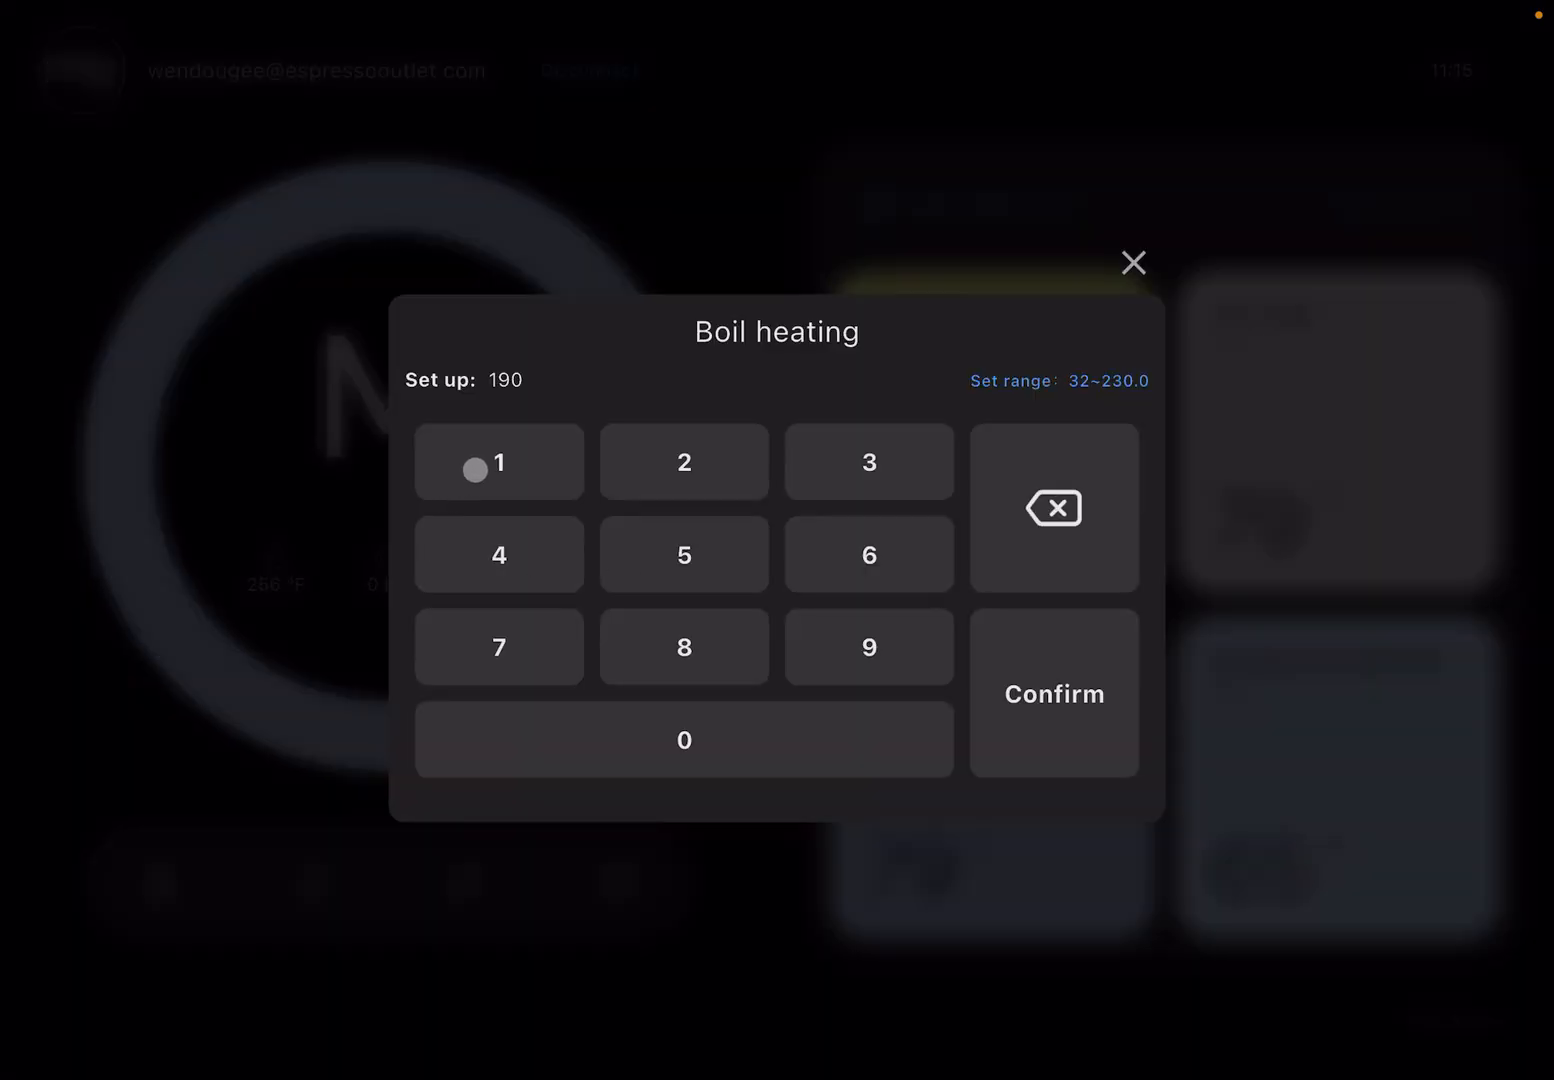
{"action": "left_click", "coordinate": [684, 646]}
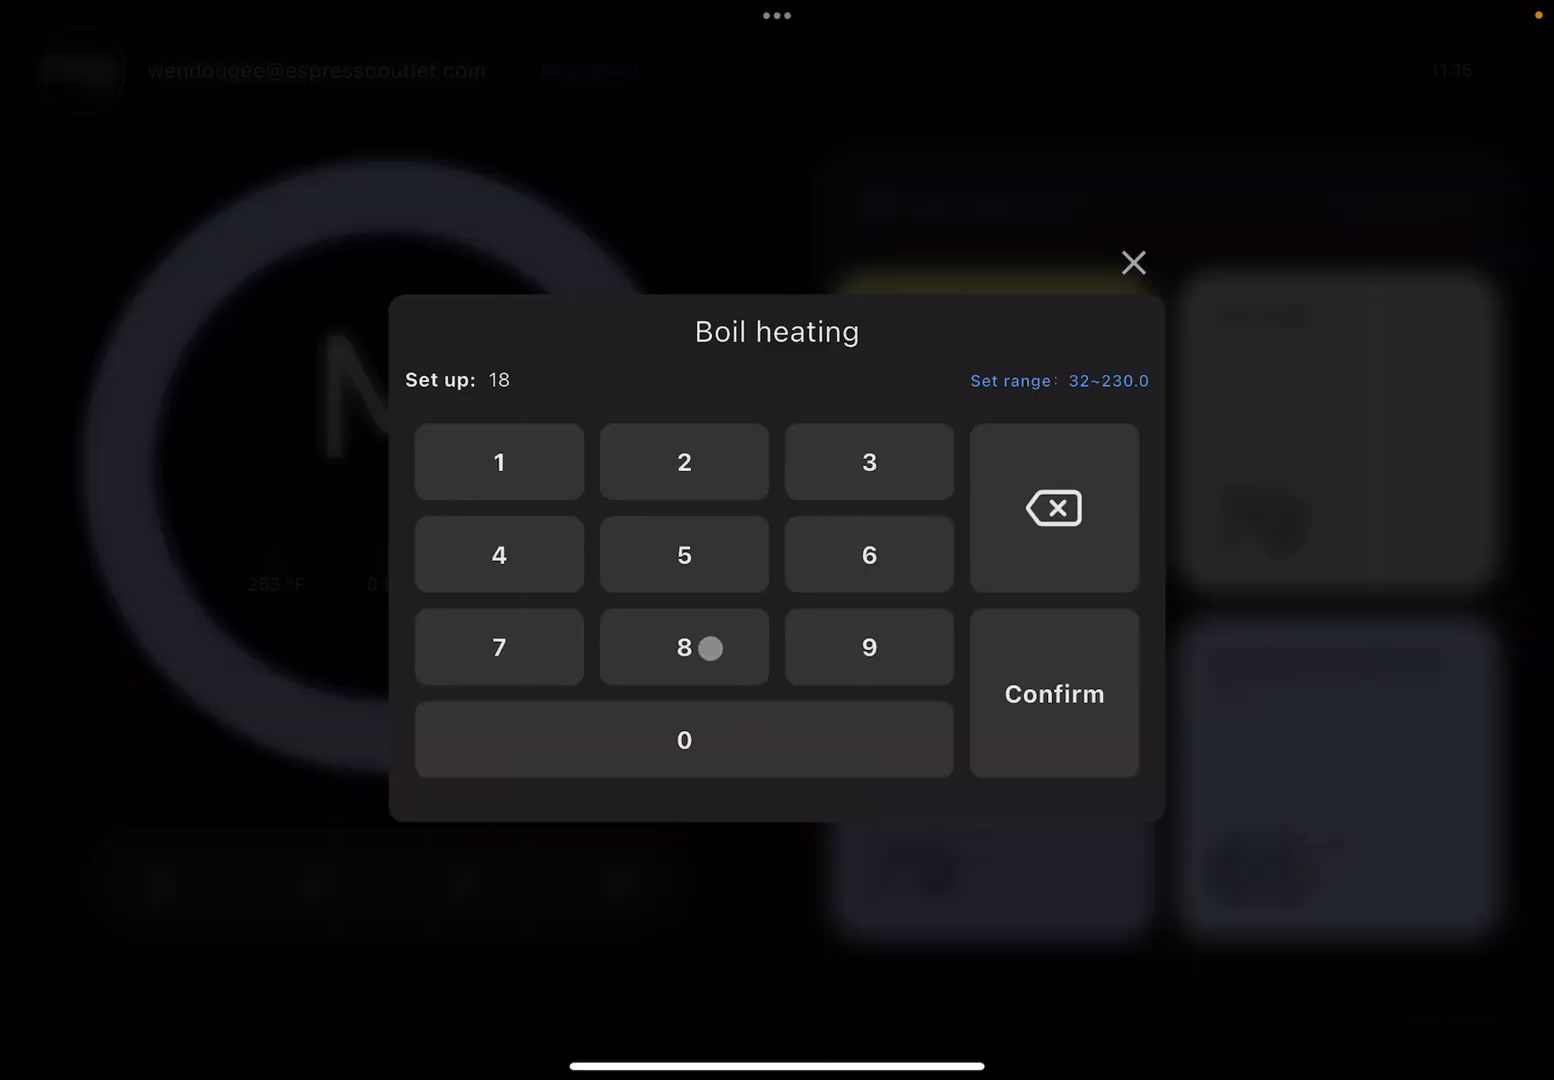
{"action": "left_click", "coordinate": [684, 648]}
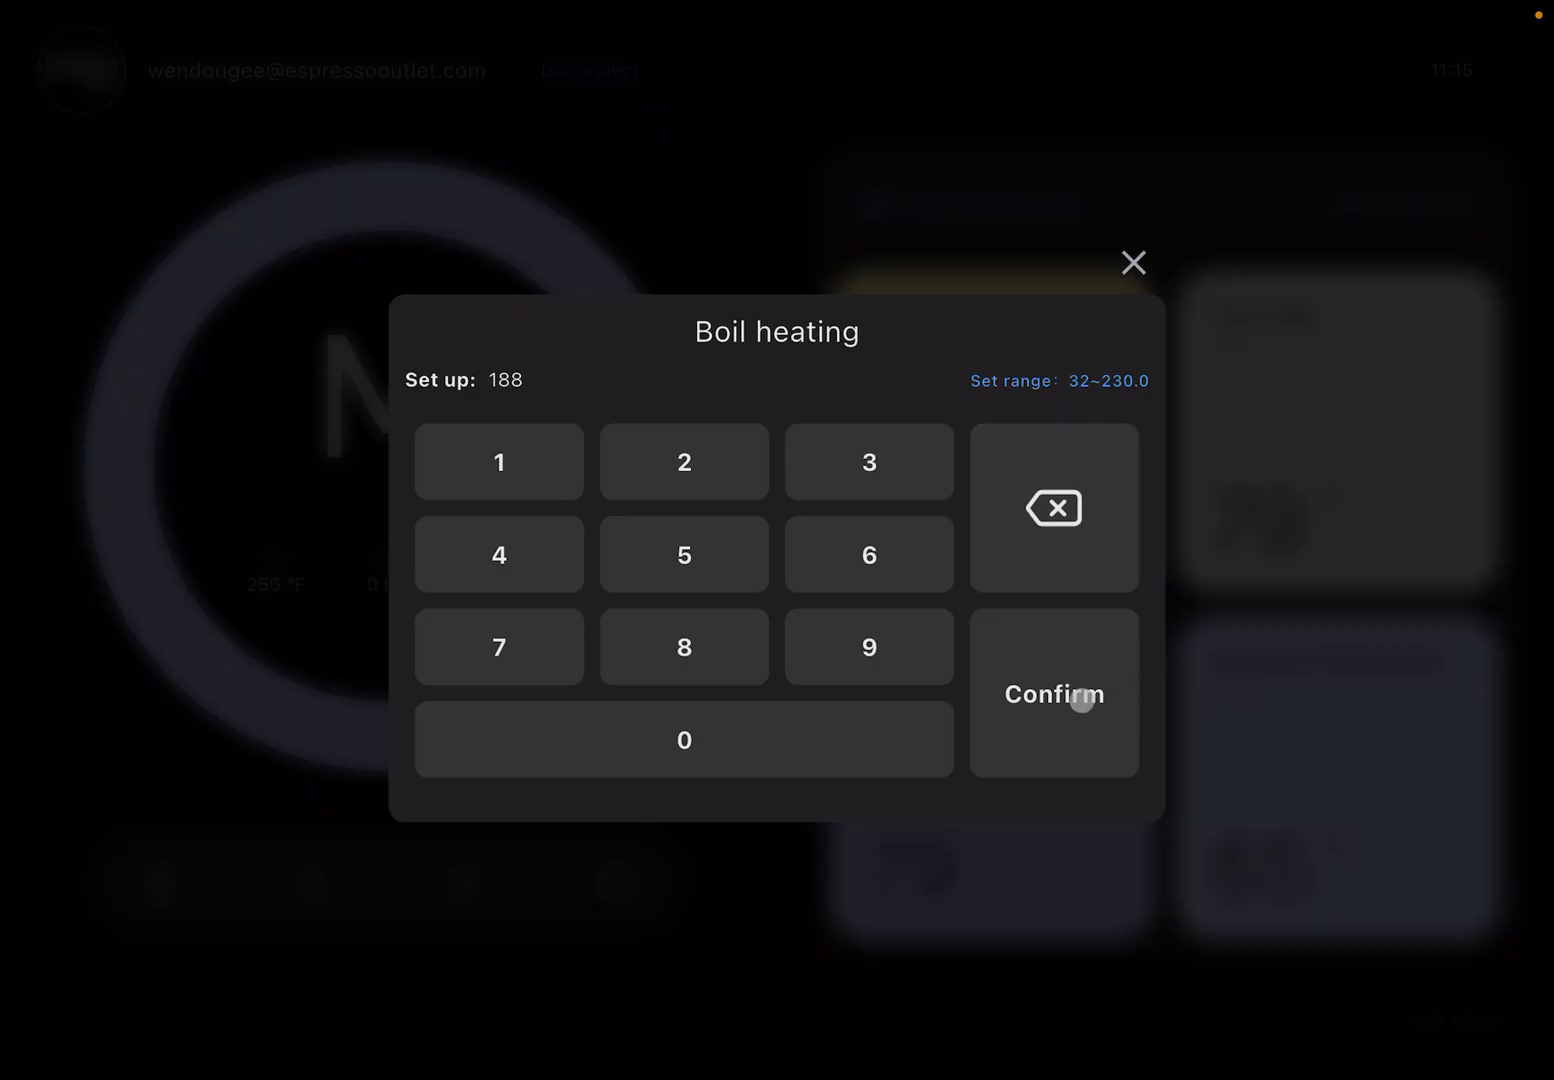
{"action": "left_click", "coordinate": [1052, 694]}
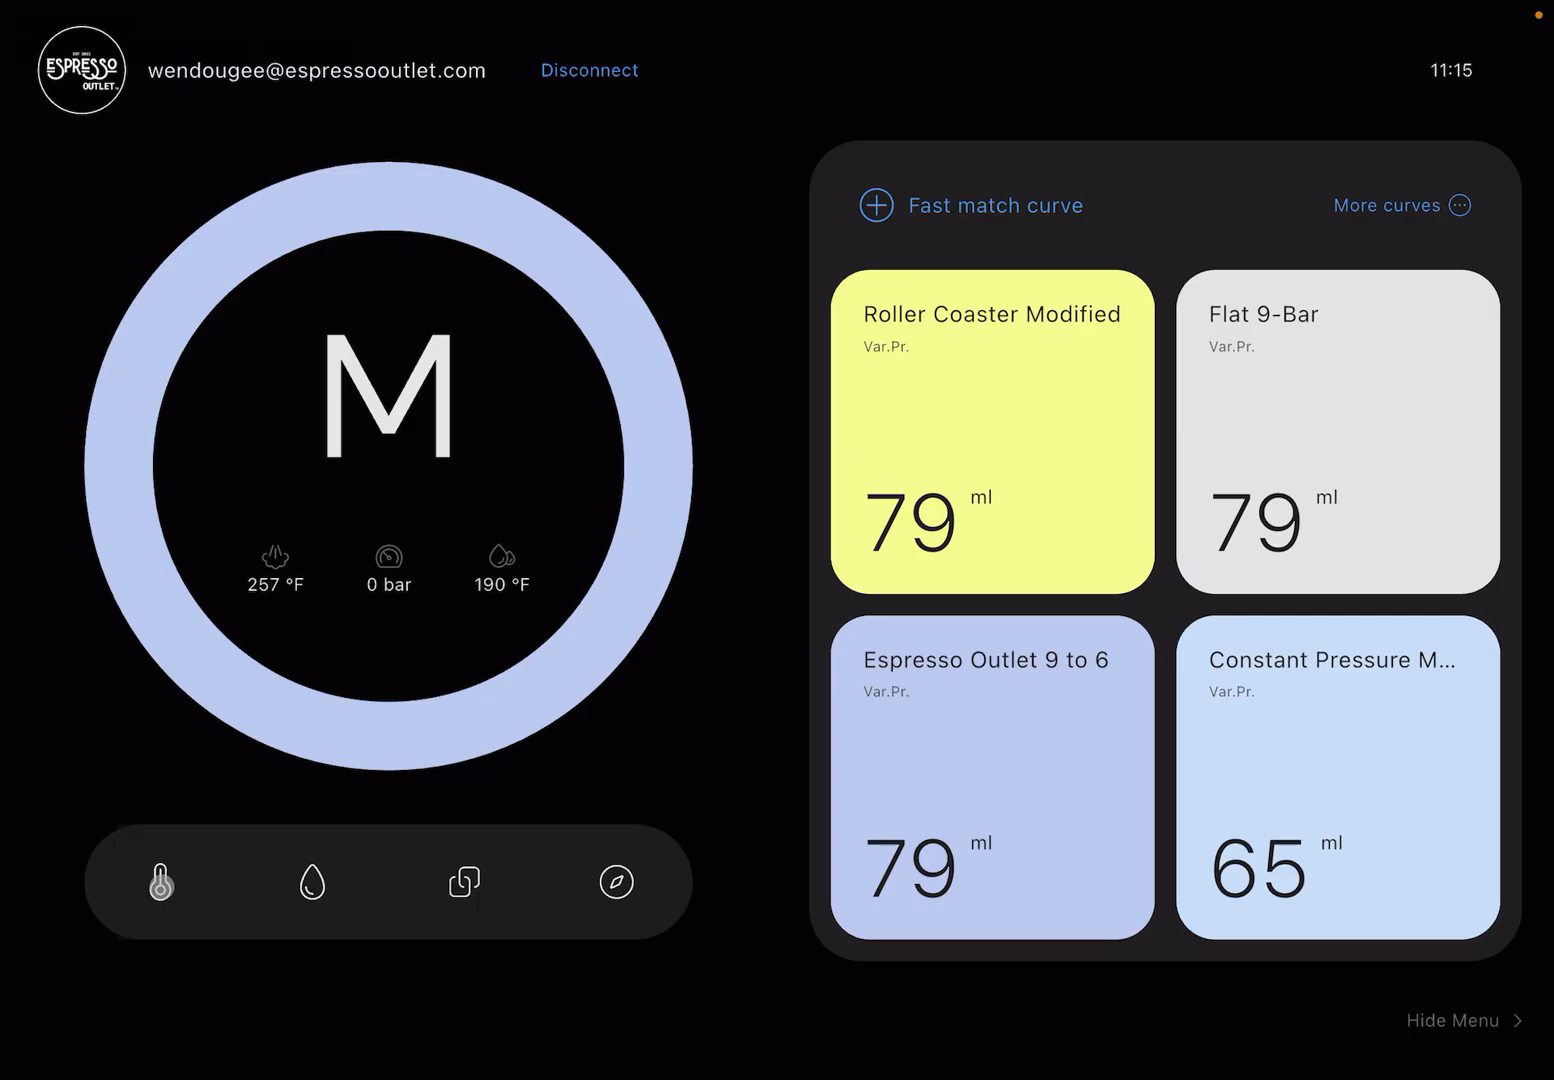
Step: View the Automatic cleaning settings, close them, and enter the Discovery community feed
{"action": "left_click", "coordinate": [312, 882]}
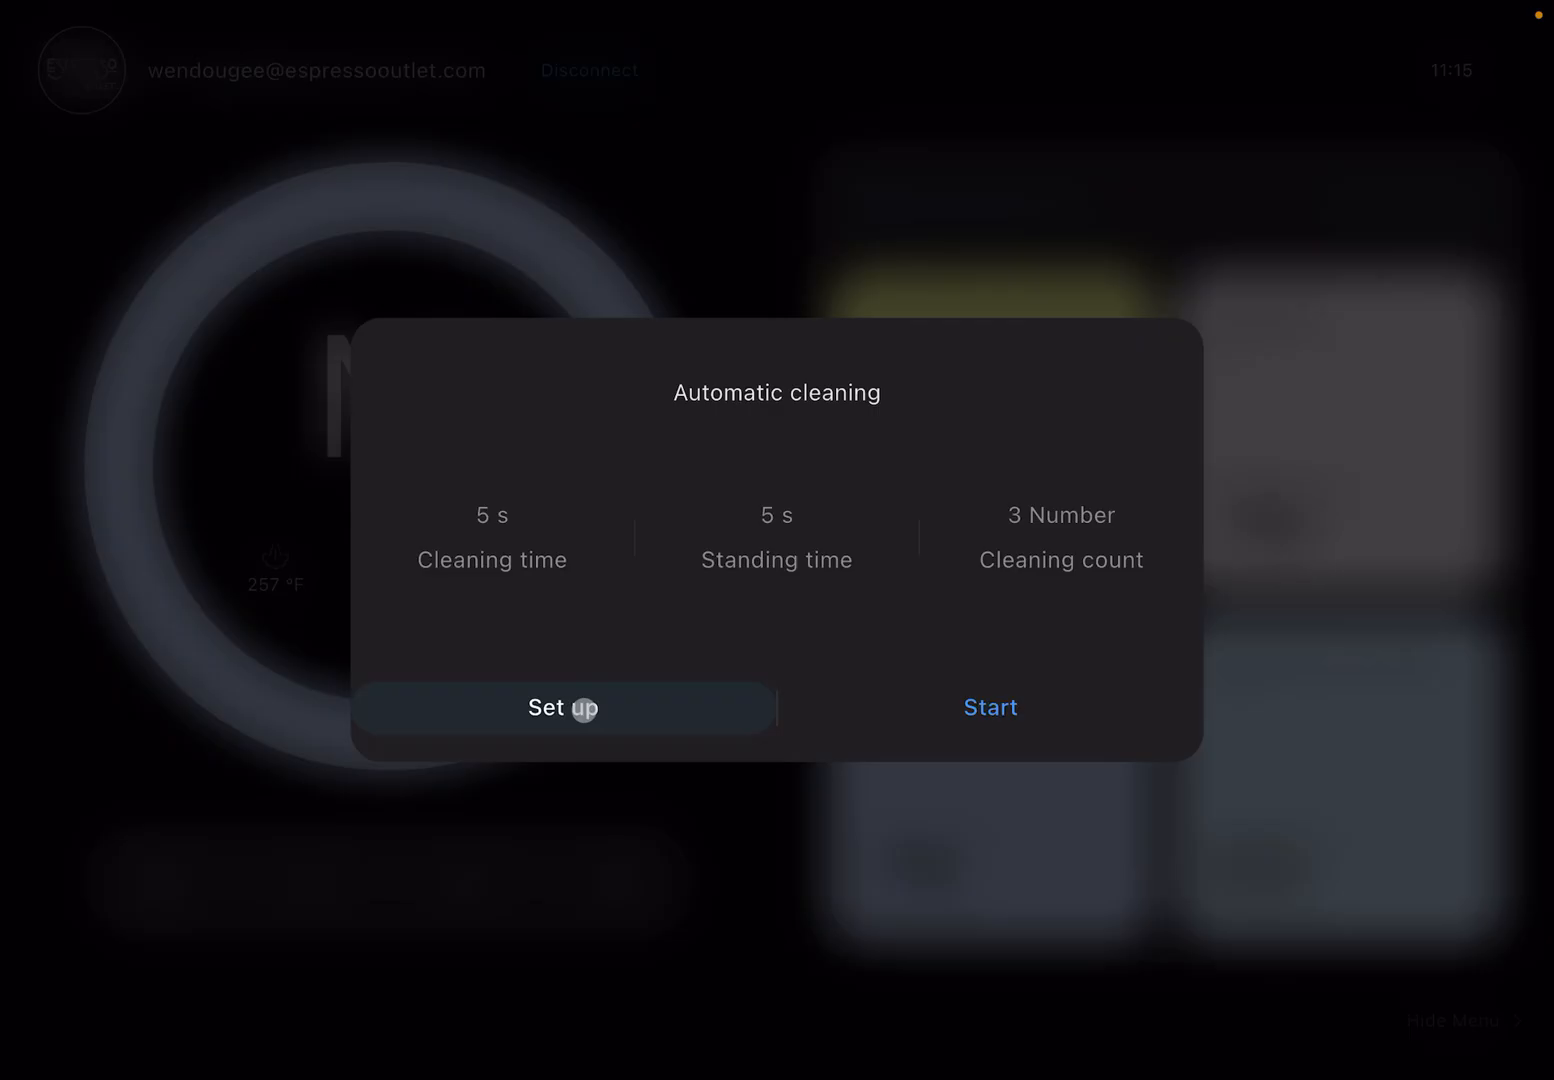
{"action": "left_click", "coordinate": [562, 708]}
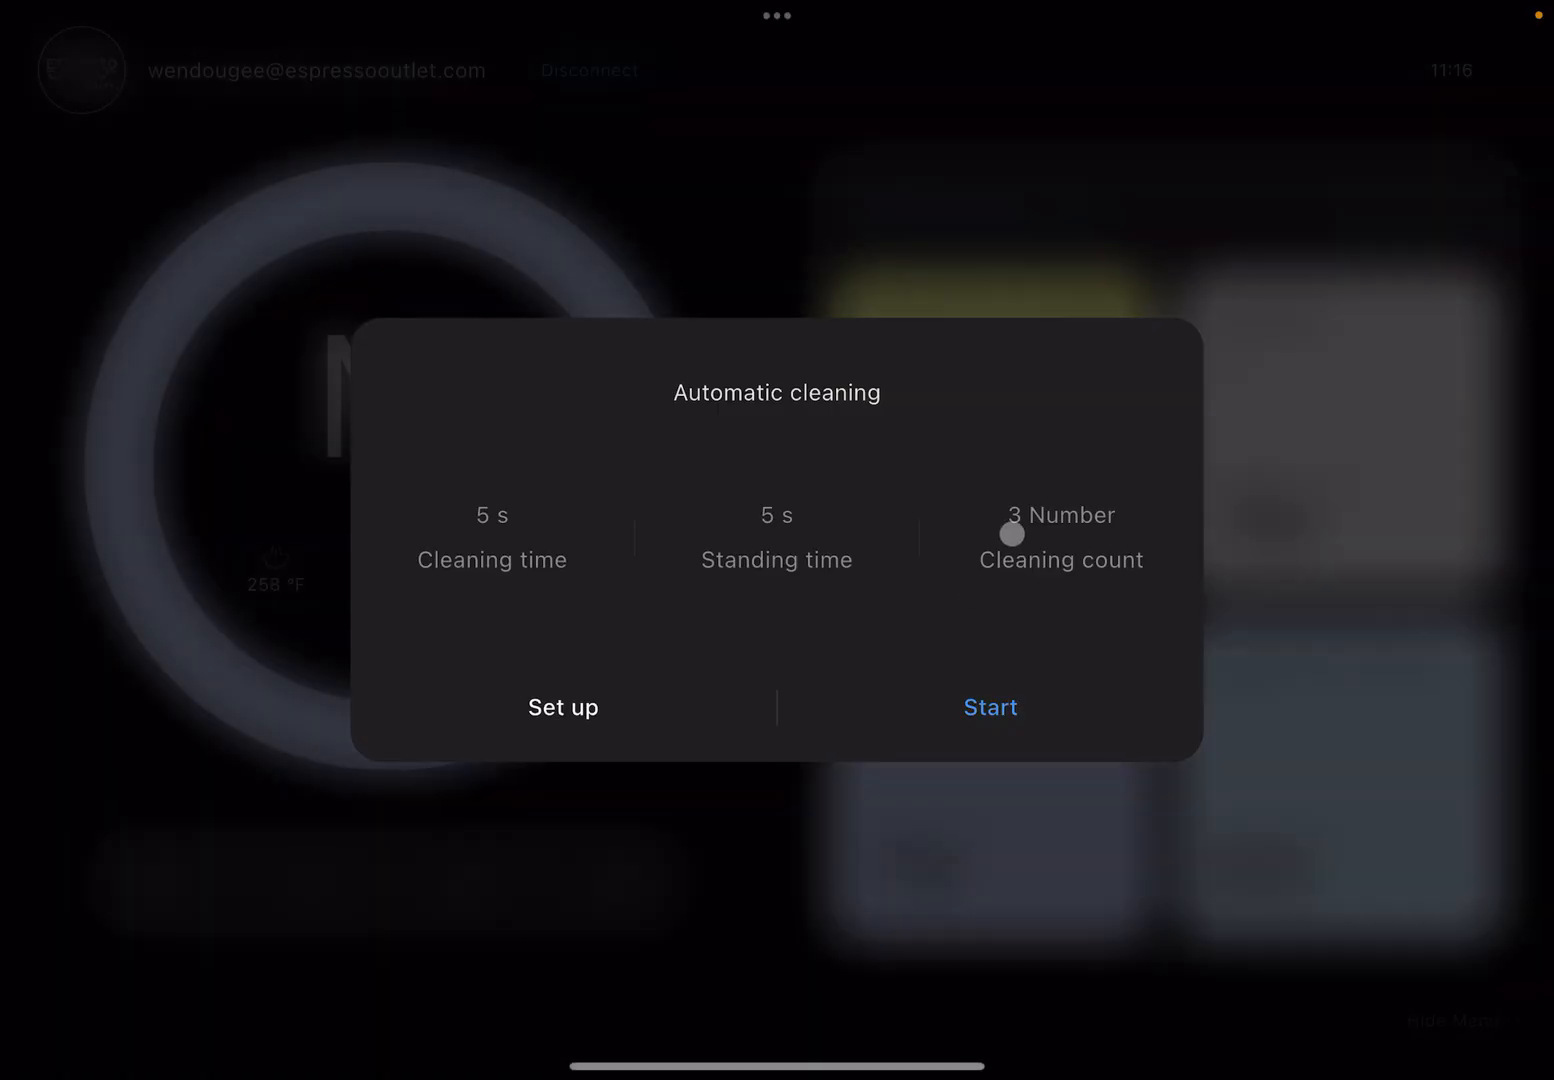
{"action": "left_click", "coordinate": [988, 708]}
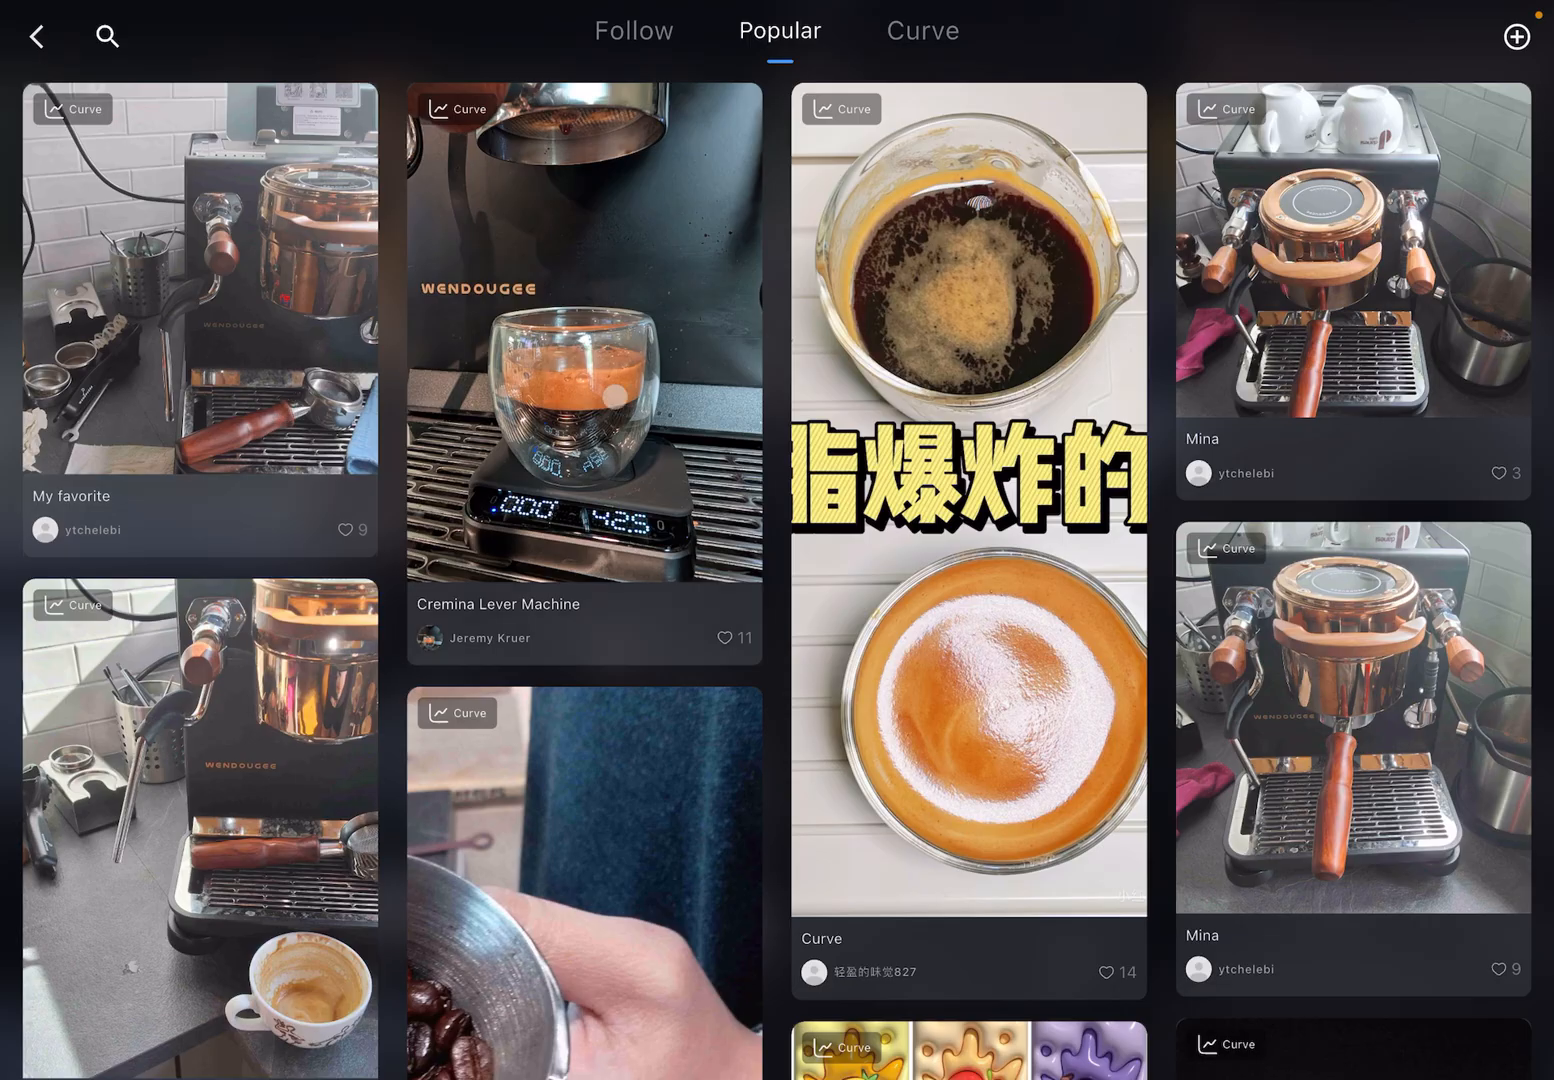
Step: Browse the Cremina Lever Machine post twice, then switch the feed to followed accounts
{"action": "scroll", "scroll_direction": "down", "scroll_amount": 3}
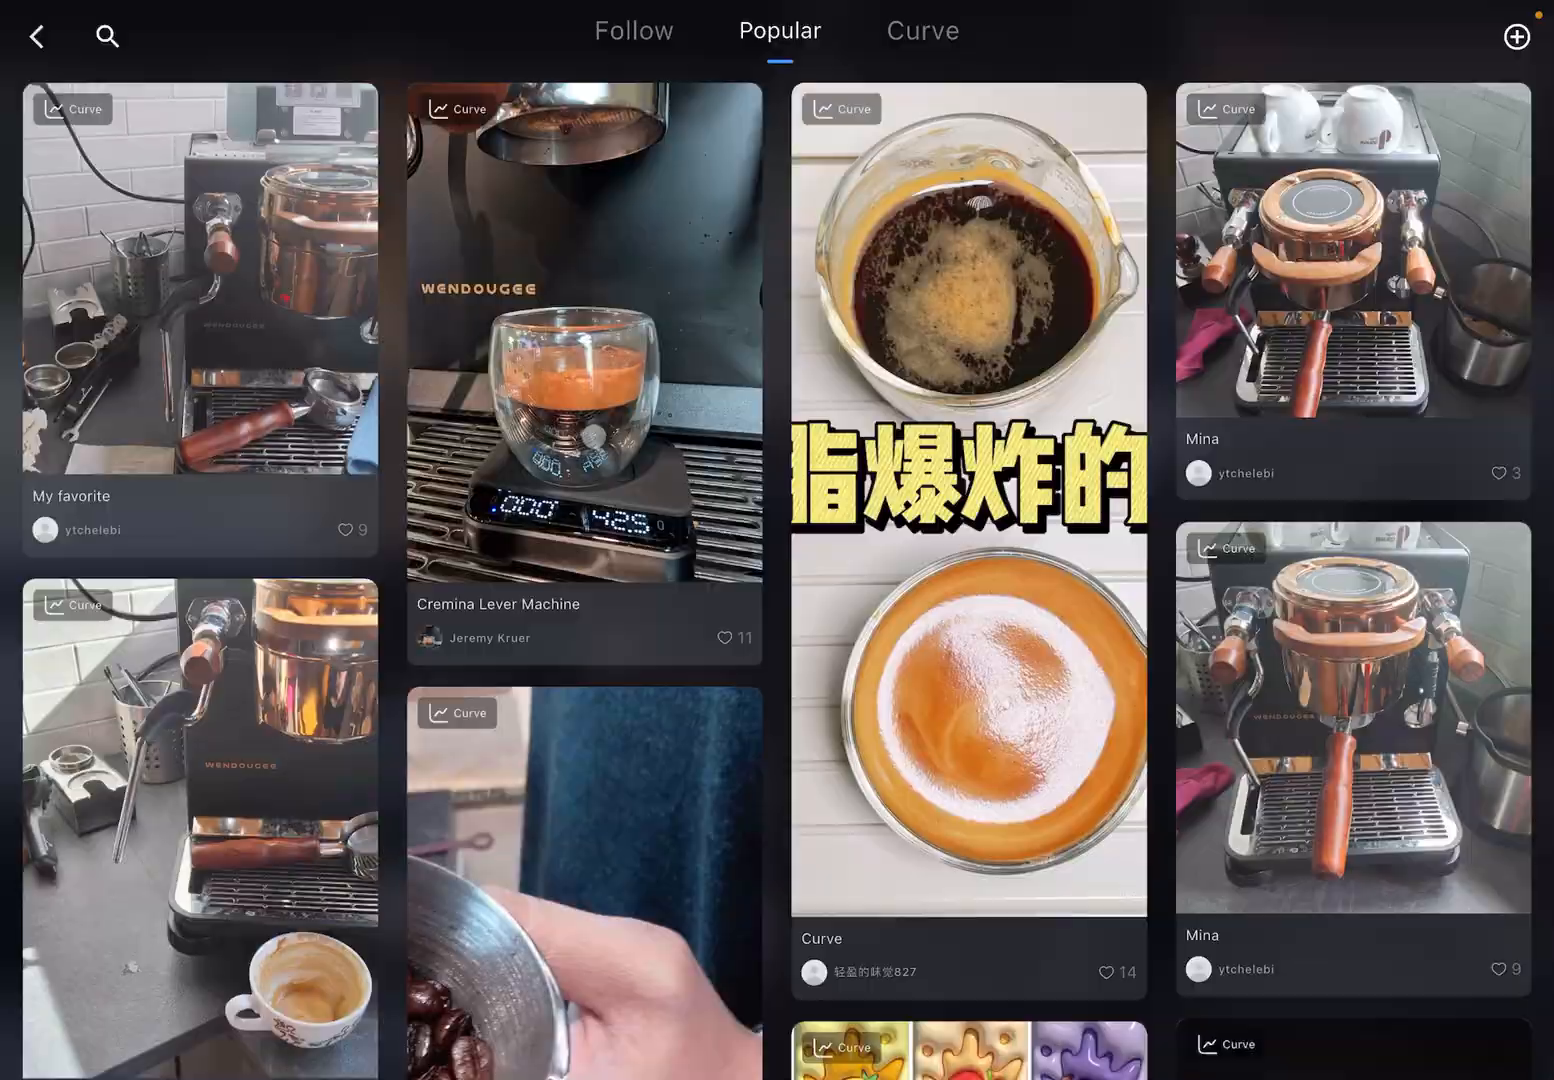
{"action": "left_click", "coordinate": [584, 370]}
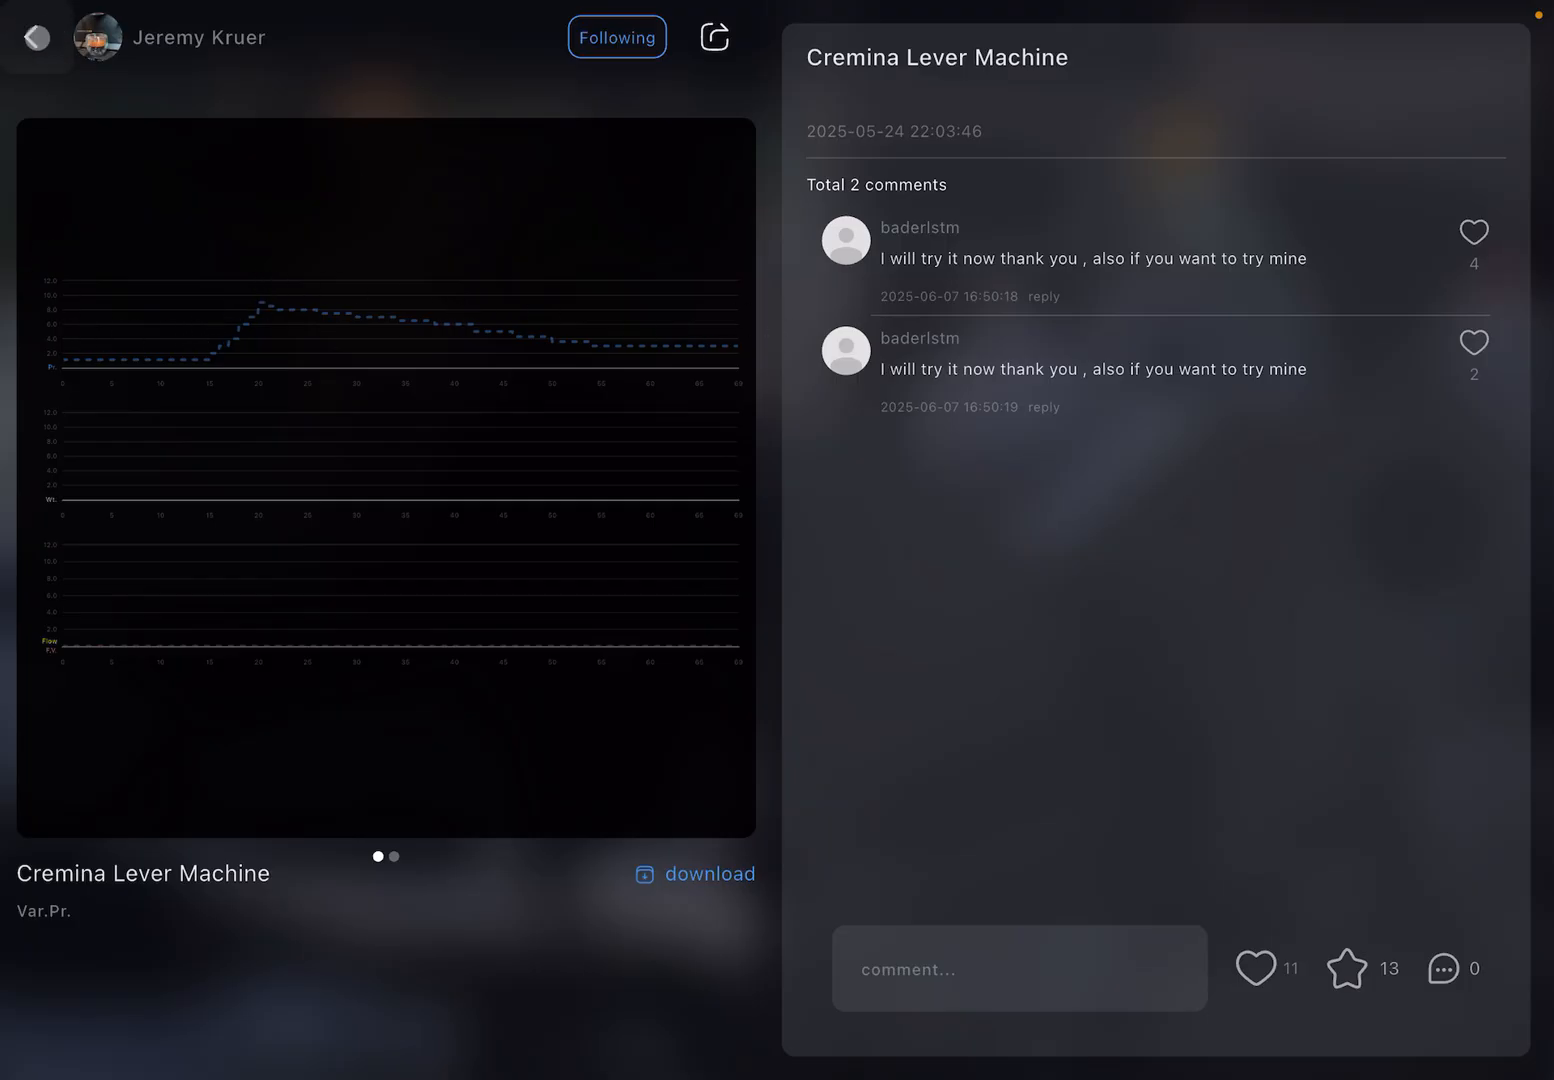
{"action": "left_click", "coordinate": [36, 36]}
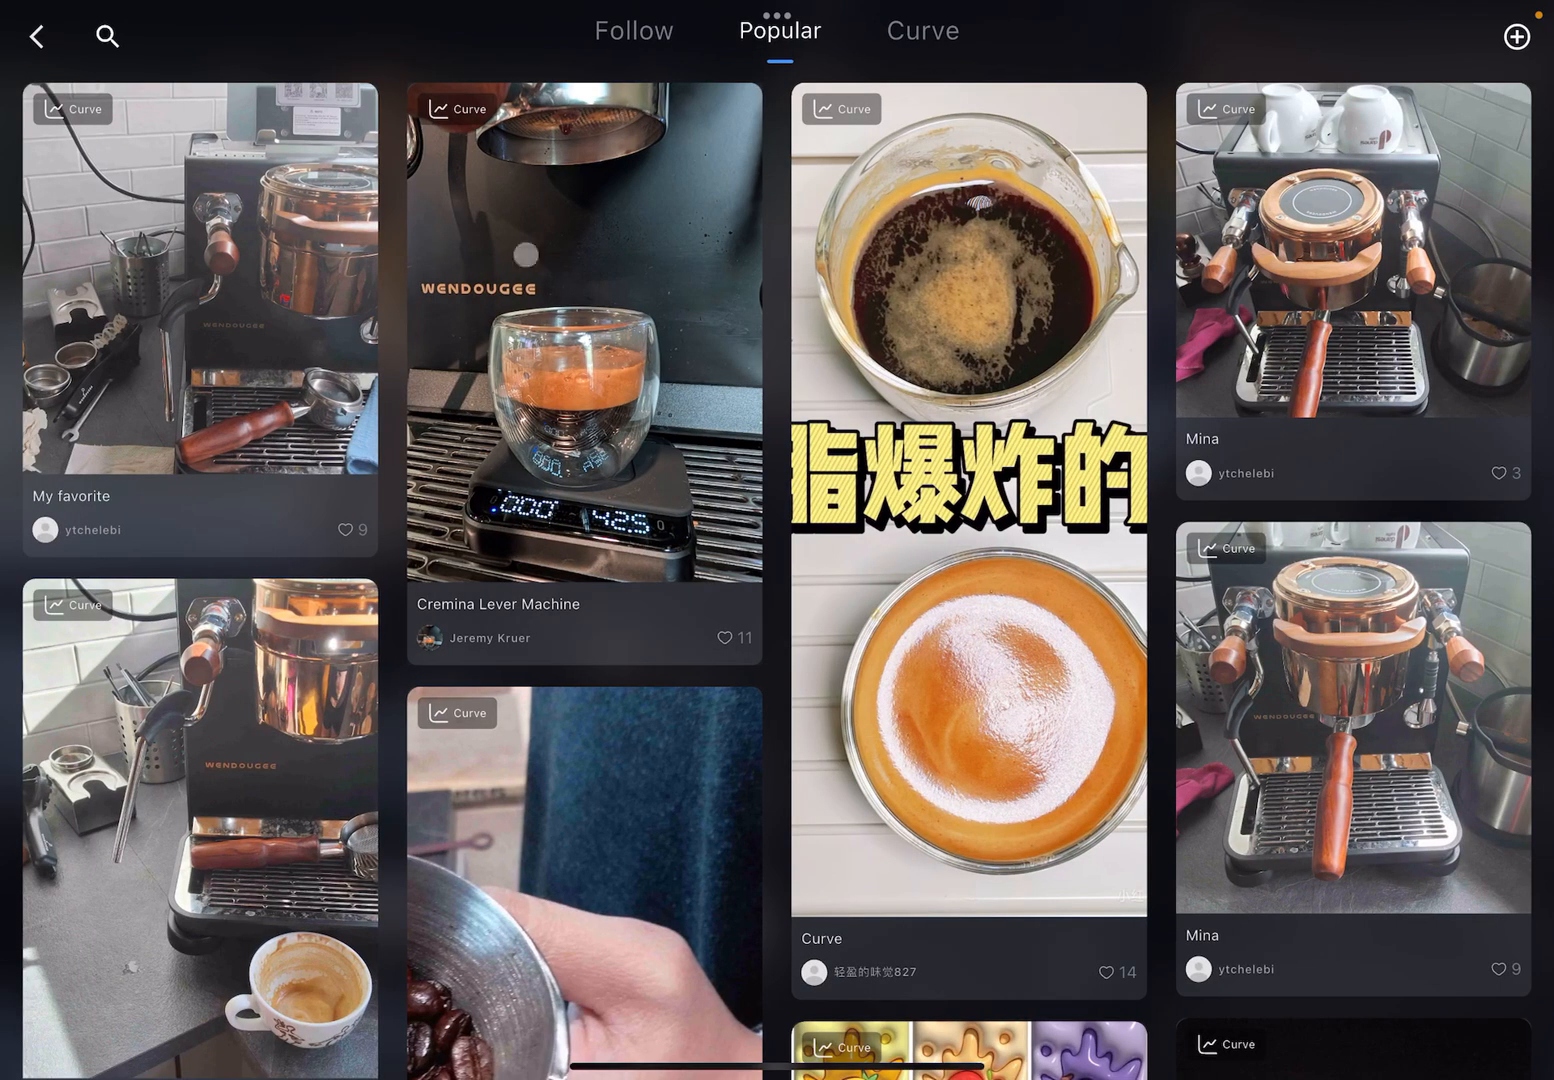
{"action": "left_click", "coordinate": [584, 350]}
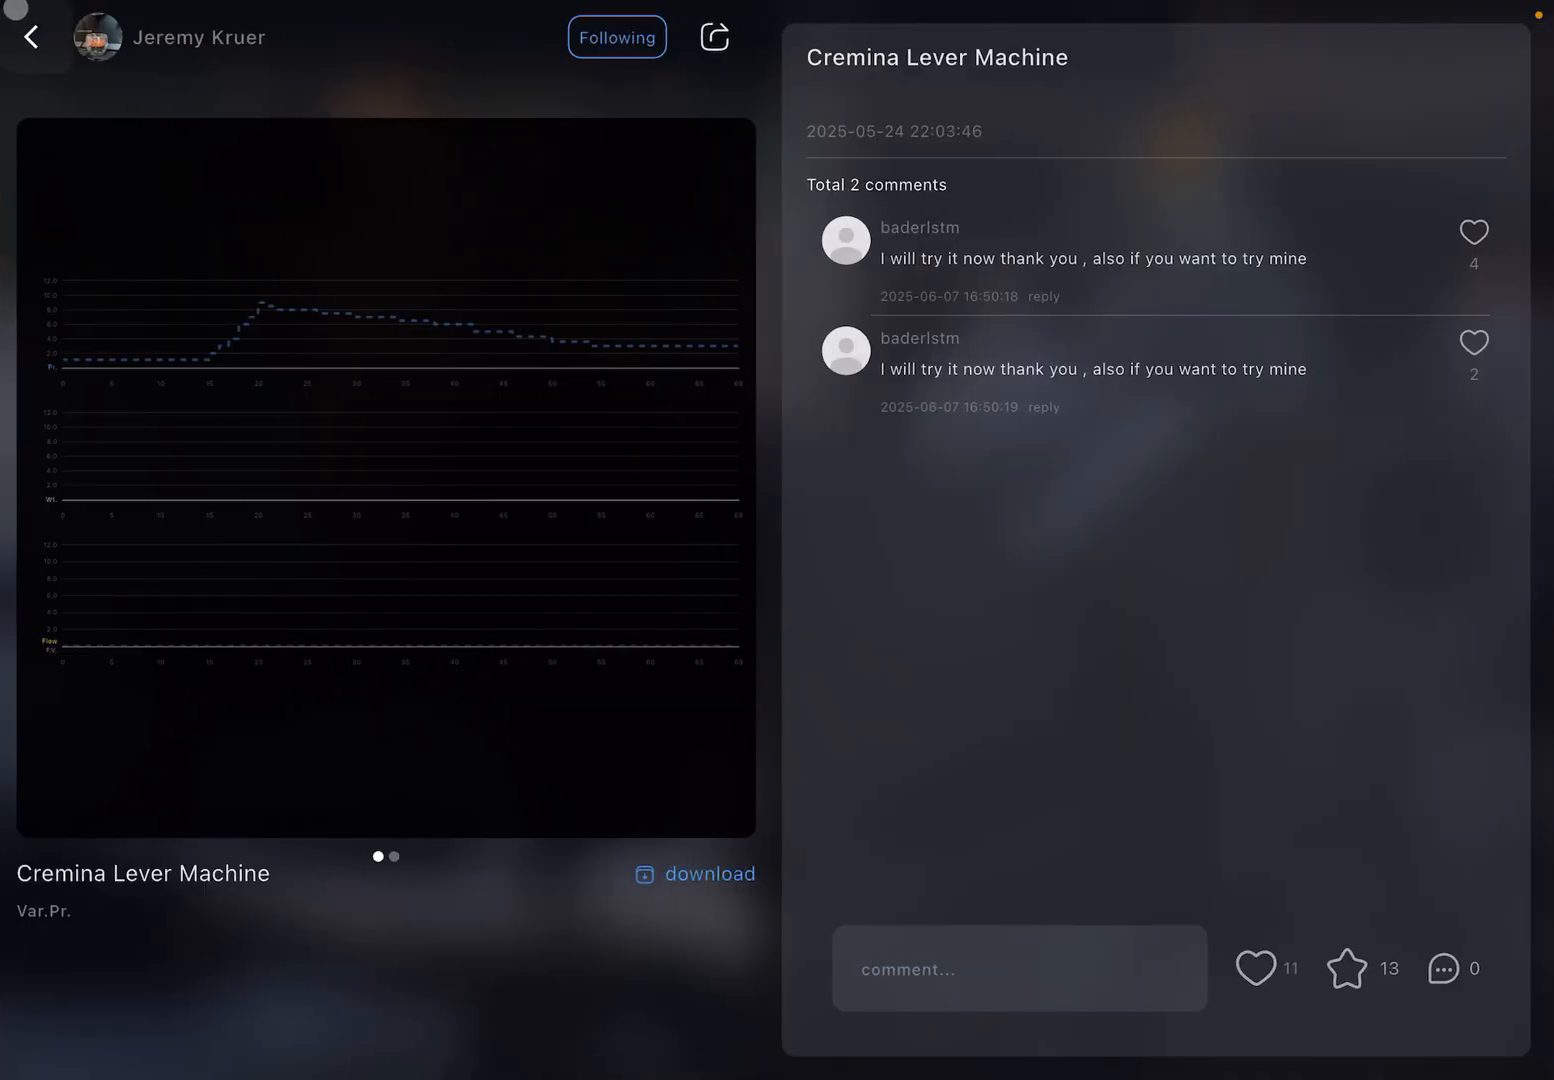
{"action": "left_click", "coordinate": [32, 36]}
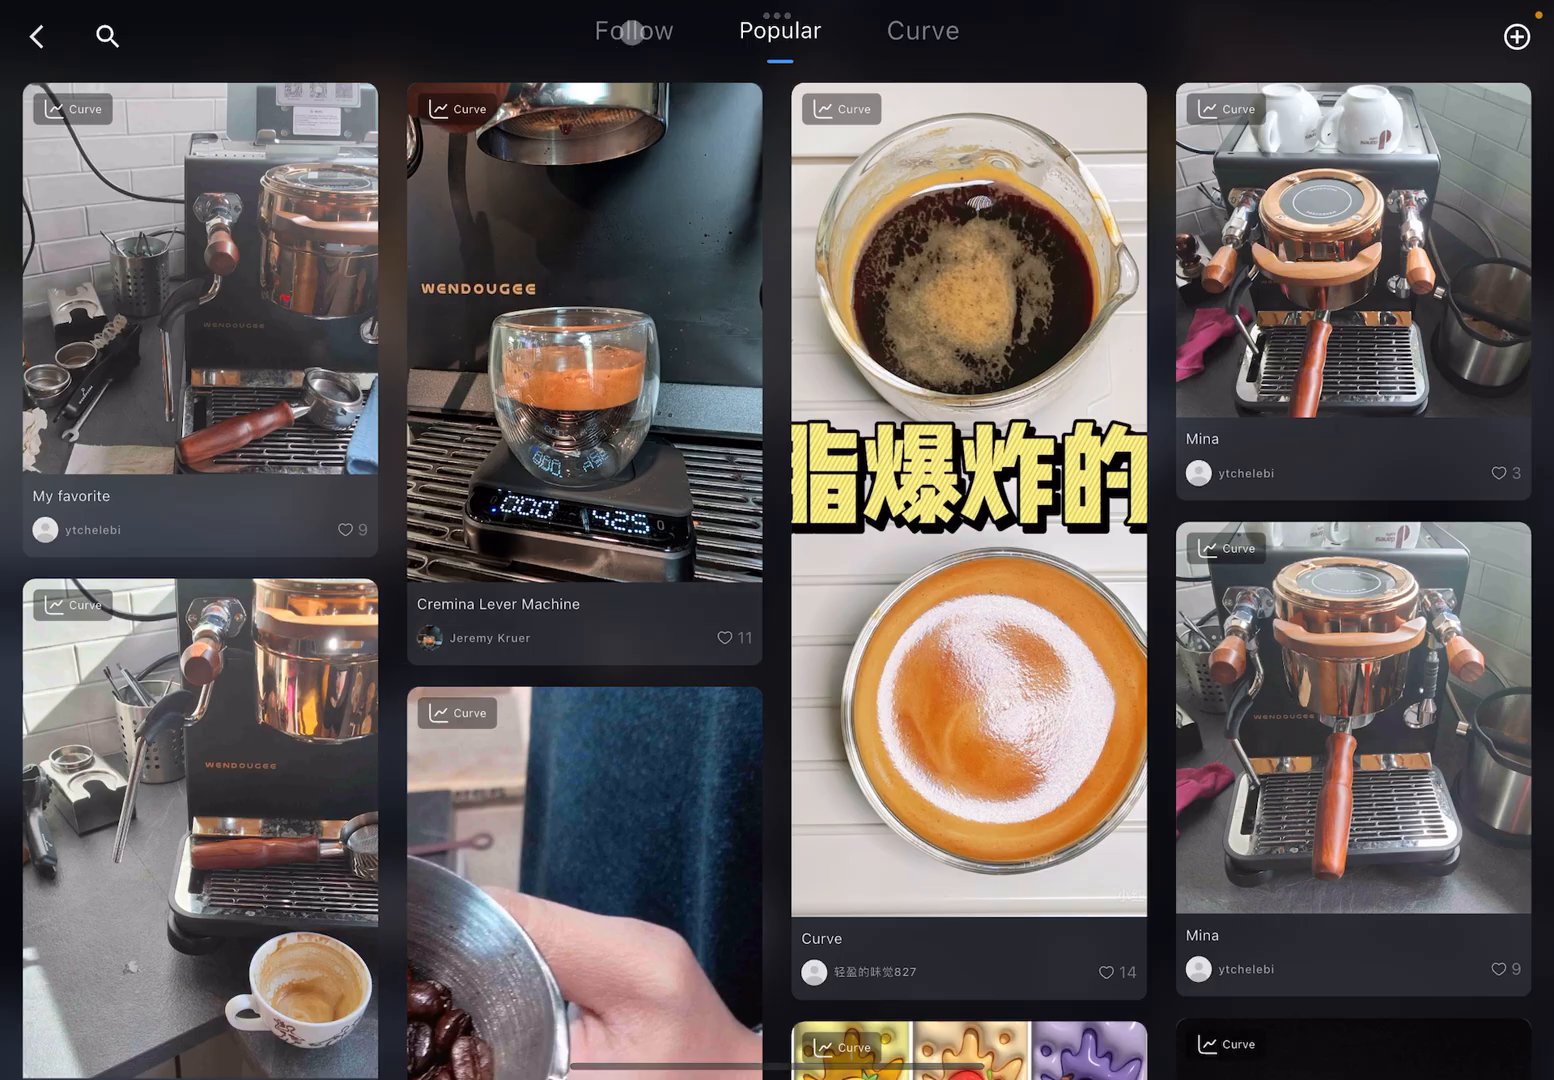
{"action": "left_click", "coordinate": [628, 32]}
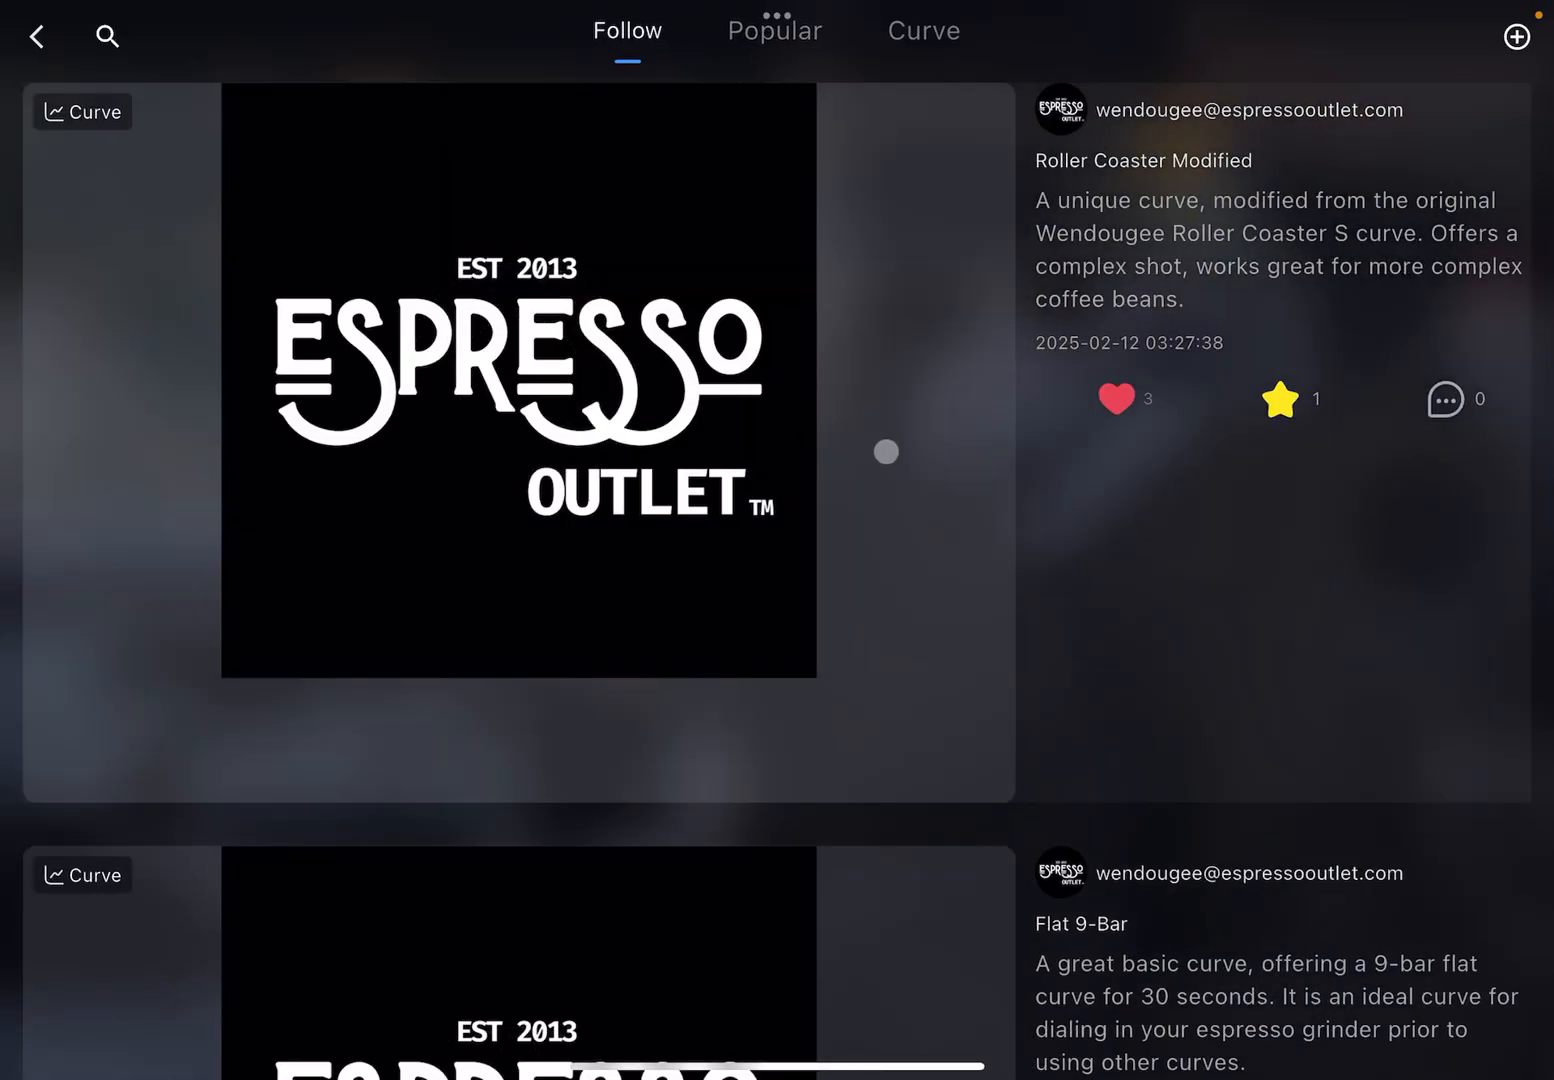
Step: Scroll through the Follow feed and return to the Popular posts
{"action": "scroll", "scroll_direction": "down", "scroll_amount": 3}
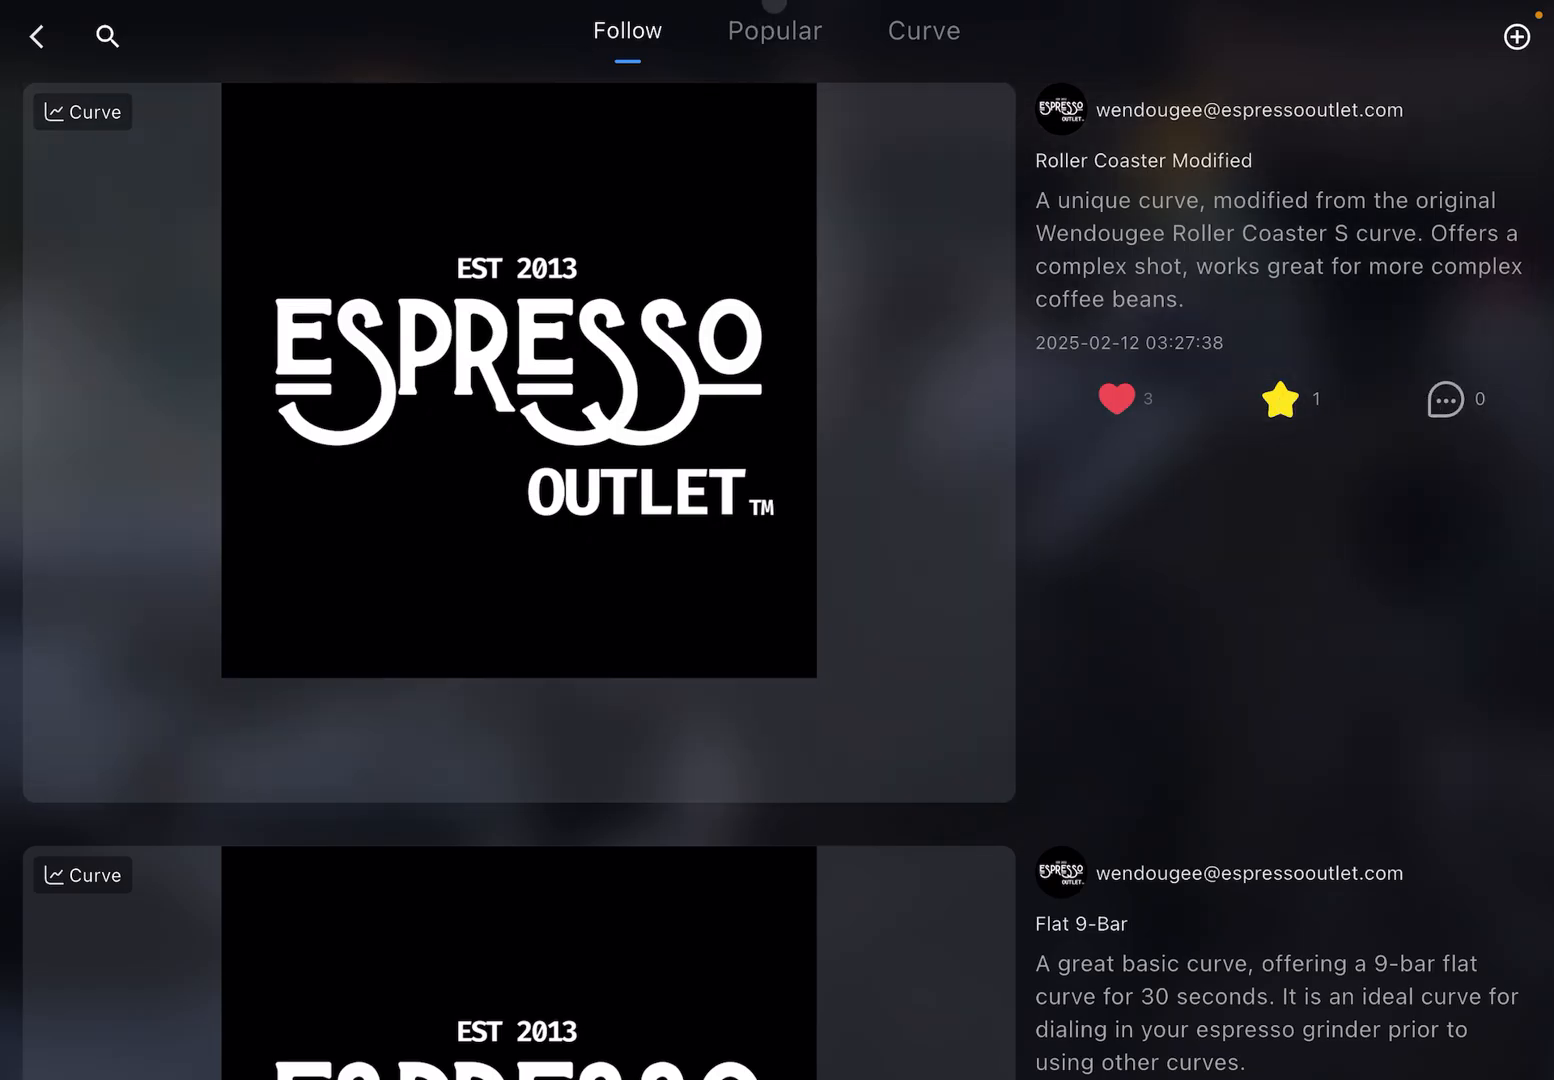
{"action": "left_click", "coordinate": [780, 30]}
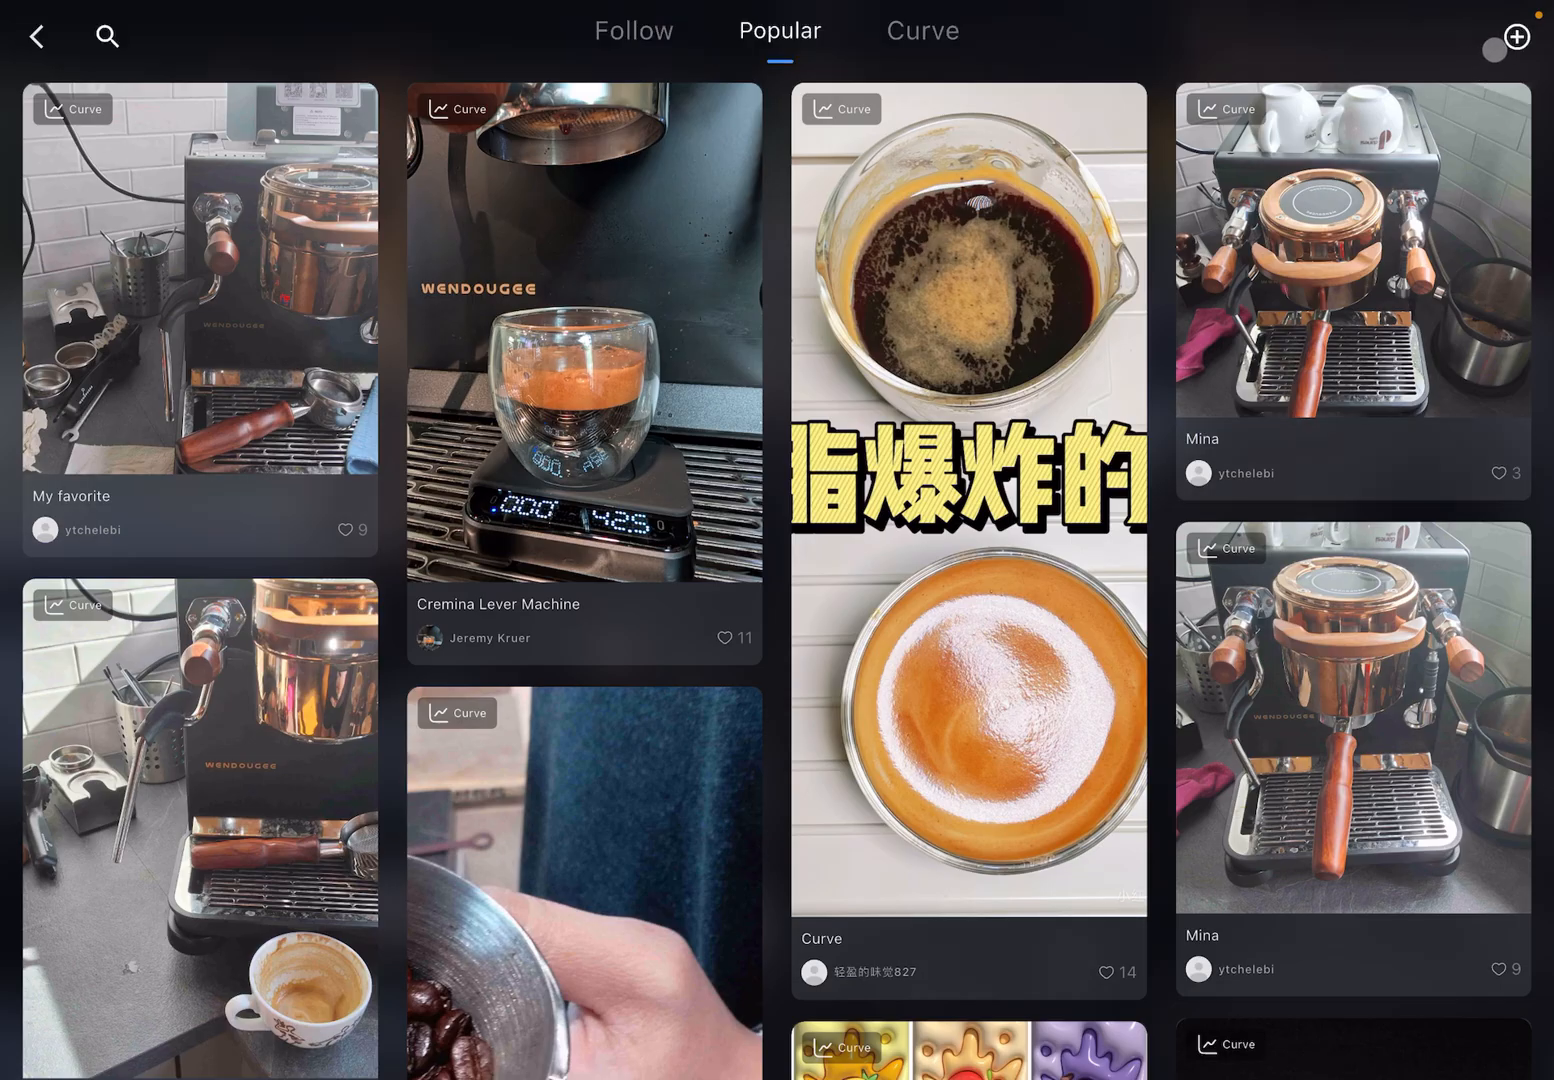
Step: Filter the Curve library by DATA-S, LITA-BA and LITA-BR in turn, ending on DATA-S
{"action": "left_click", "coordinate": [922, 30]}
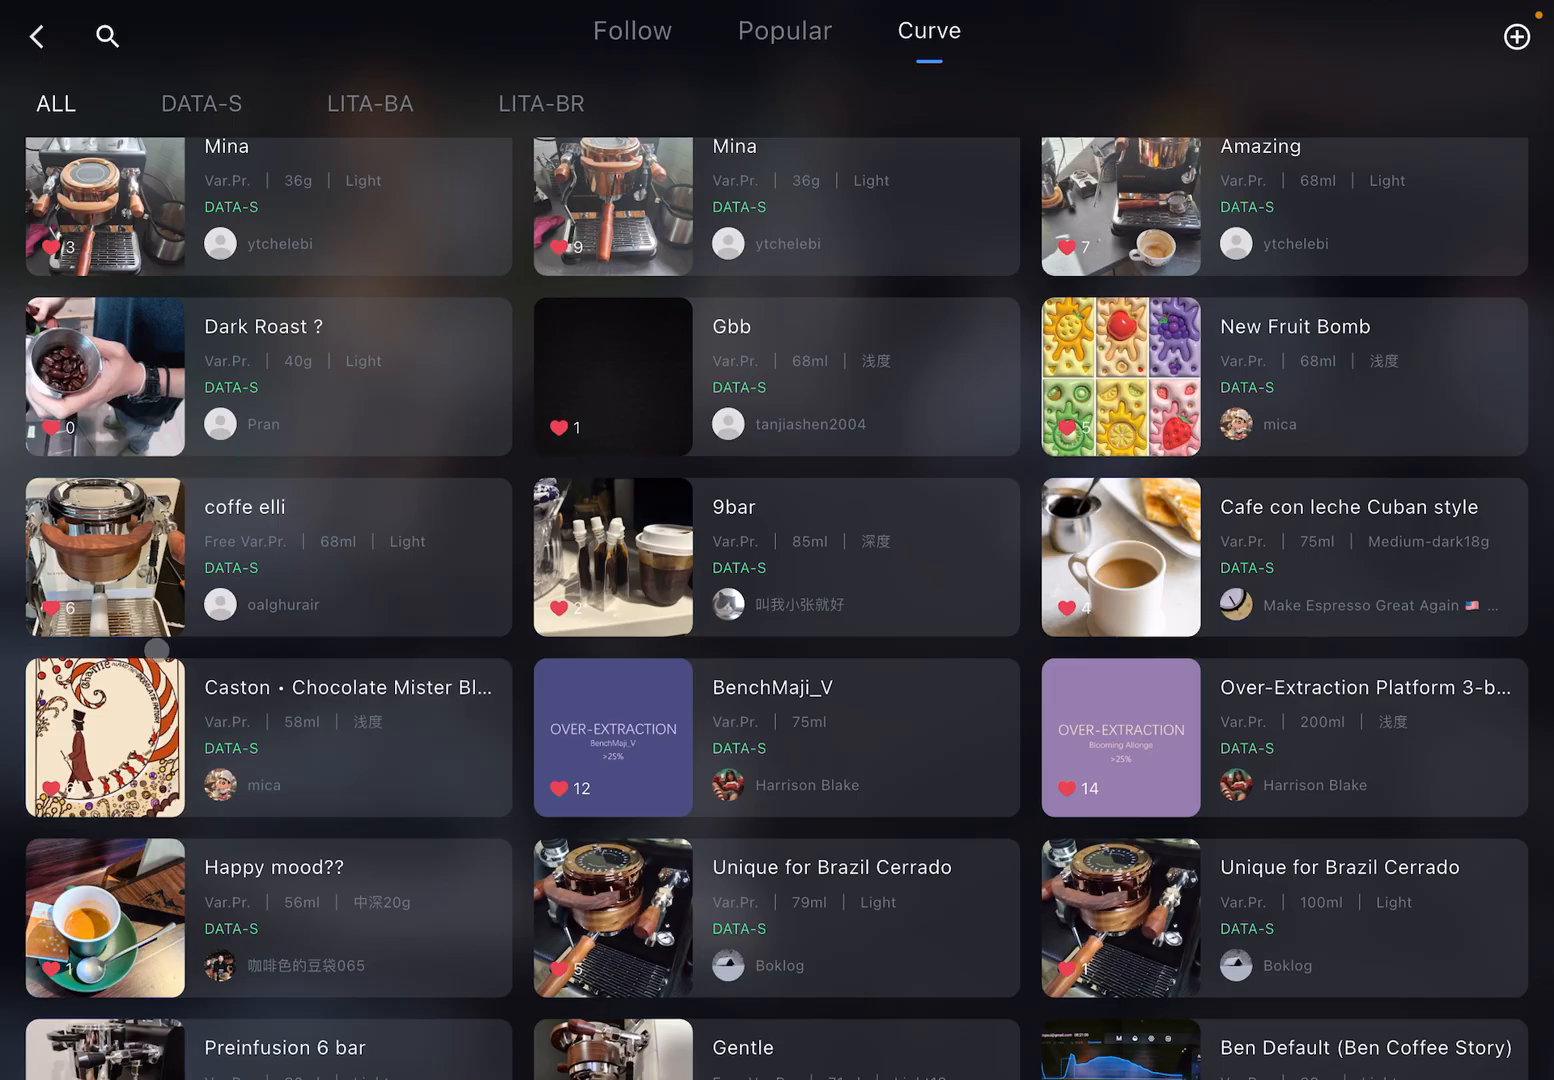
{"action": "scroll", "scroll_direction": "down", "scroll_amount": 3}
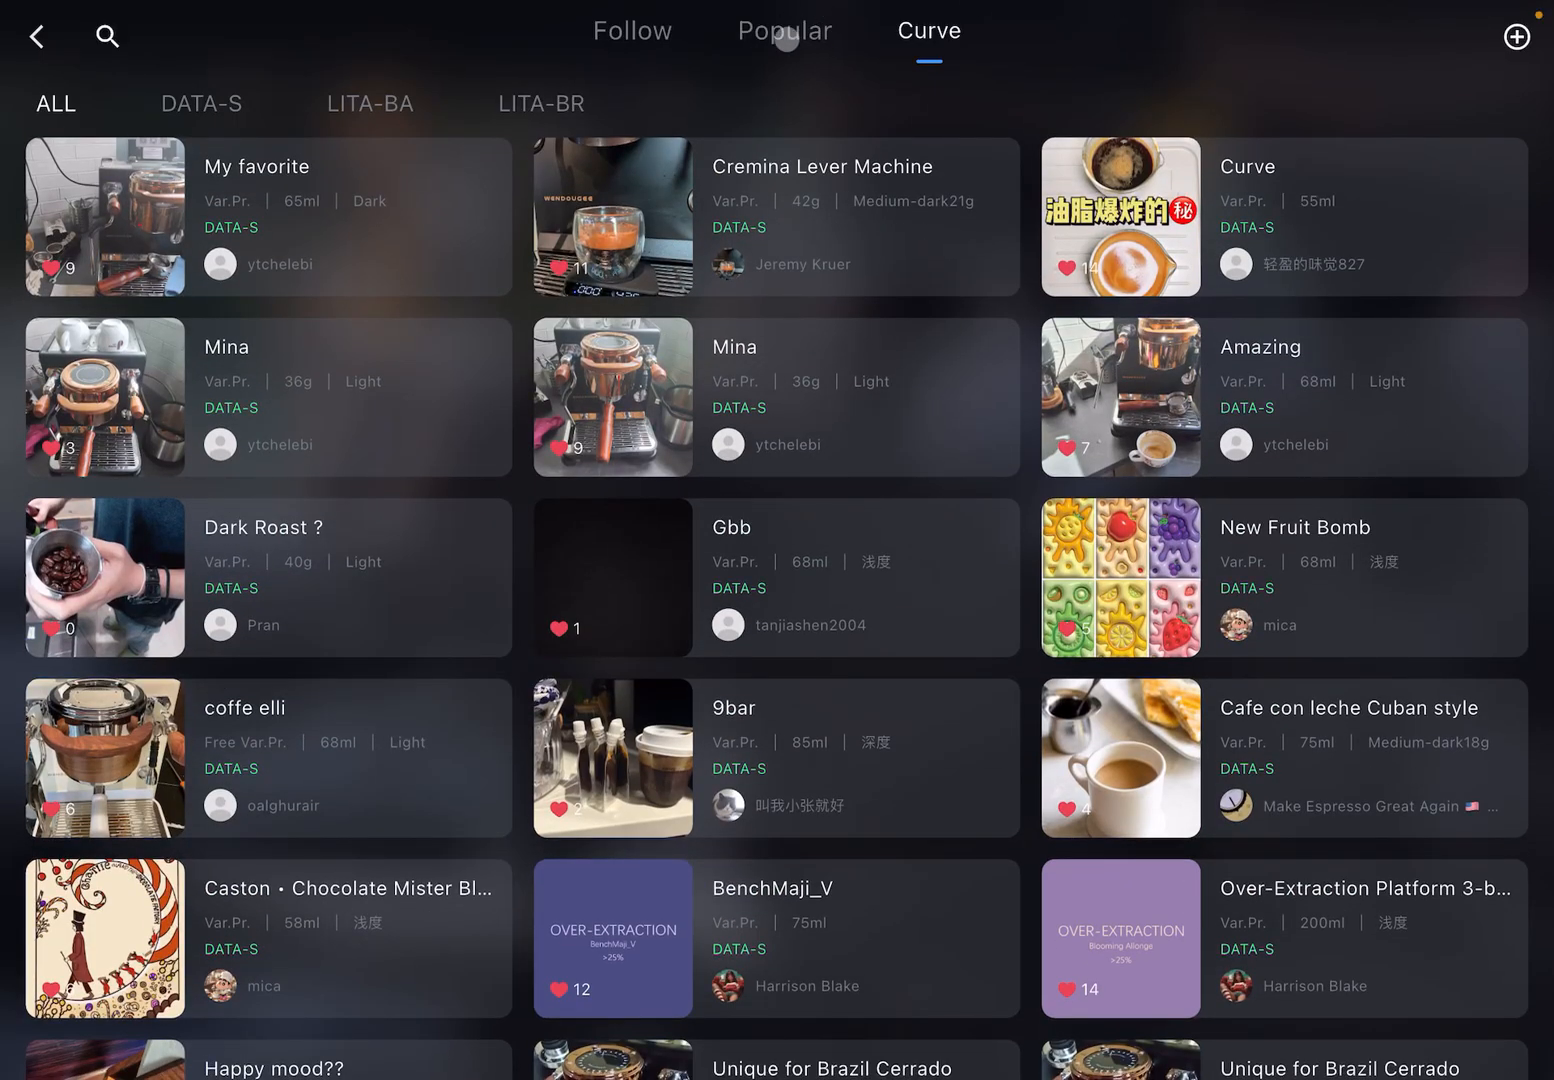
{"action": "left_click", "coordinate": [200, 104]}
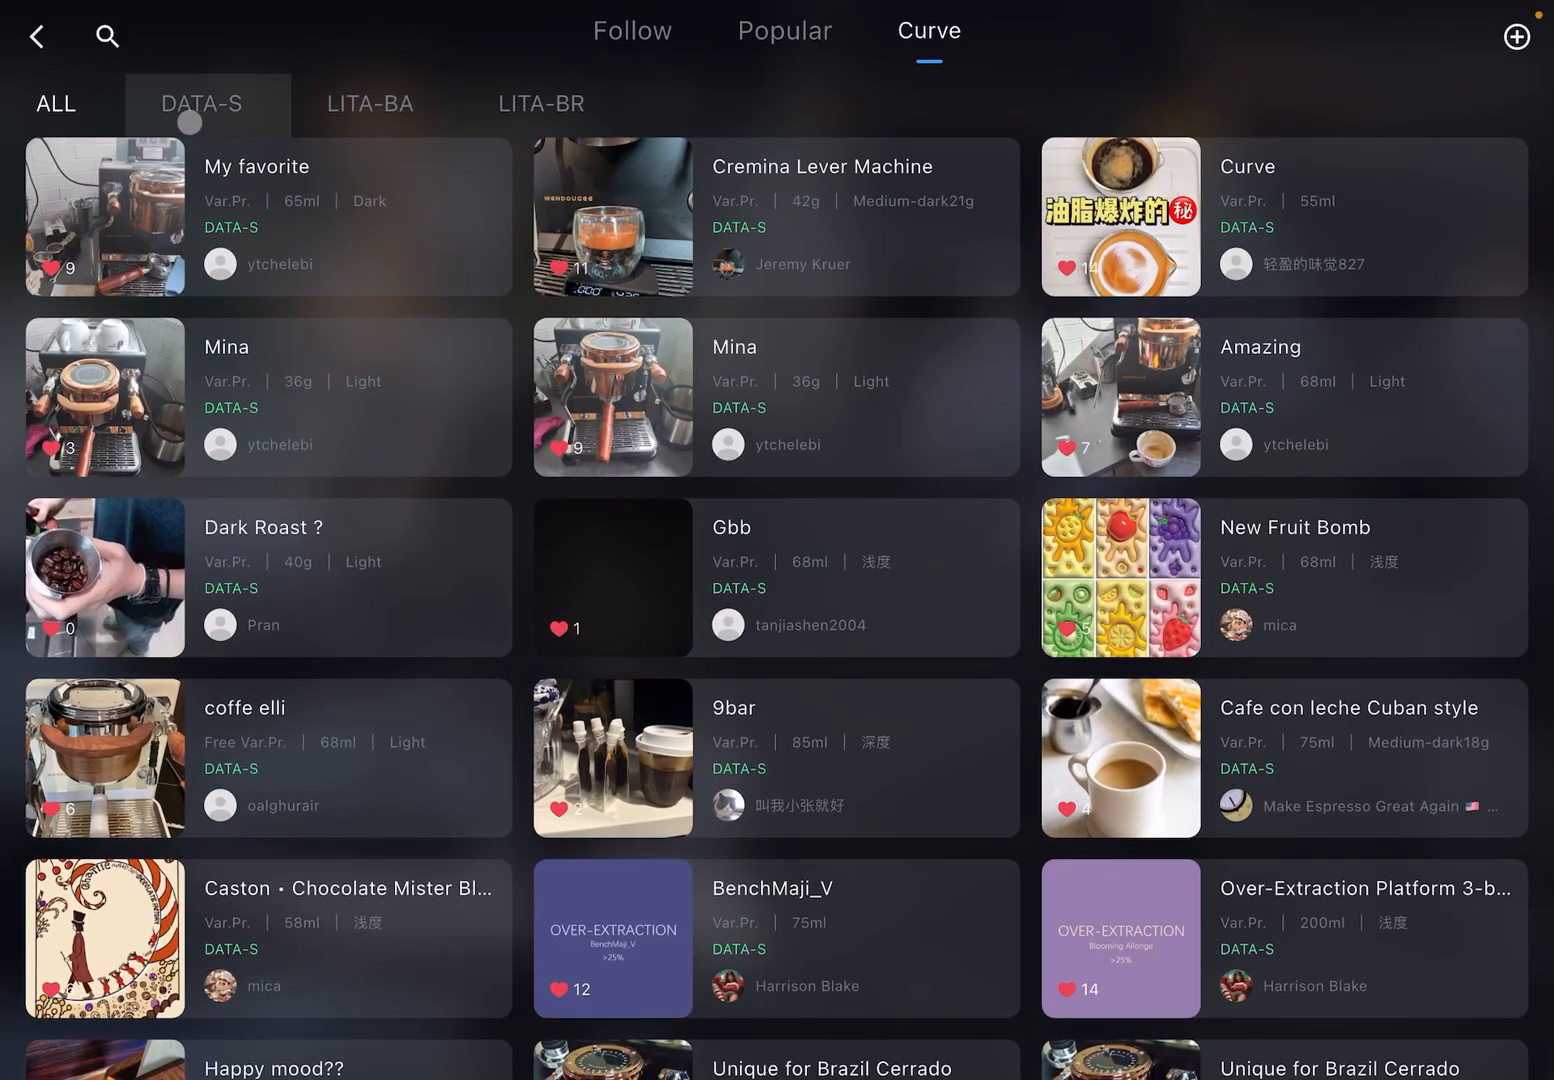
{"action": "left_click", "coordinate": [368, 104]}
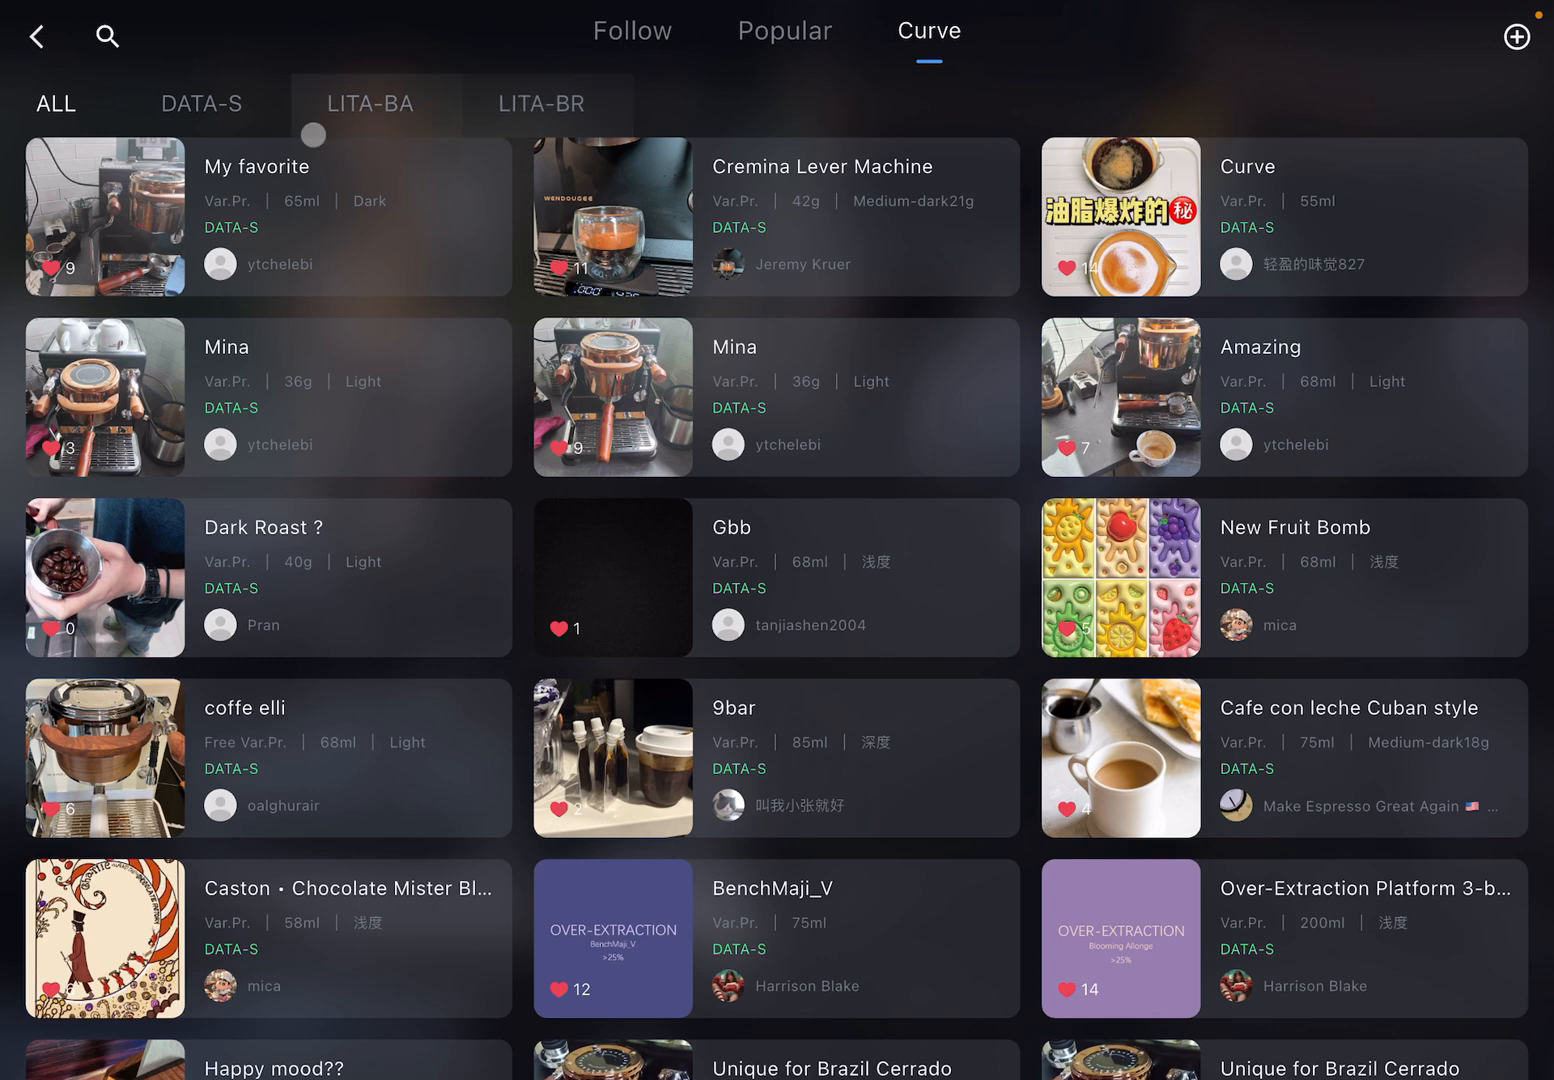
{"action": "left_click", "coordinate": [200, 104]}
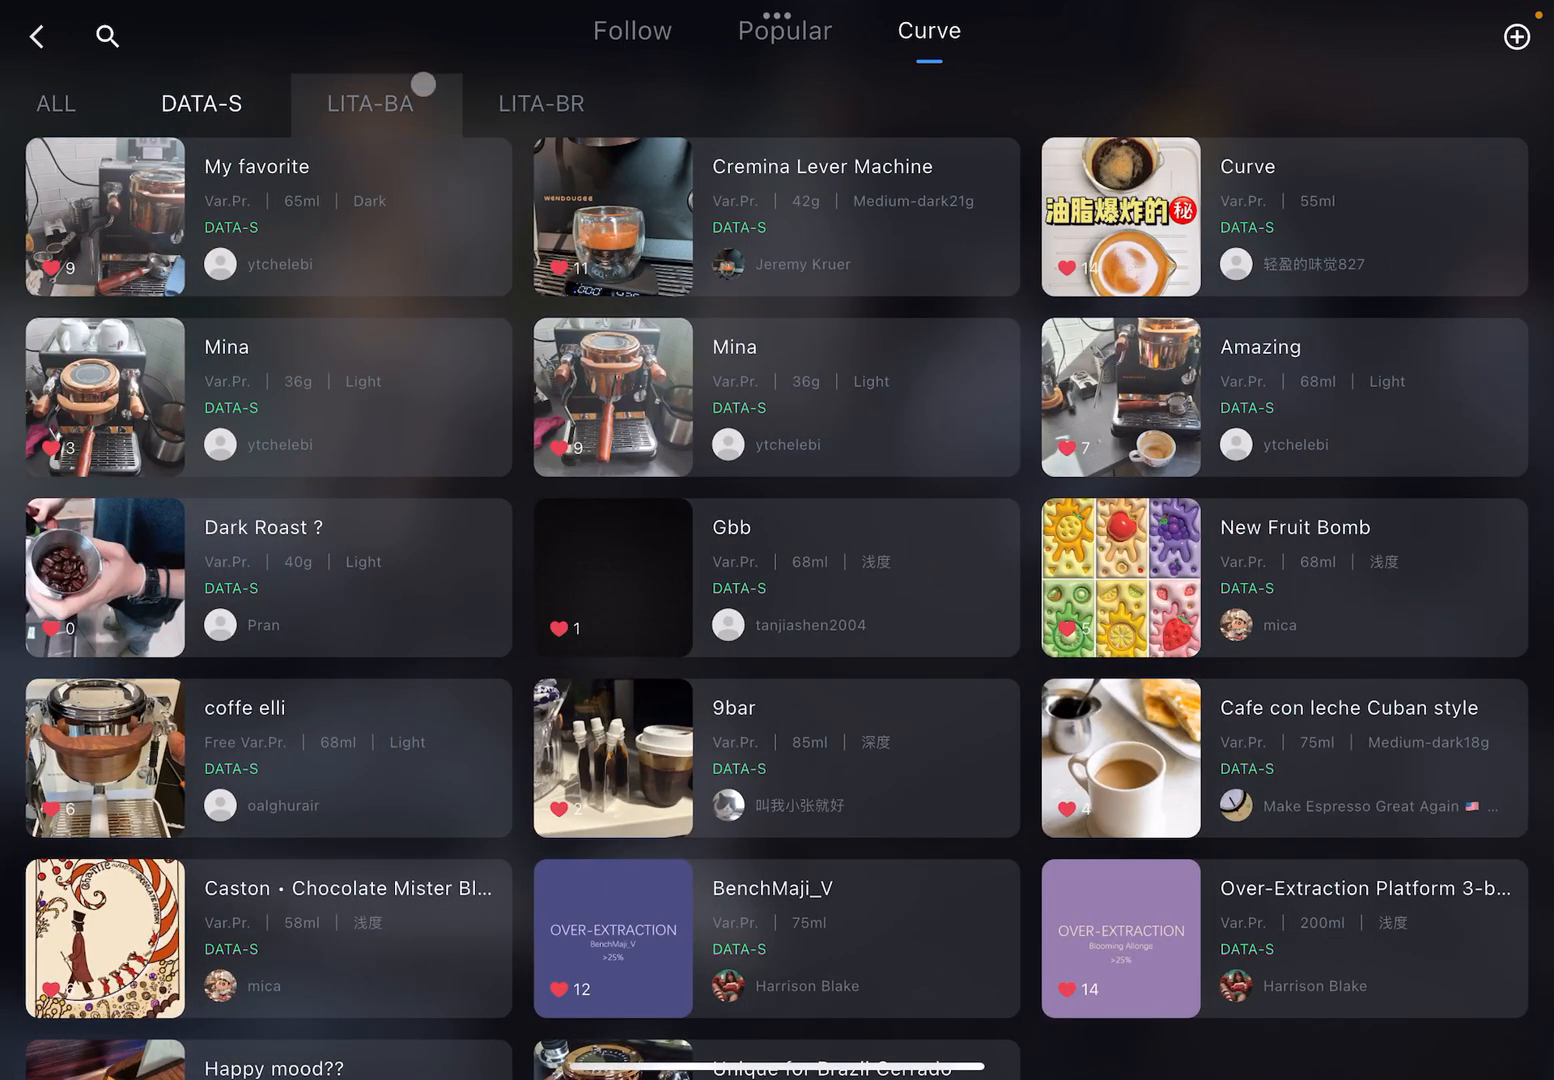
{"action": "left_click", "coordinate": [540, 104]}
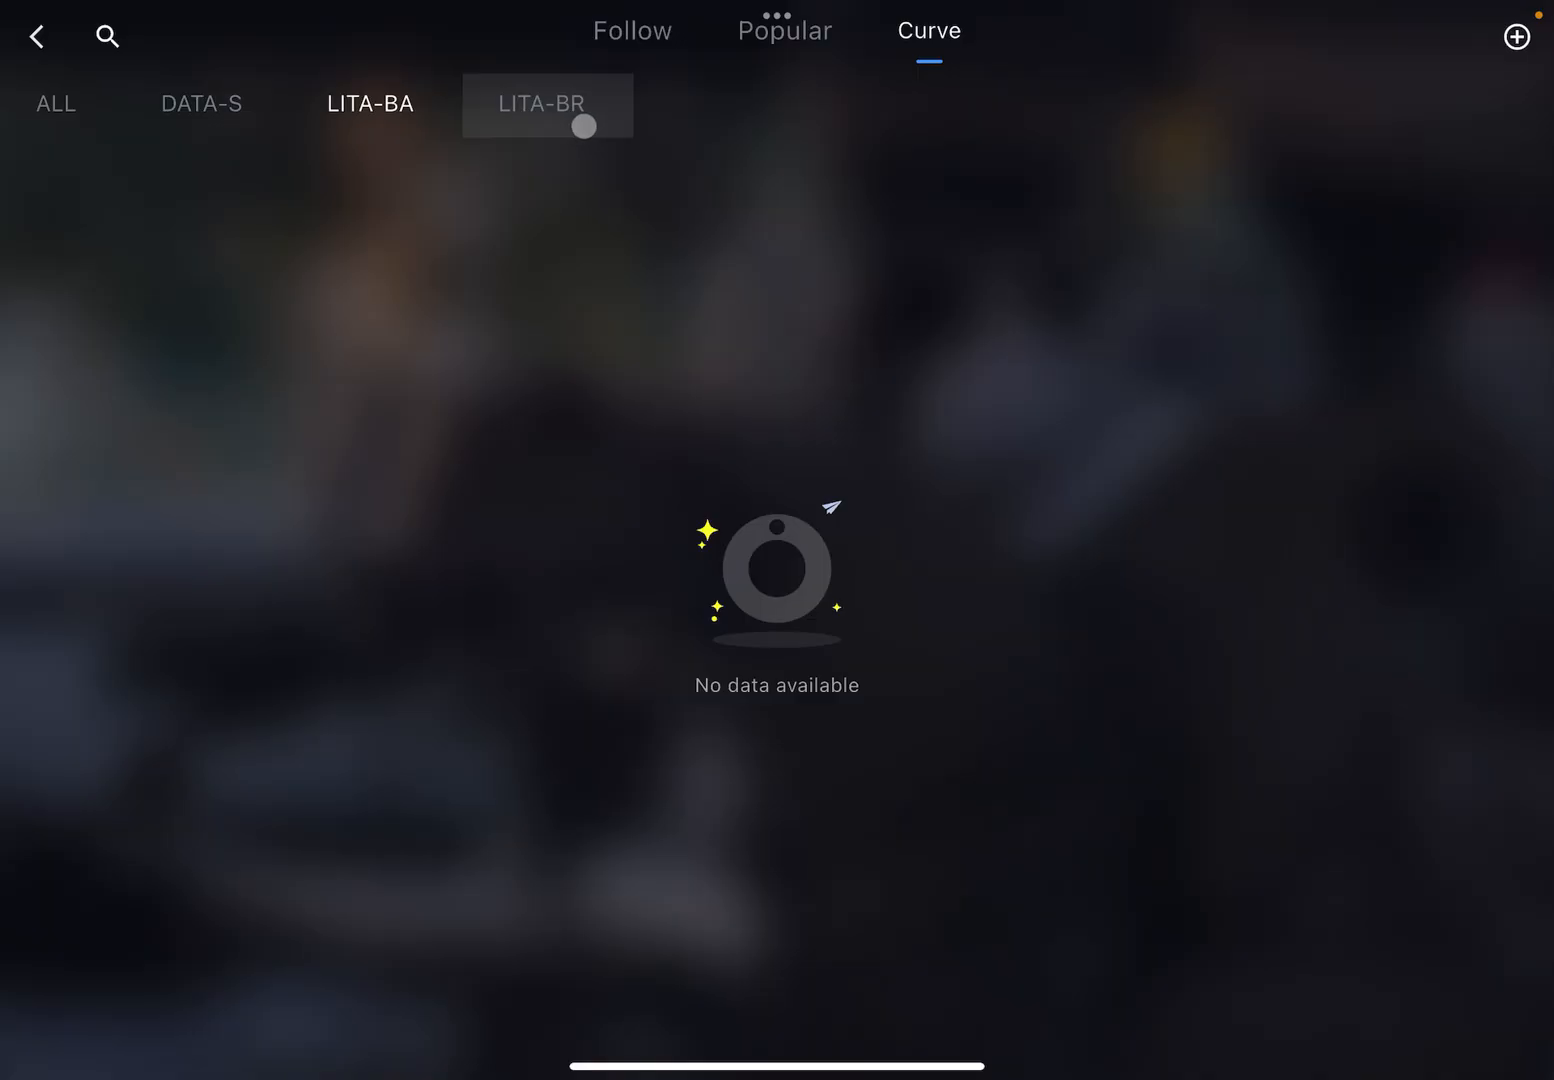
{"action": "left_click", "coordinate": [200, 104]}
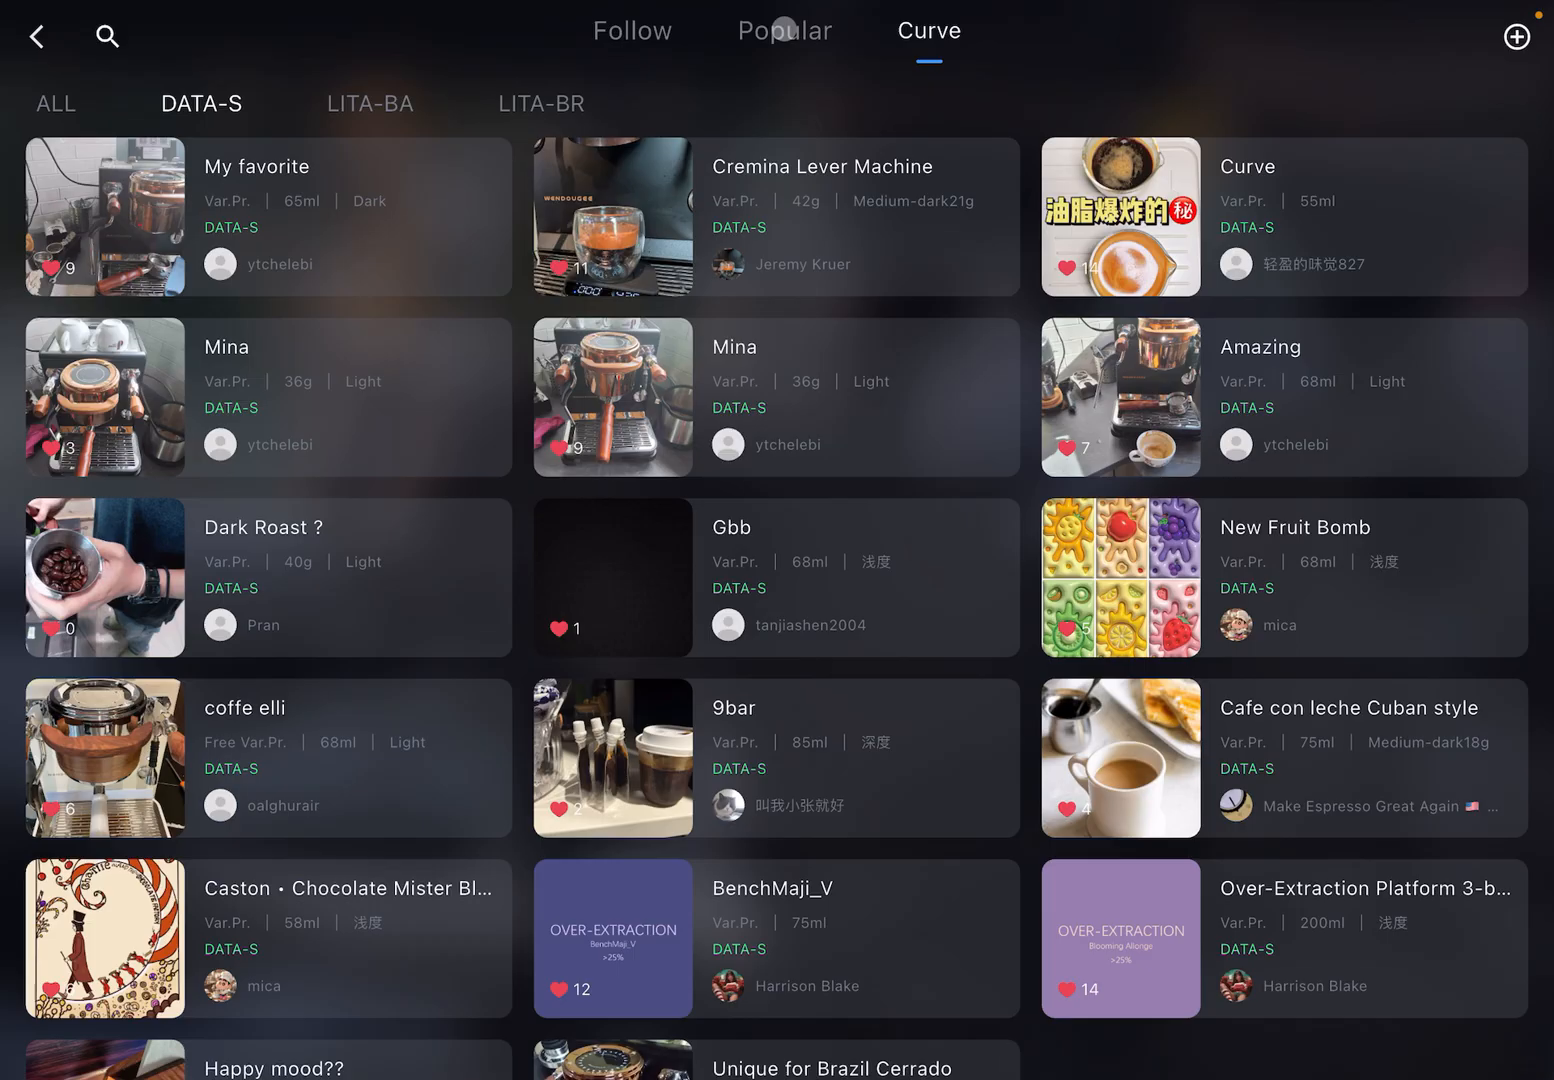
Step: Return home and load Roller Coaster Modified: light roast, medium-coarse grind, 18 g, 79 ml
{"action": "left_click", "coordinate": [780, 32]}
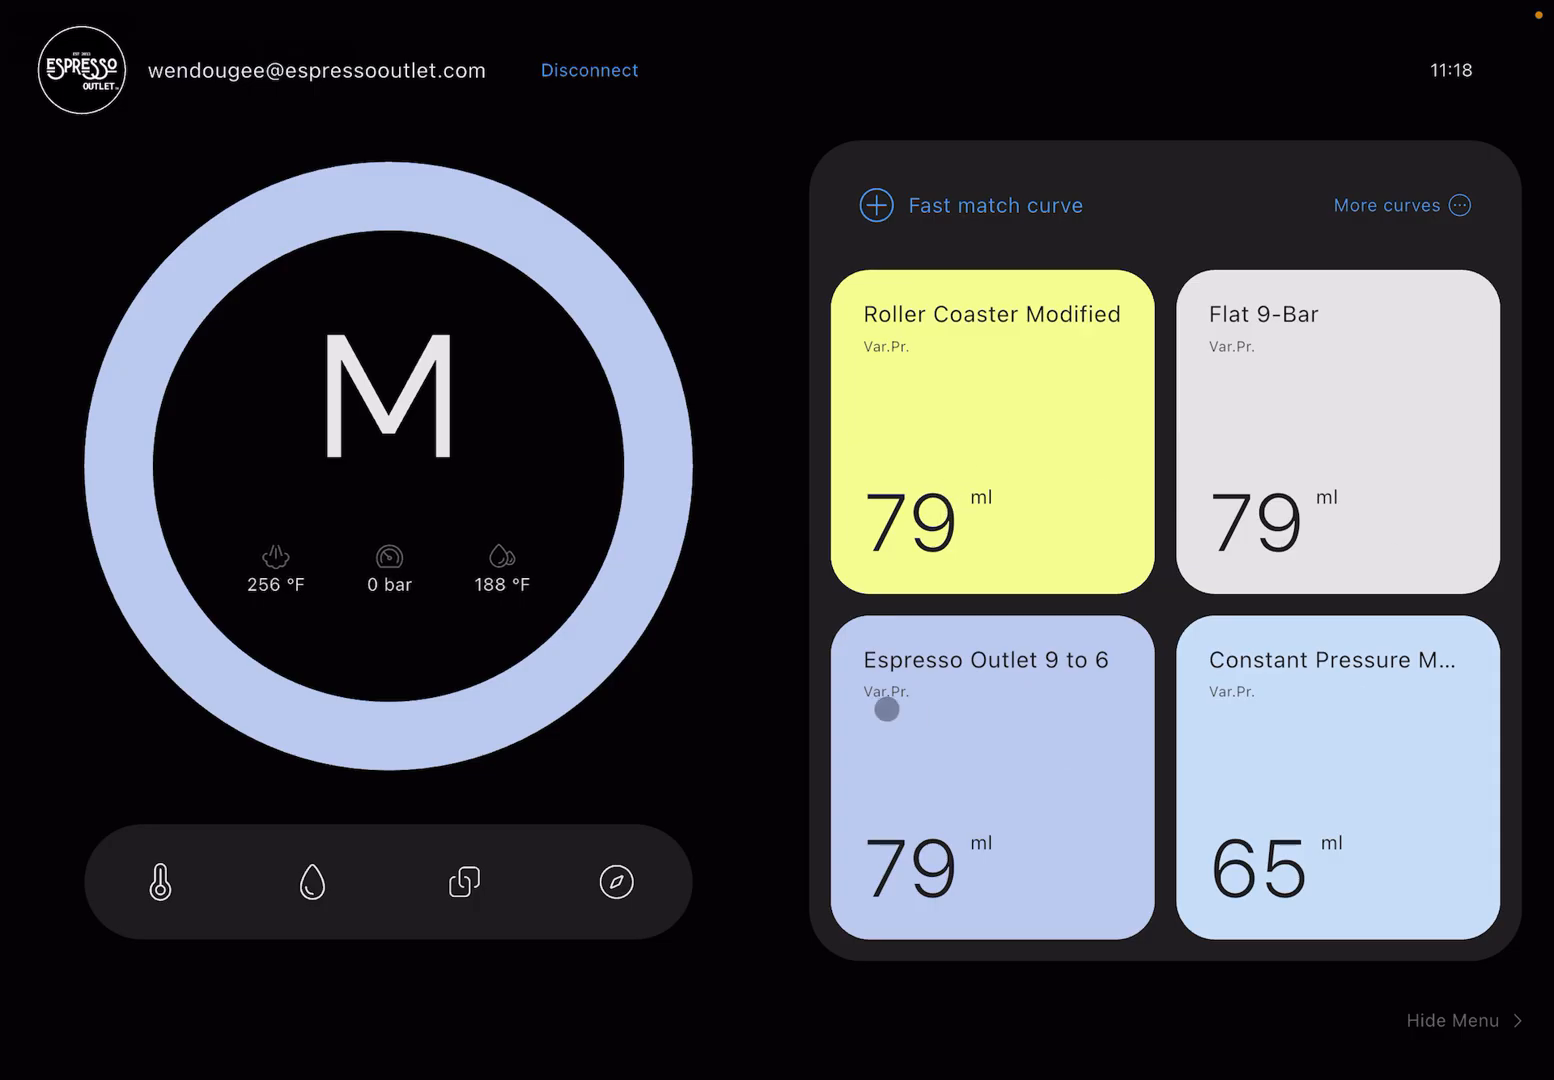
{"action": "left_click", "coordinate": [990, 436]}
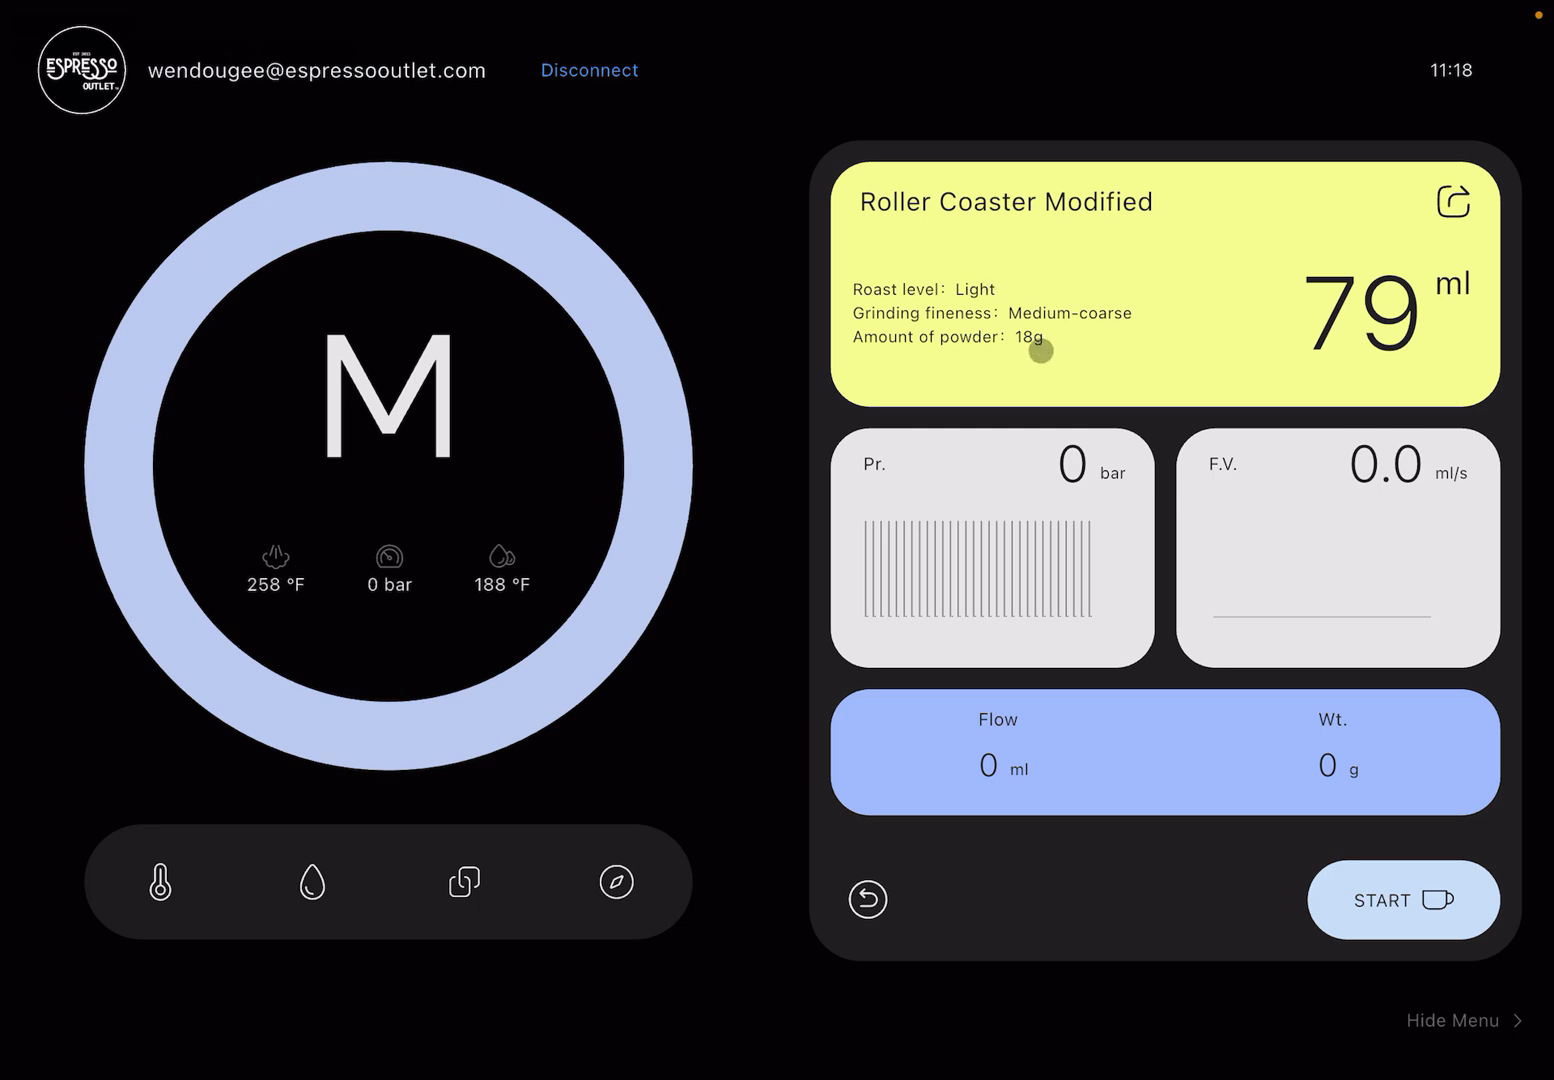
{"action": "mouse_move", "coordinate": [1006, 268]}
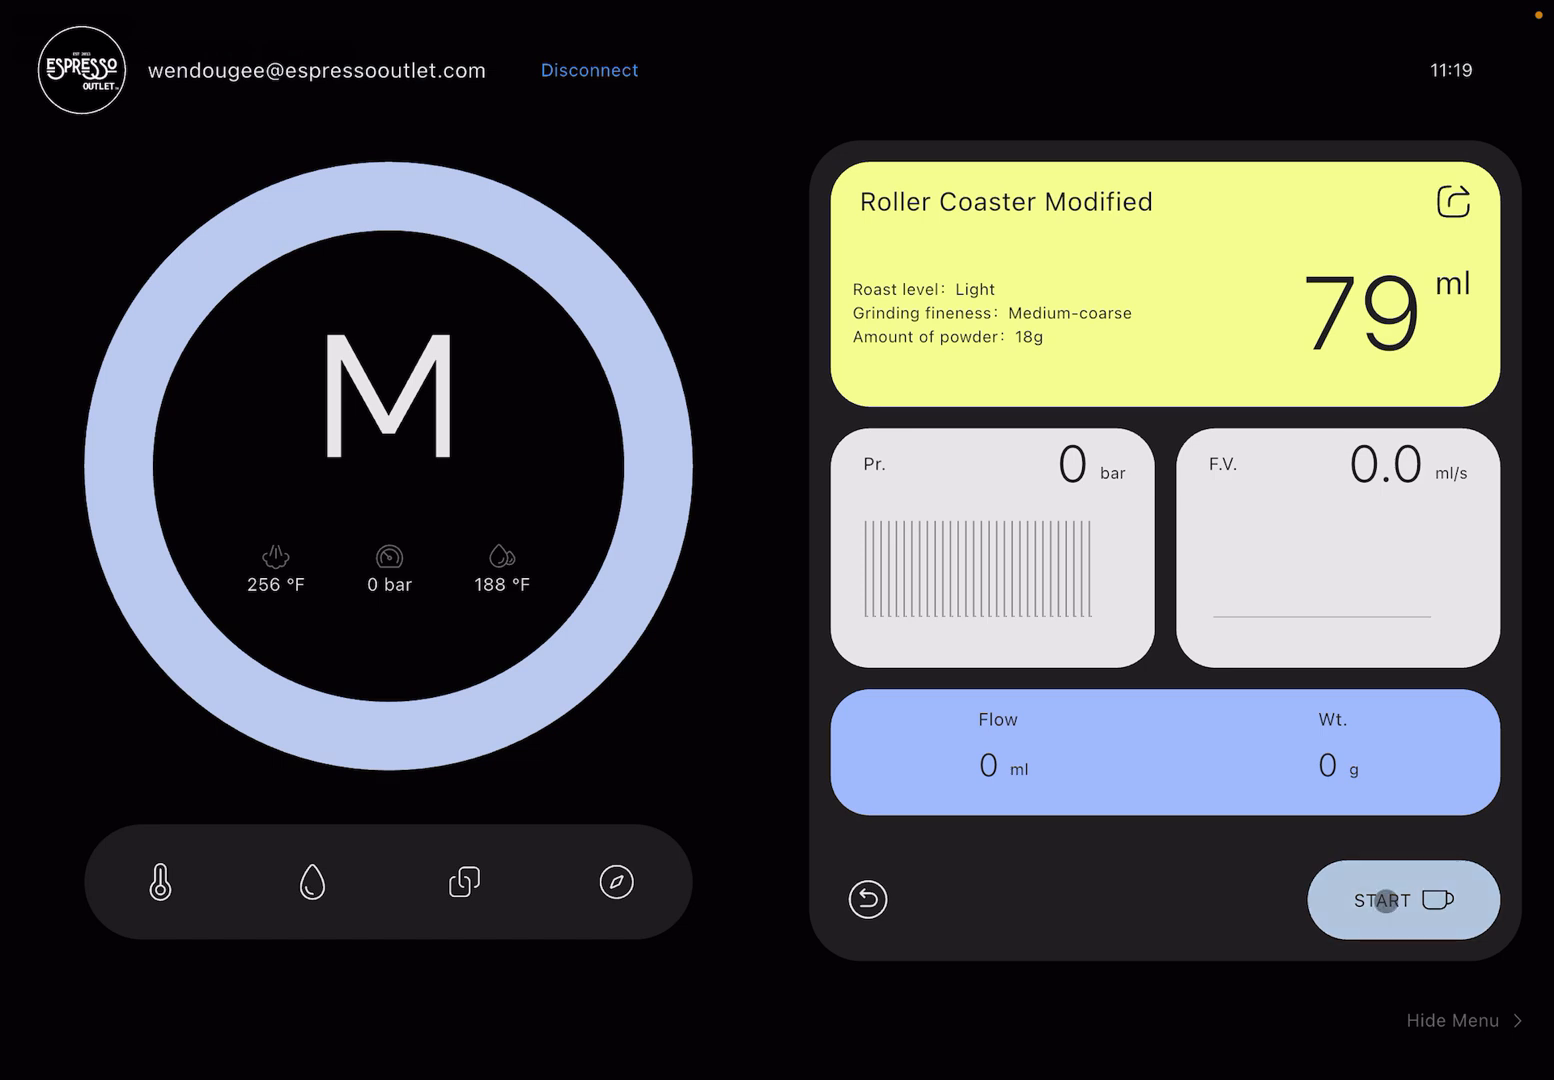
Step: Brew a Roller Coaster Modified shot until 'Good Coffee is Ready!', then leave the shot screen
{"action": "left_click", "coordinate": [1402, 900]}
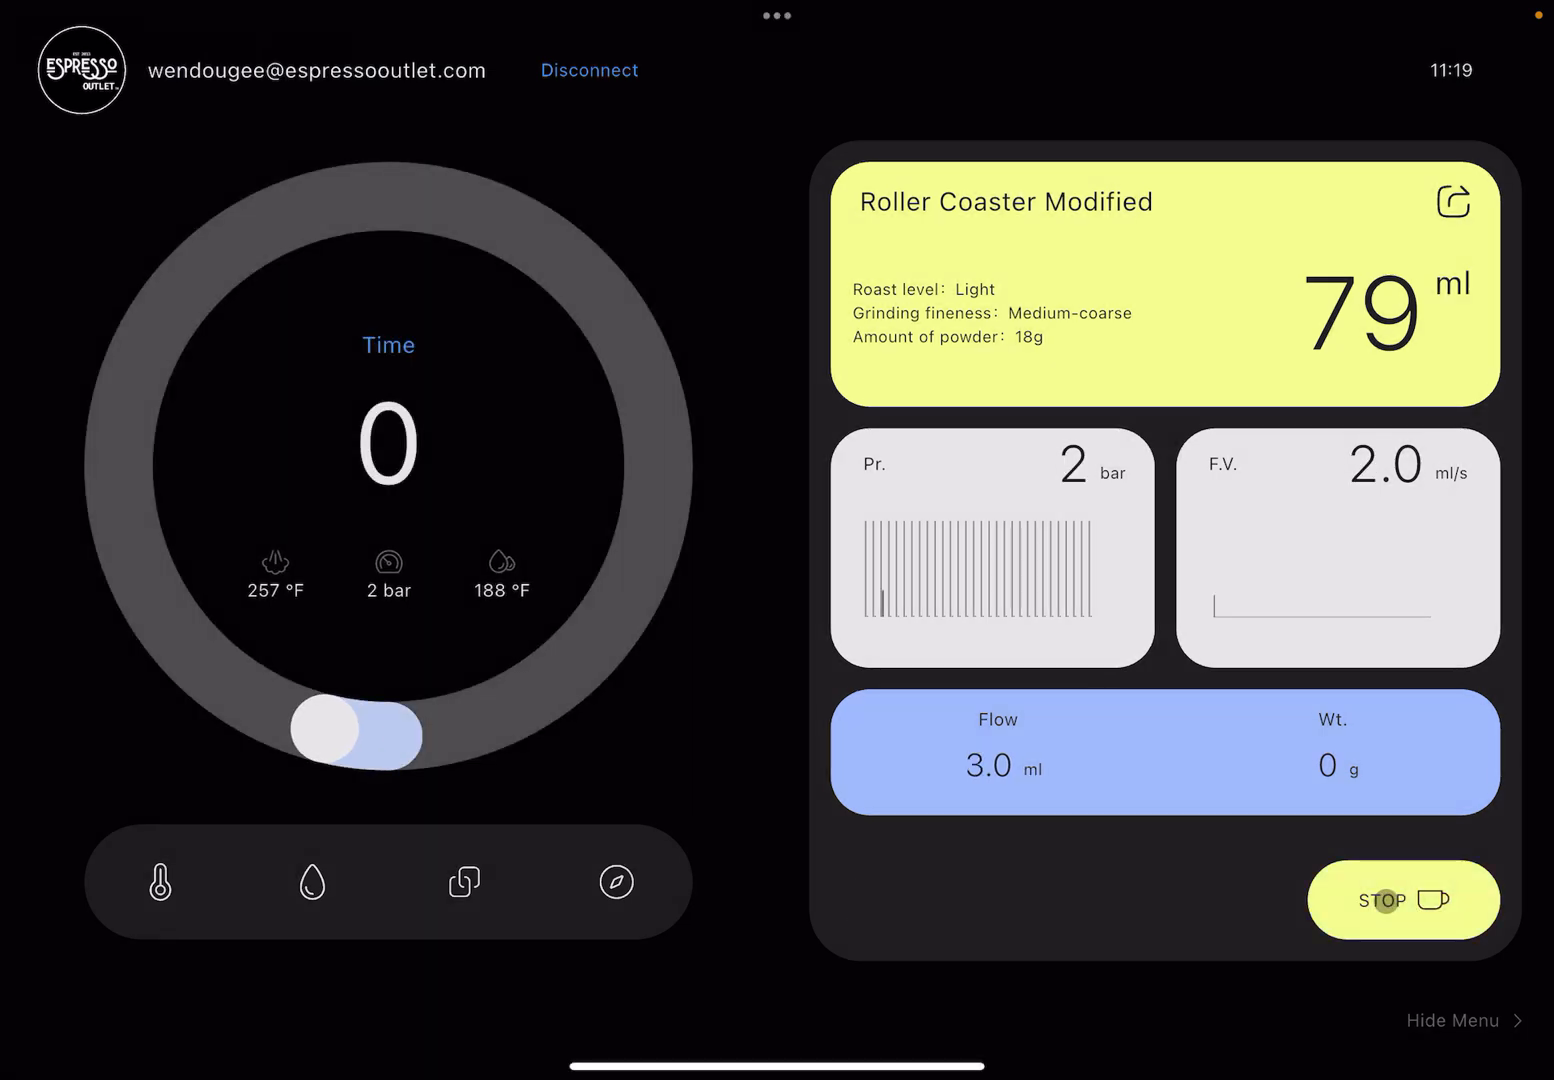
{"action": "left_click_drag", "start_coordinate": [356, 730], "coordinate": [156, 600]}
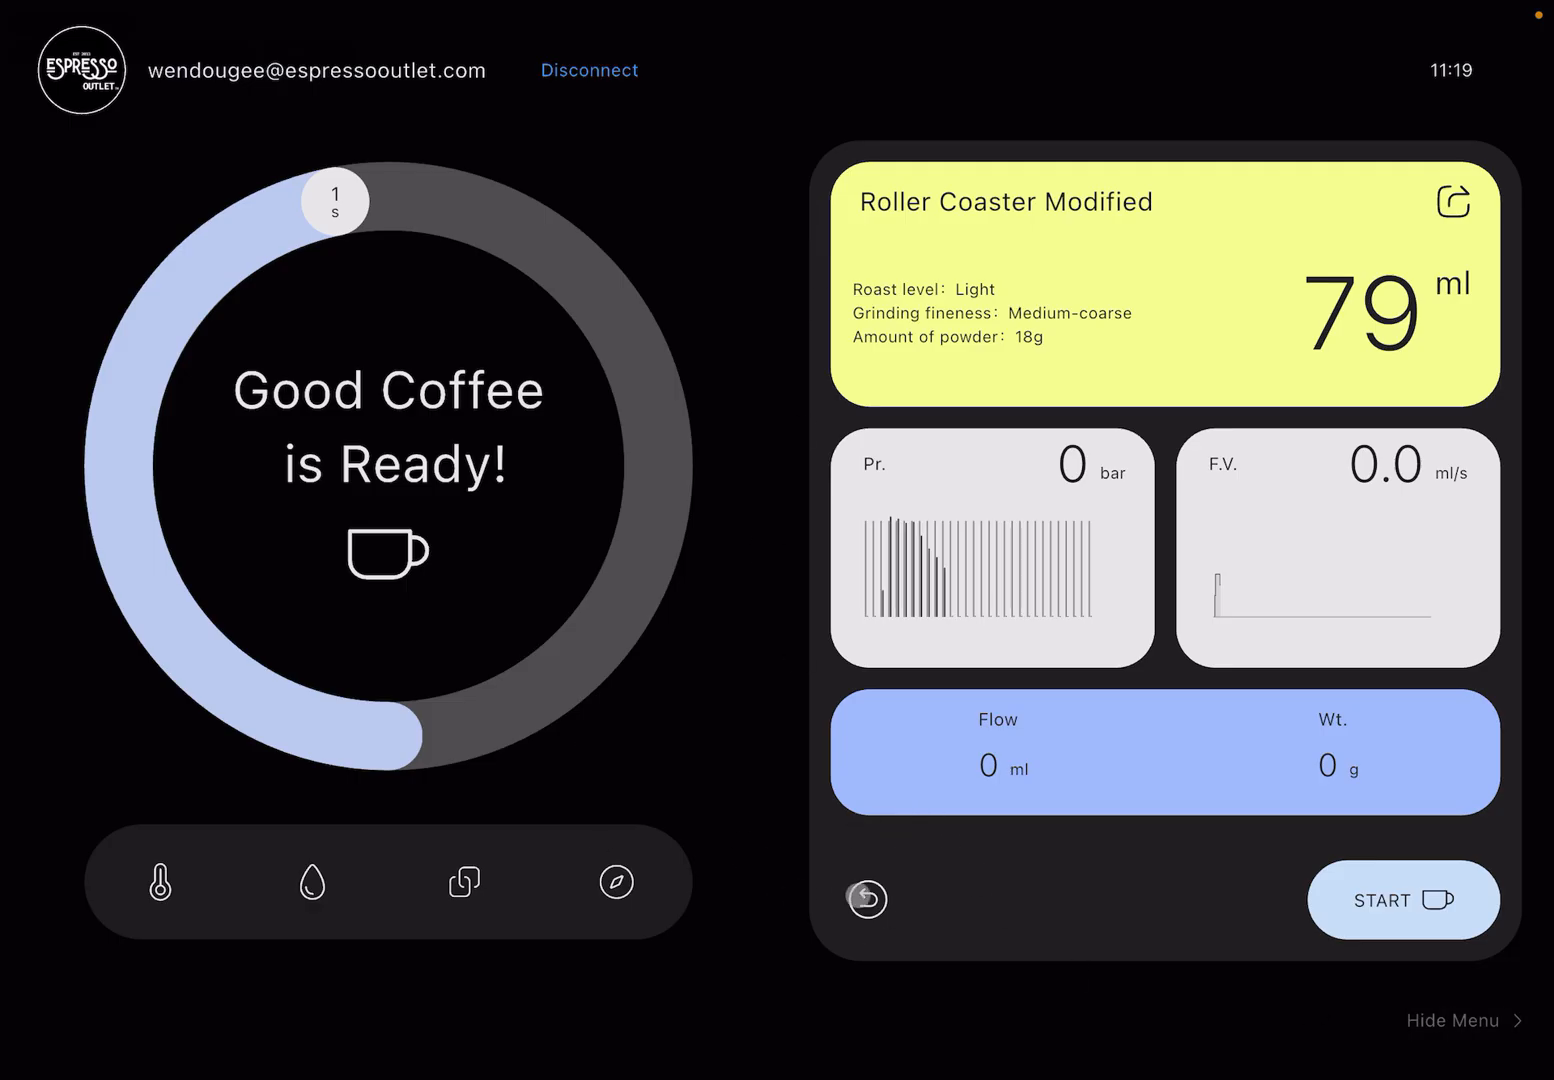
{"action": "left_click", "coordinate": [866, 898]}
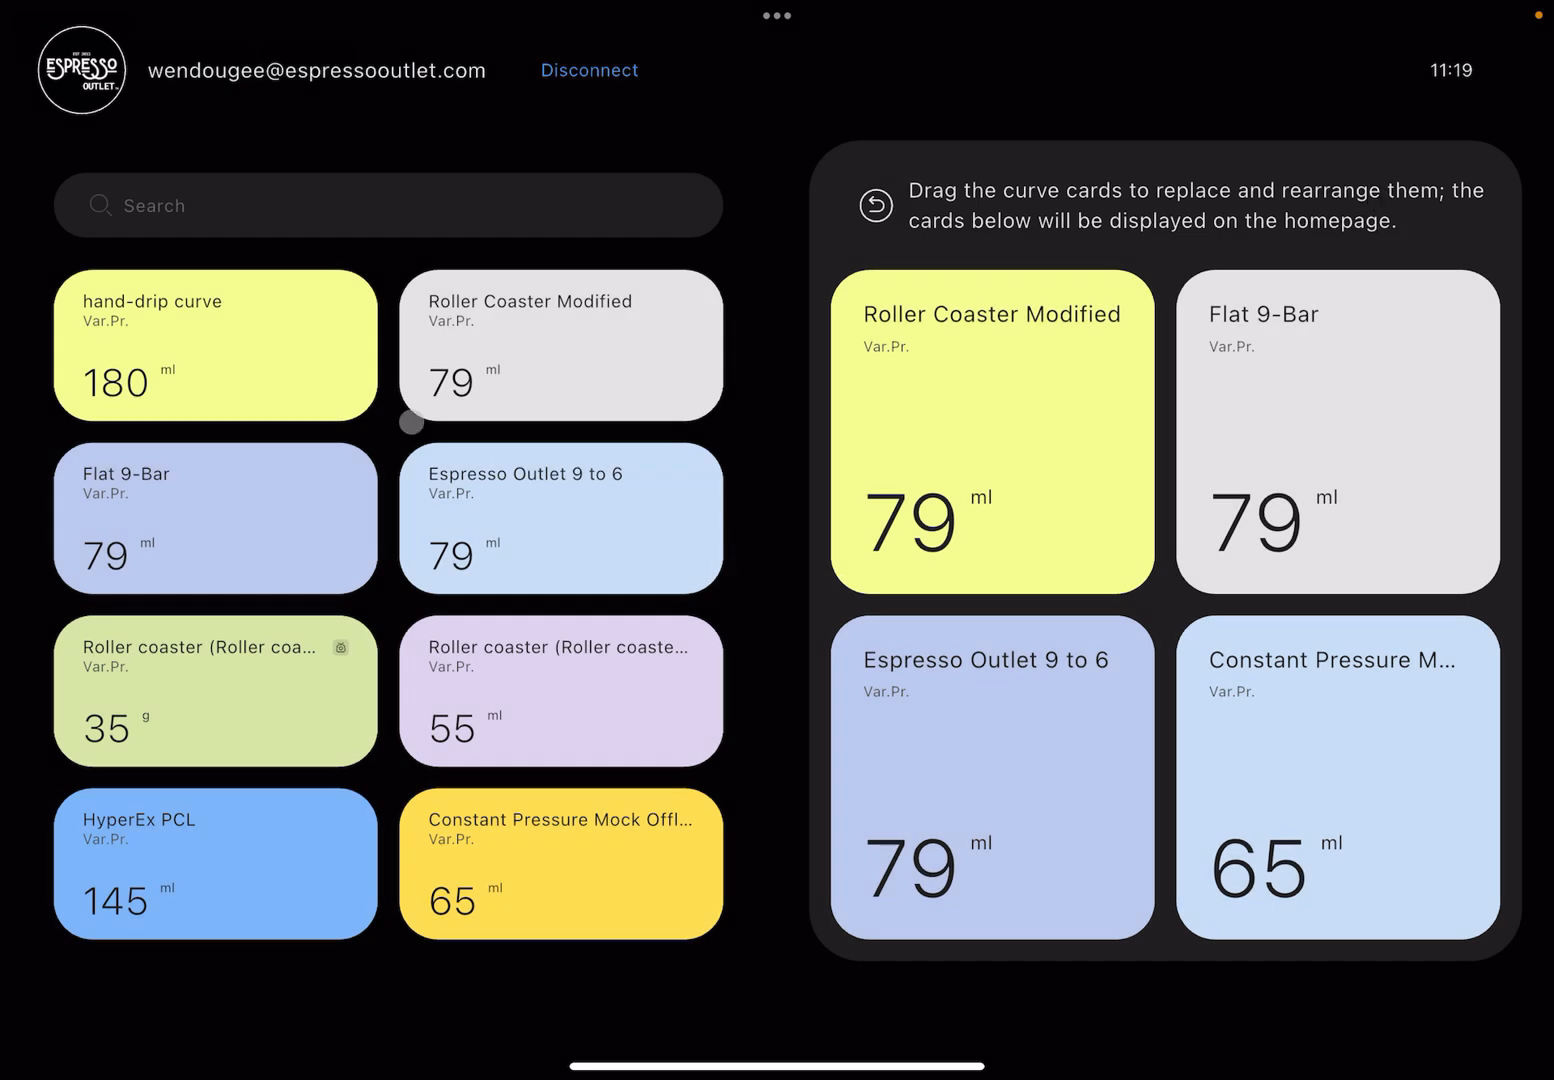
Step: Drag the hand-drip curve card onto one of the four homepage cards to replace it
{"action": "scroll", "scroll_direction": "down", "scroll_amount": 3}
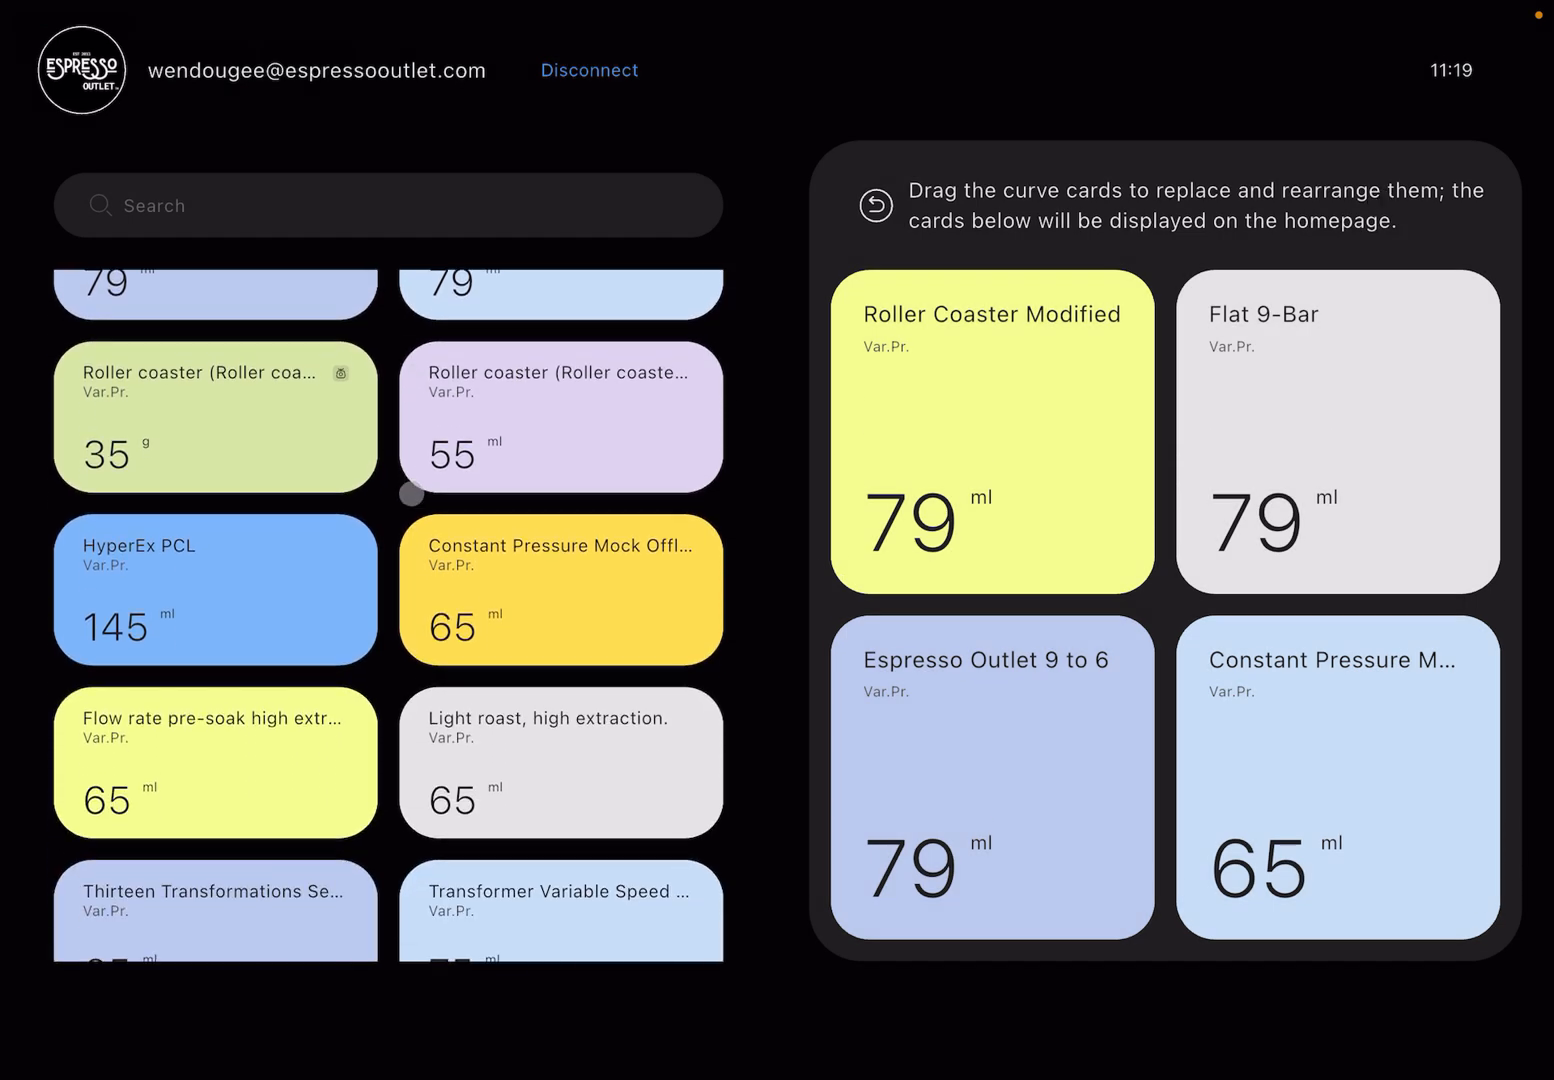
{"action": "scroll", "scroll_direction": "down", "scroll_amount": 3}
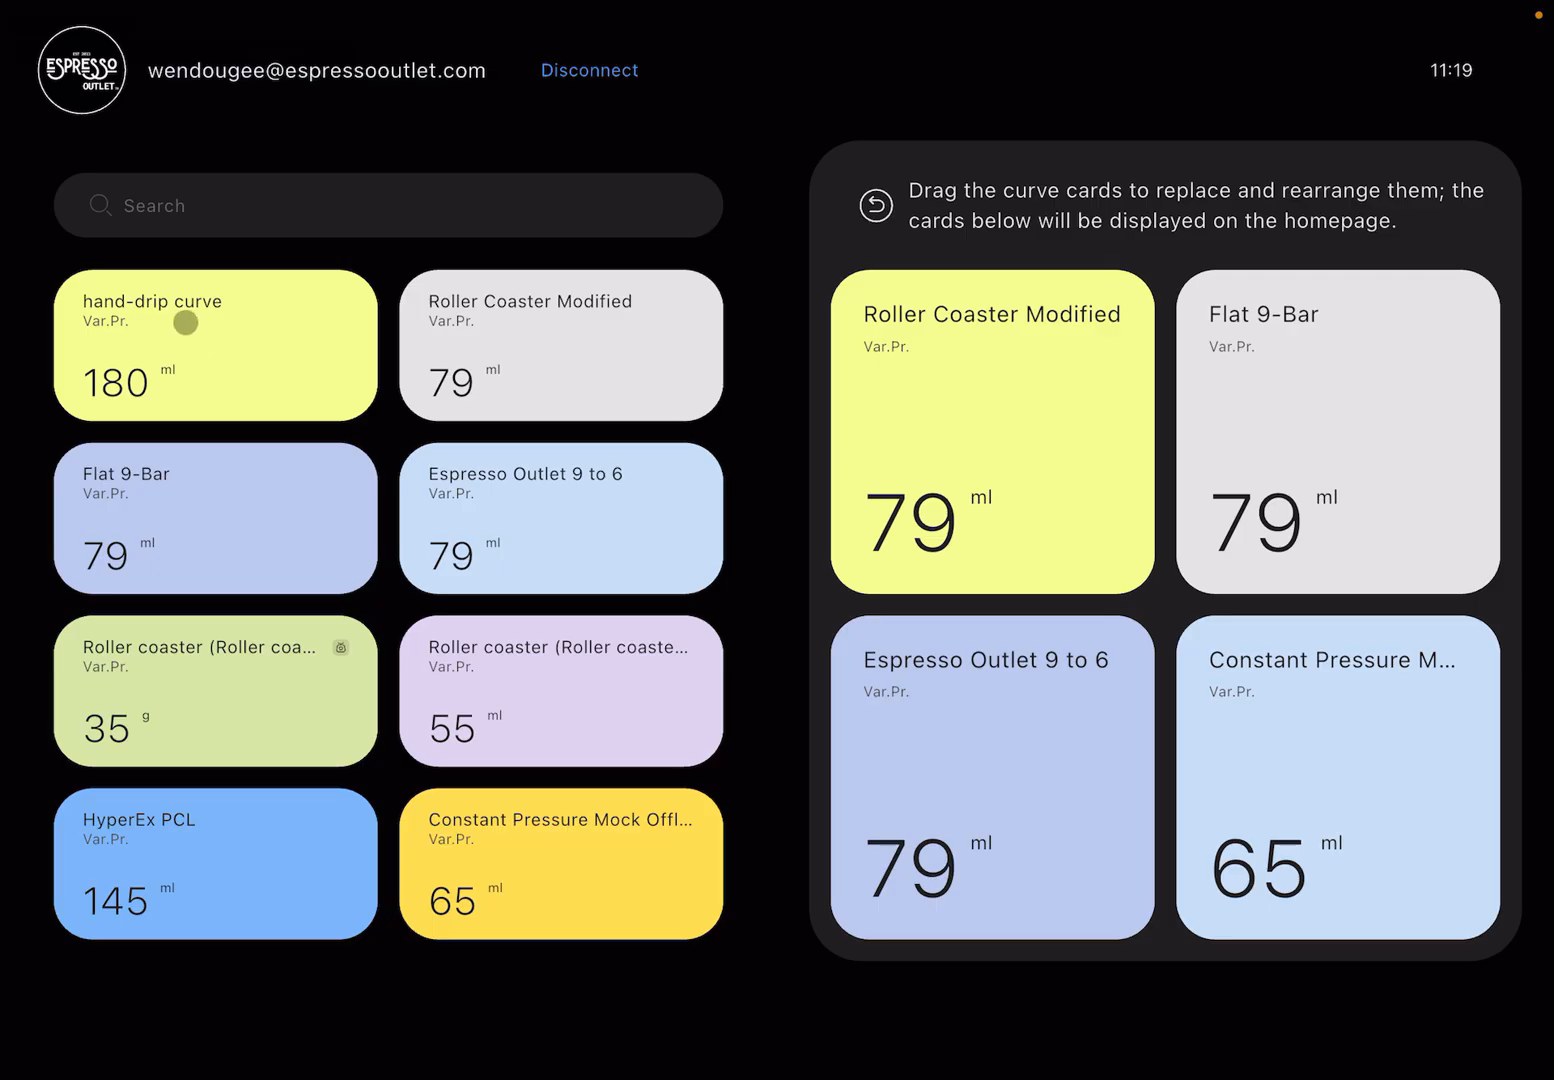
{"action": "left_click_drag", "start_coordinate": [184, 322], "coordinate": [316, 416]}
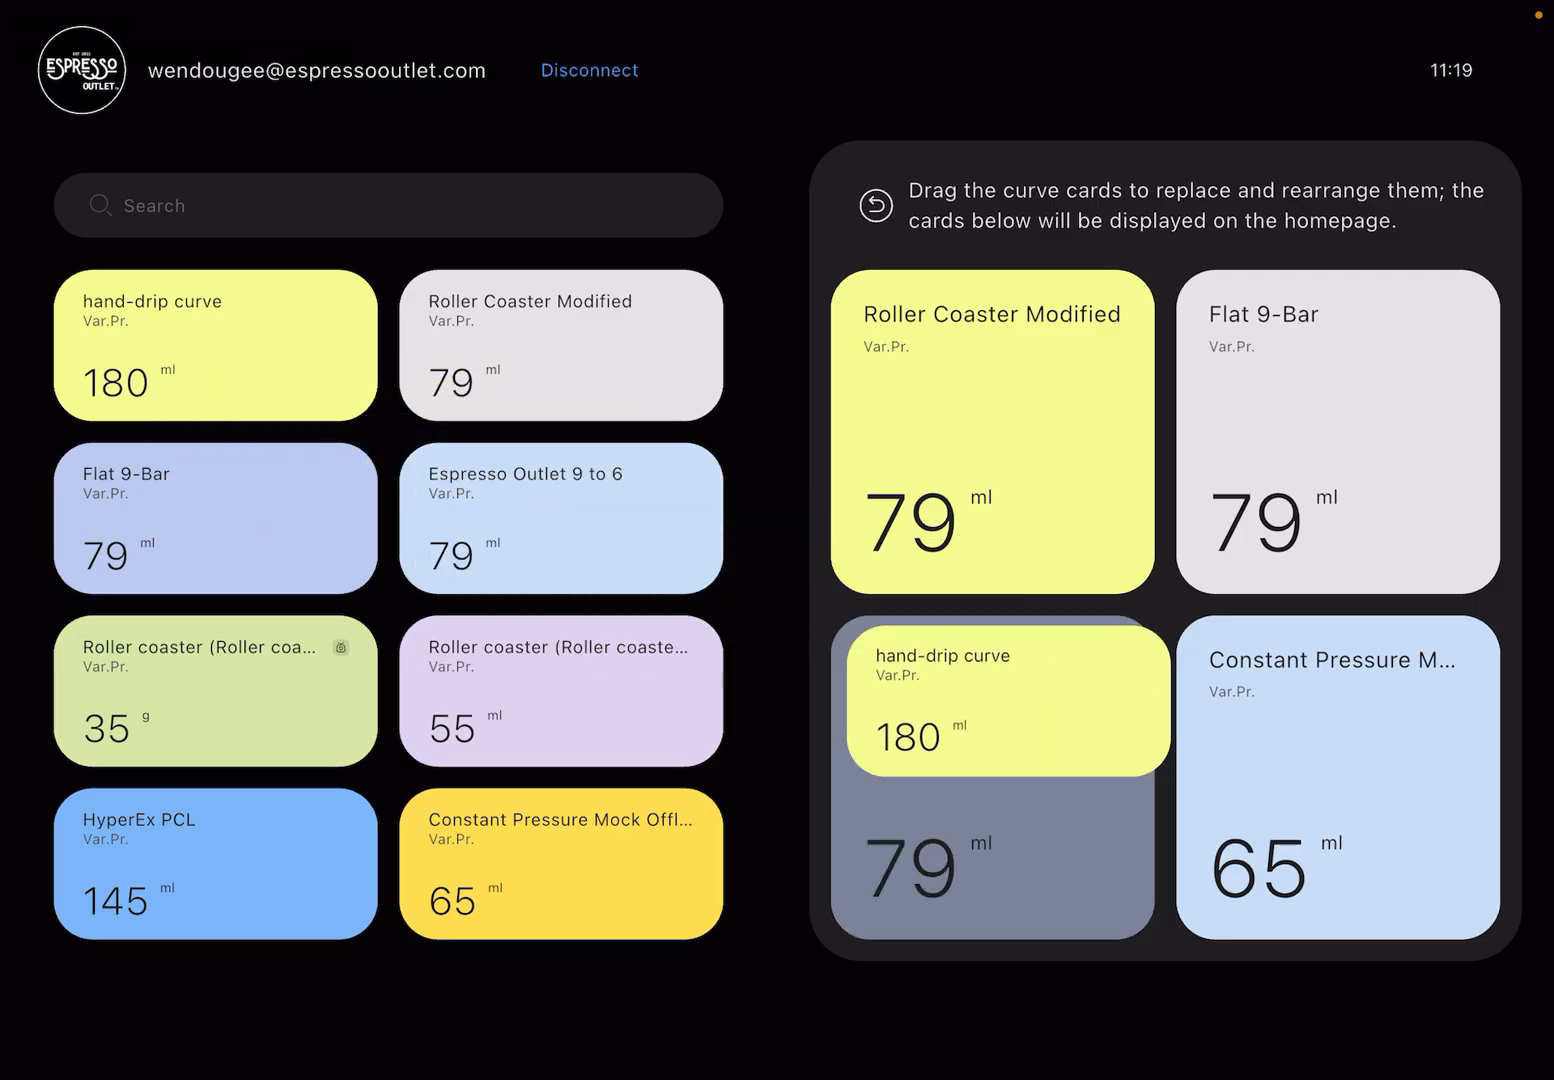
{"action": "left_click_drag", "start_coordinate": [990, 700], "coordinate": [1390, 810]}
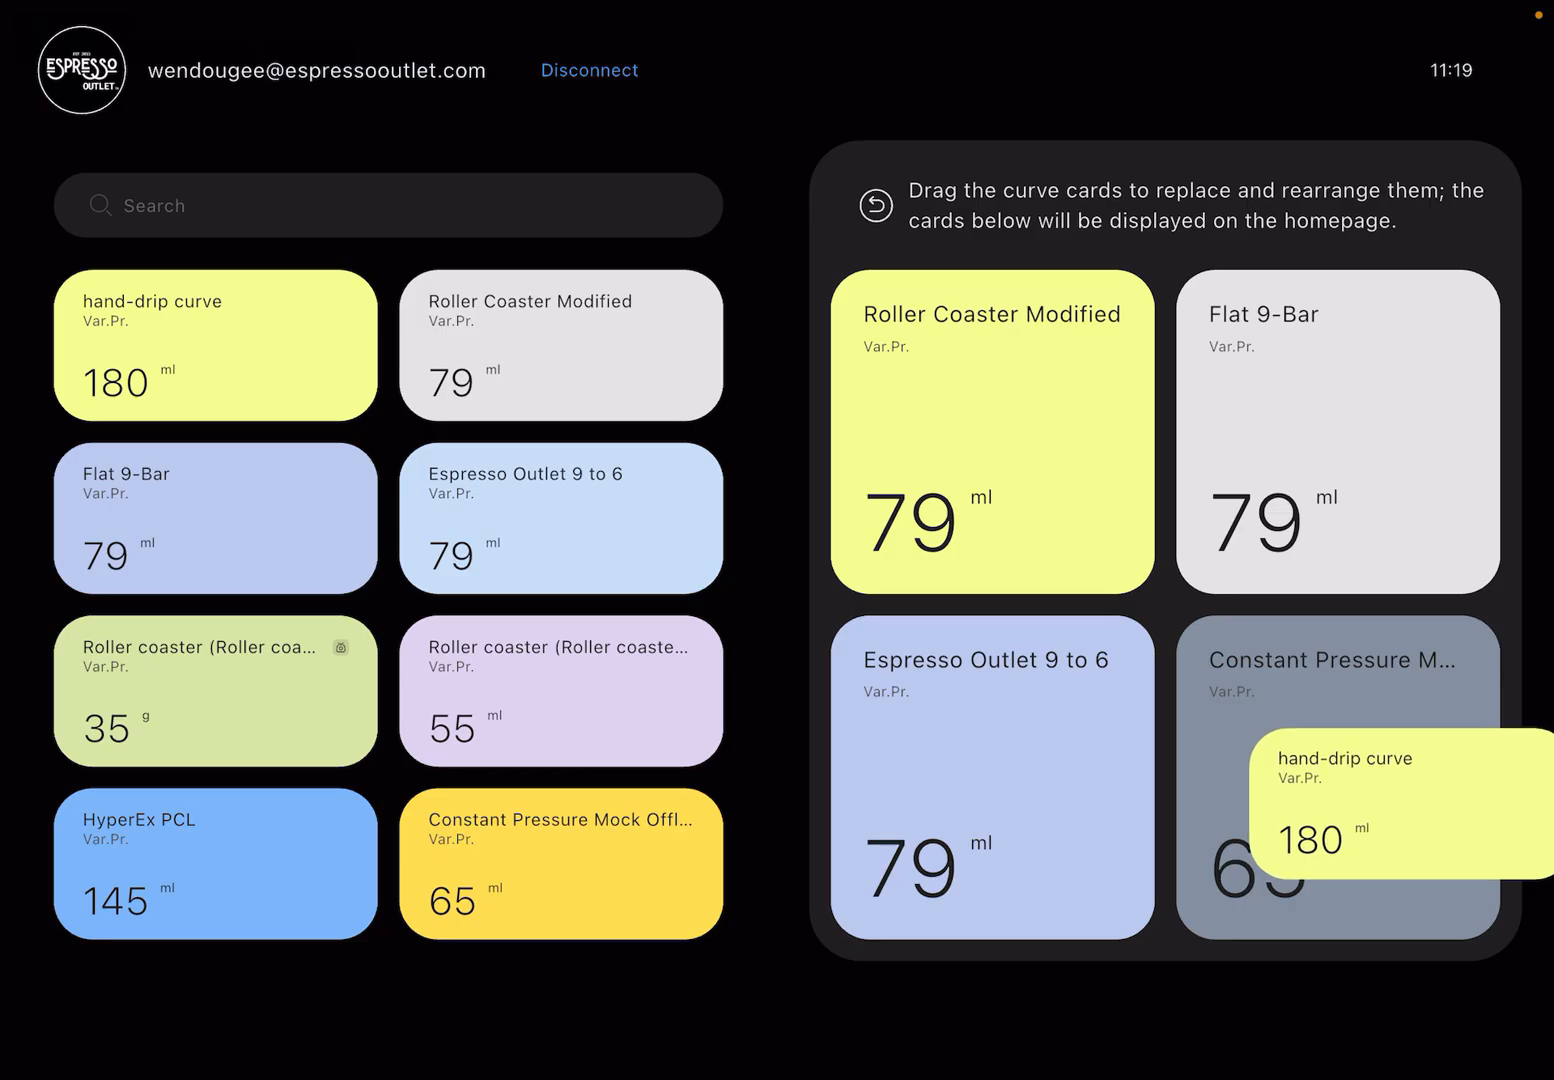
{"action": "left_click_drag", "start_coordinate": [1400, 800], "coordinate": [1338, 776]}
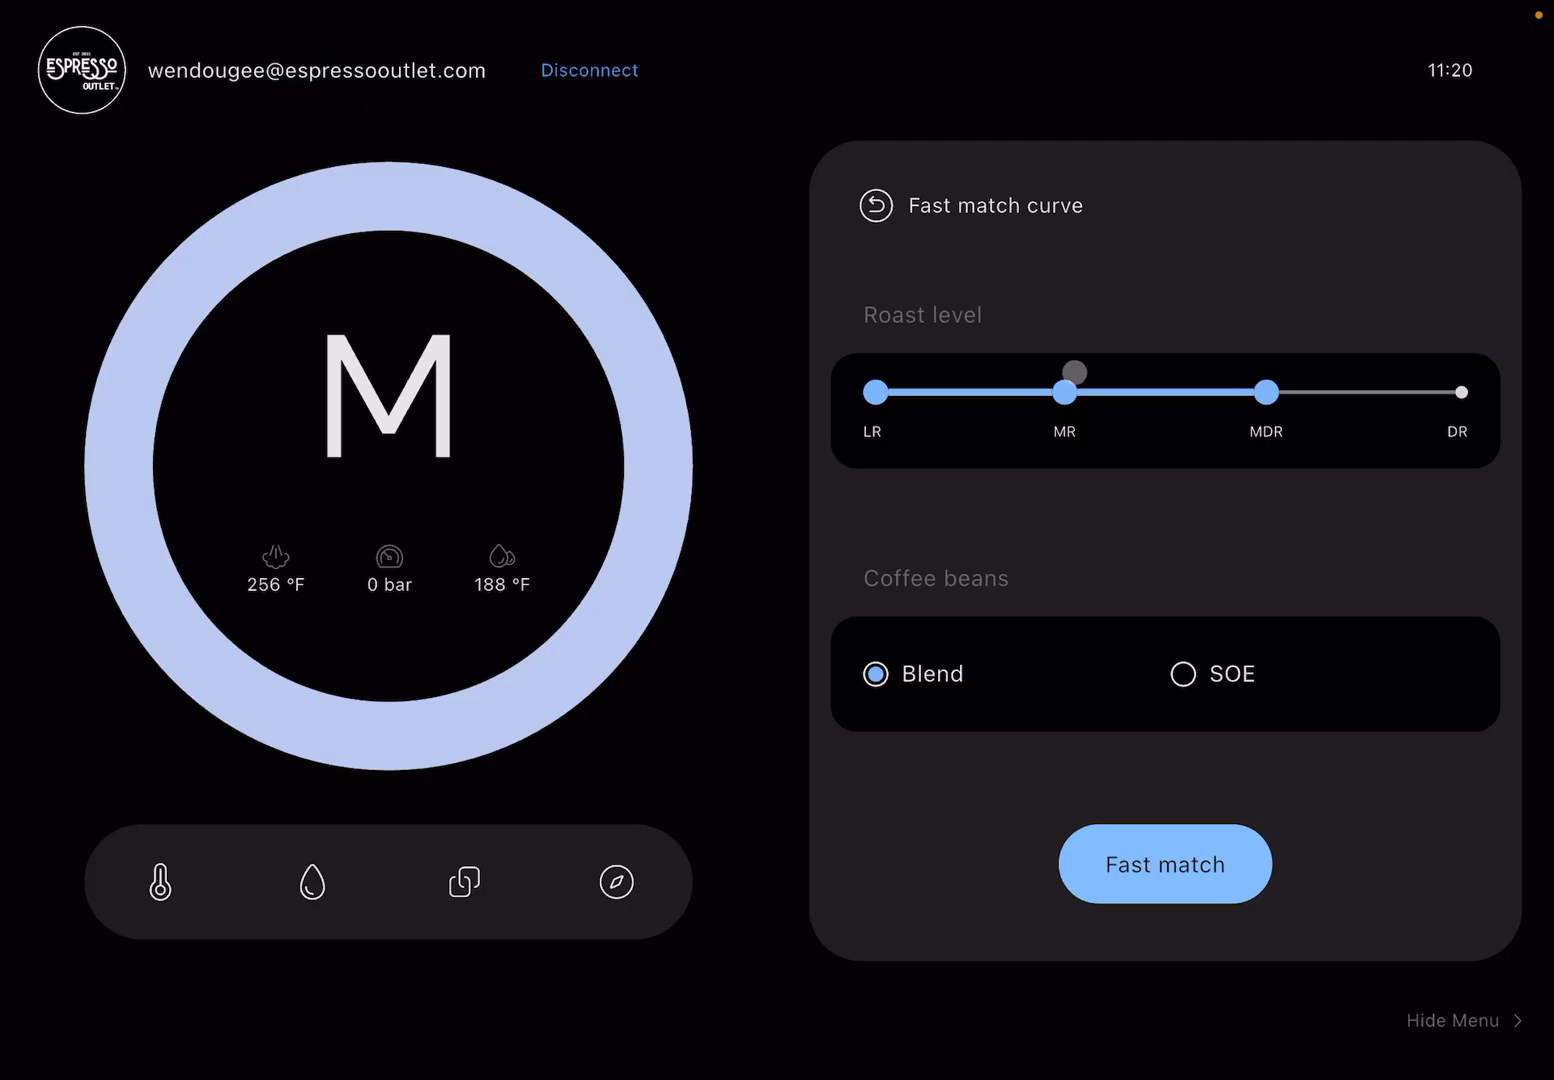
Step: Fast match curves for MR roast level with SOE beans to get four suggestions
{"action": "left_click_drag", "start_coordinate": [1266, 388], "coordinate": [1064, 392]}
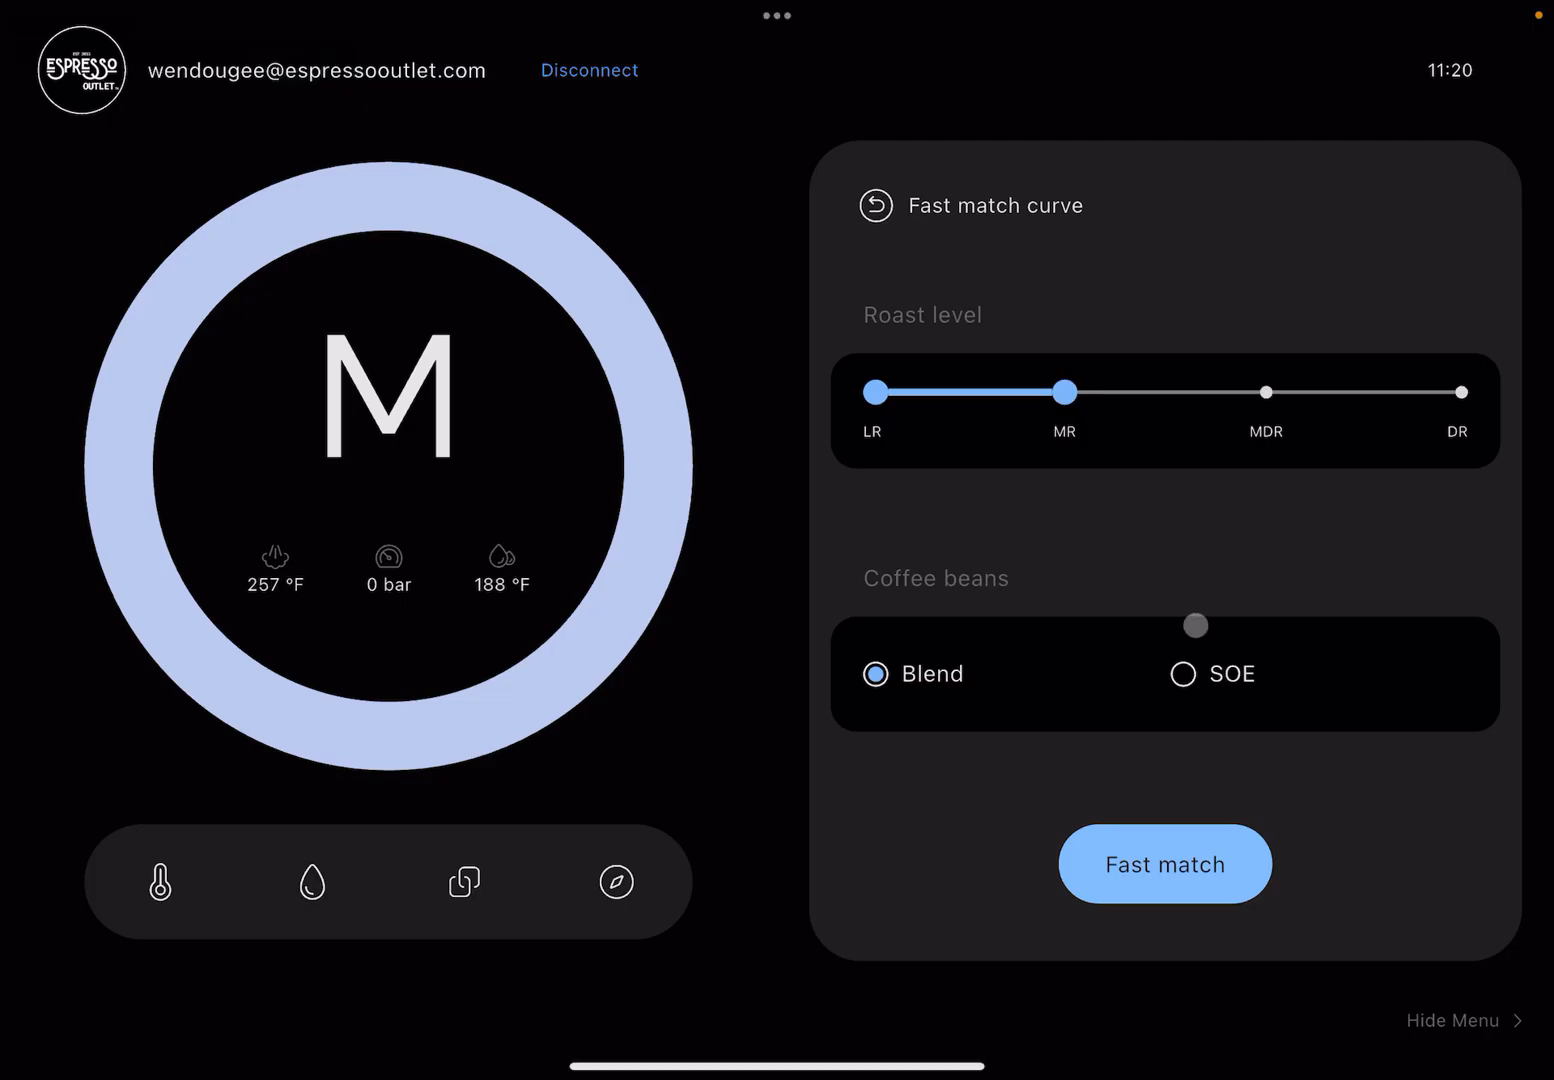
{"action": "left_click", "coordinate": [1184, 672]}
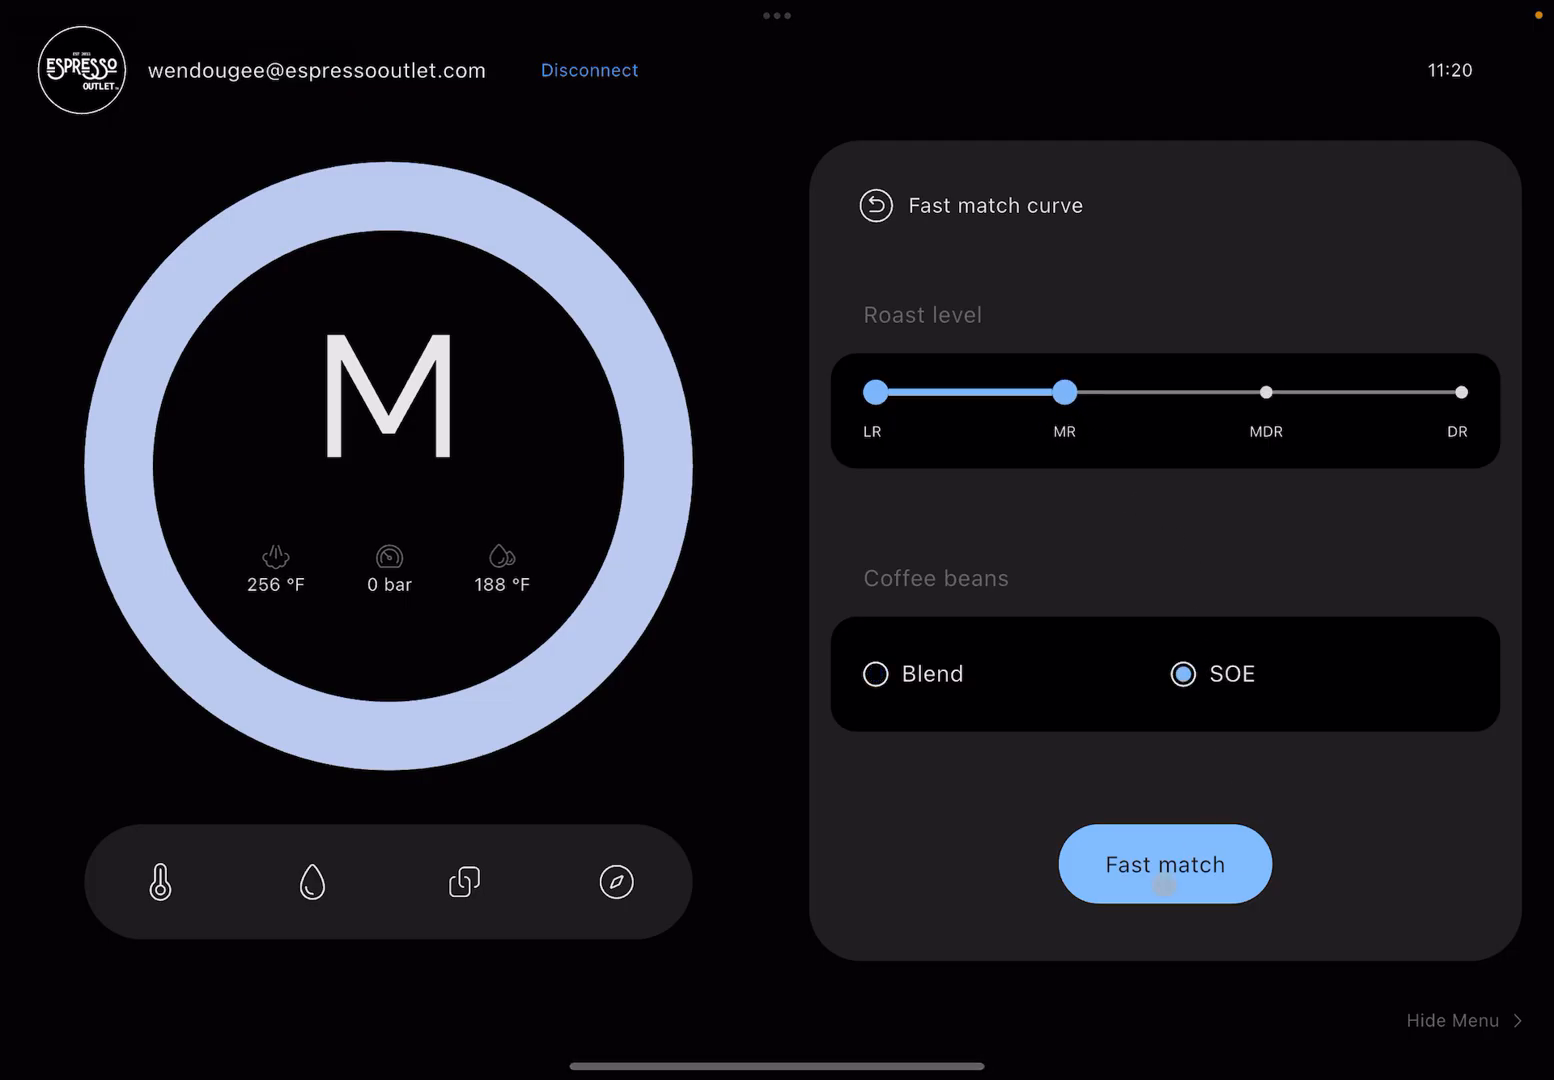
{"action": "left_click", "coordinate": [1164, 864]}
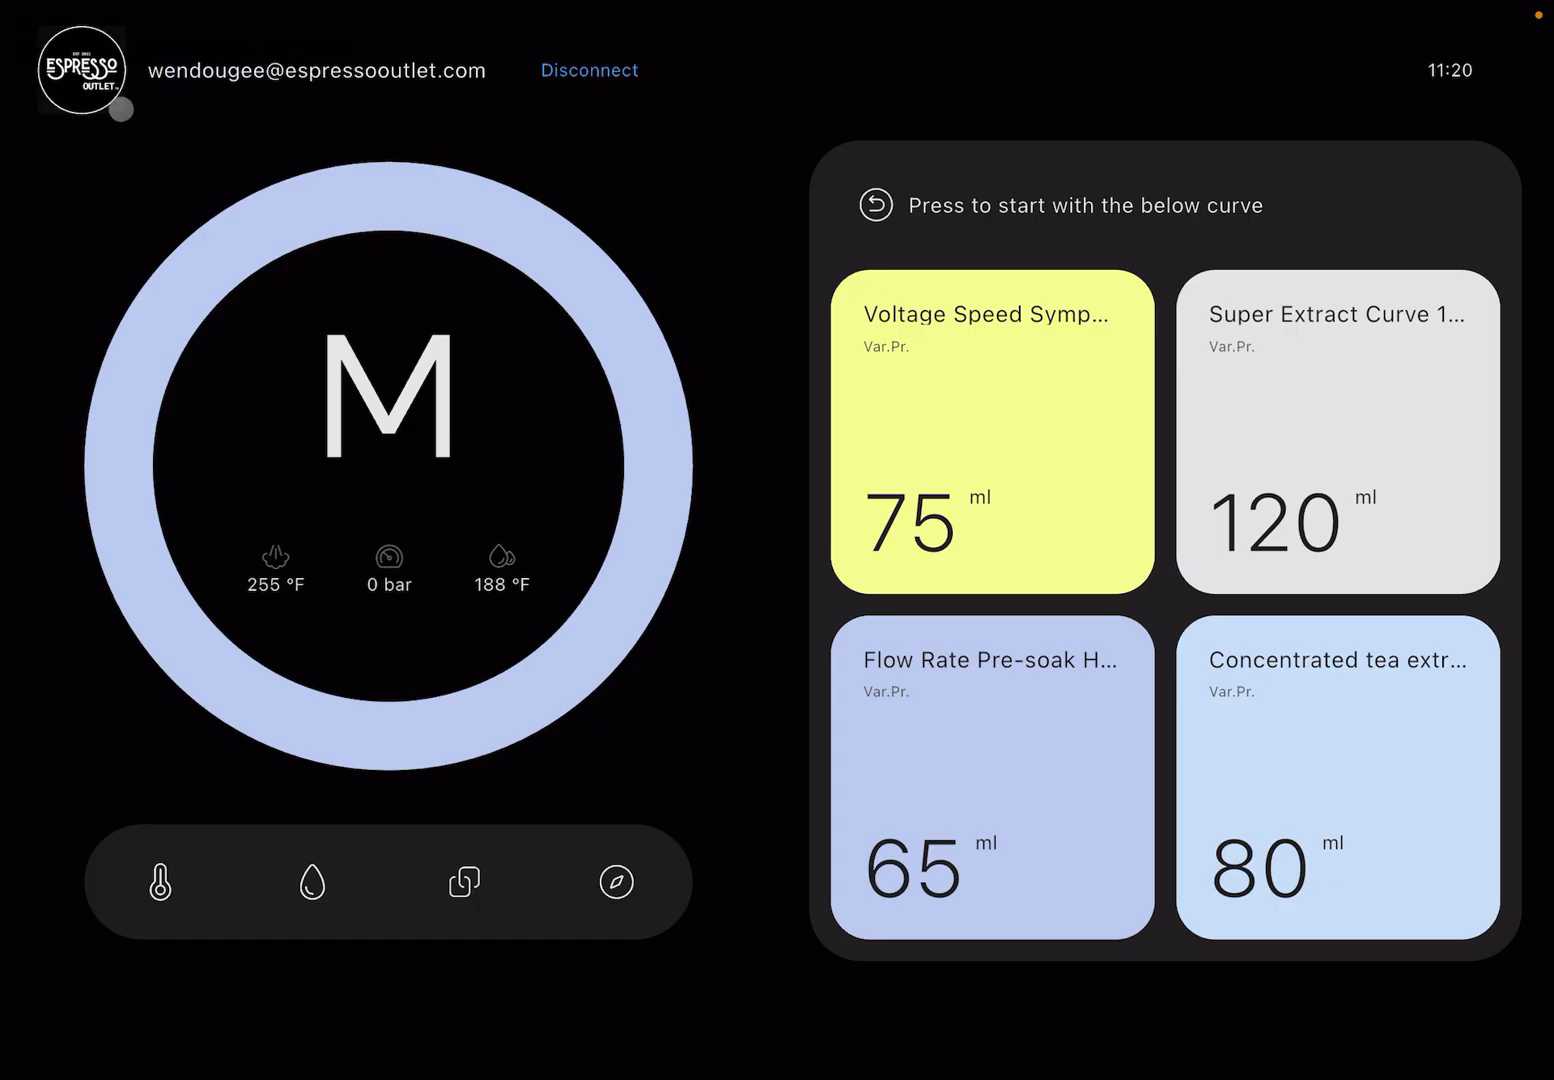
Step: Enter pro mode via the logo, dismiss the update notice, and return to simplified home
{"action": "left_click", "coordinate": [84, 70]}
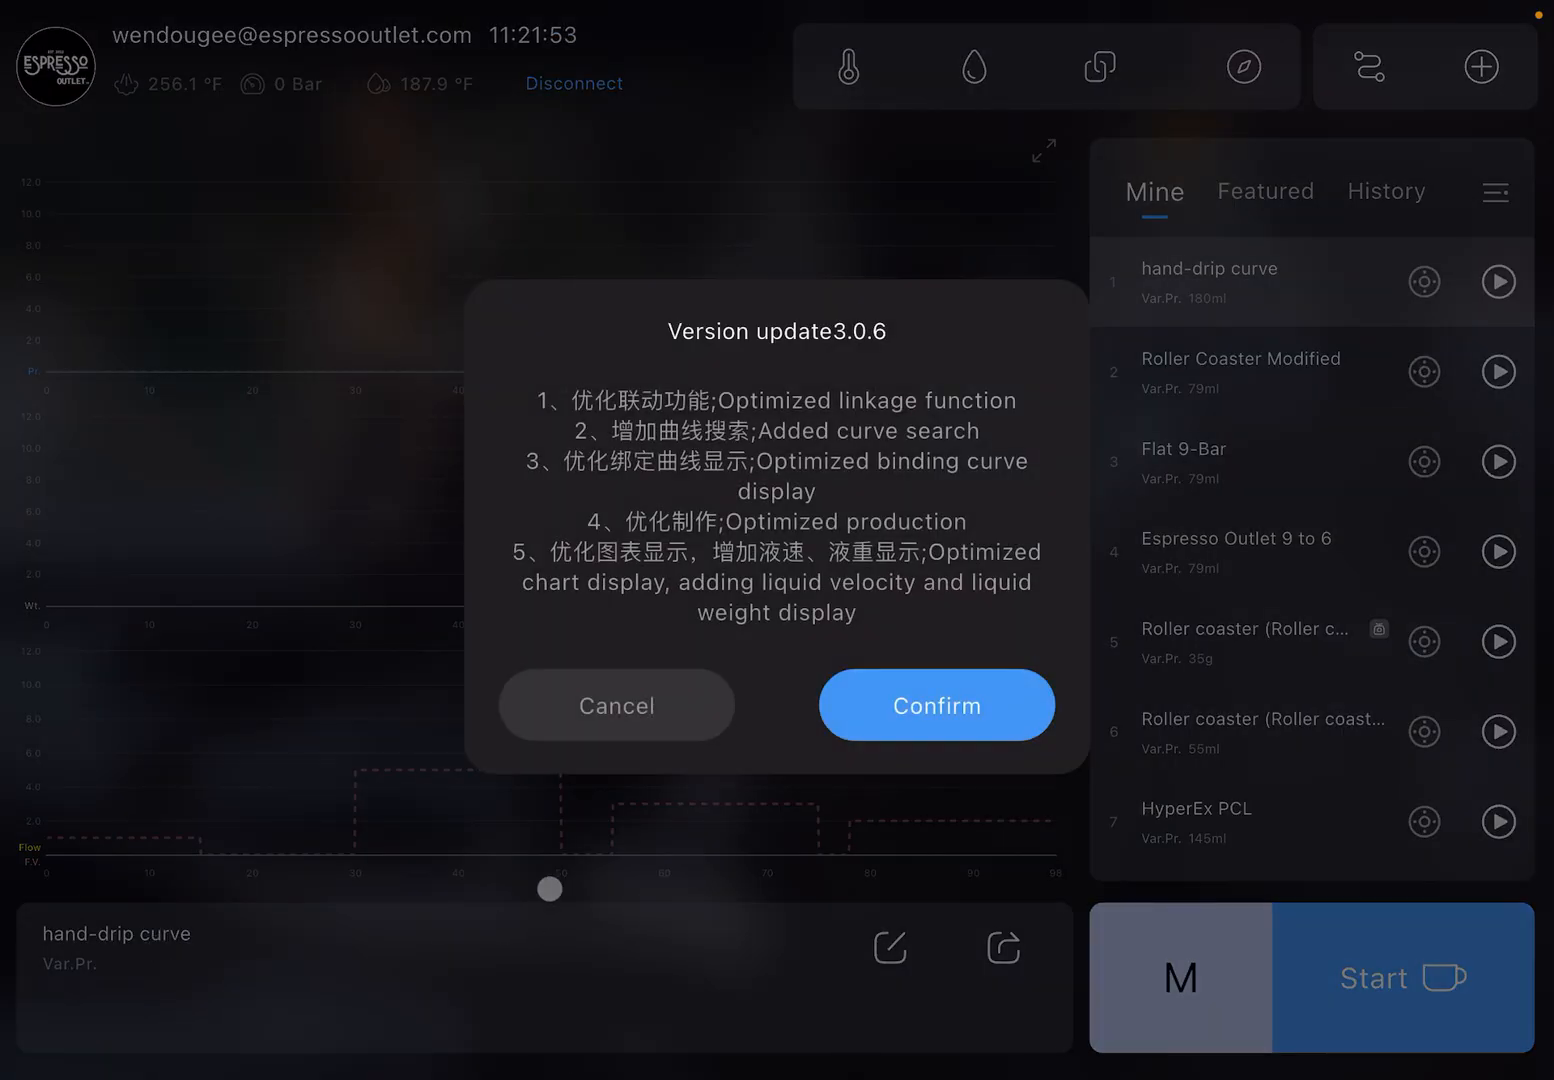
{"action": "left_click", "coordinate": [934, 704]}
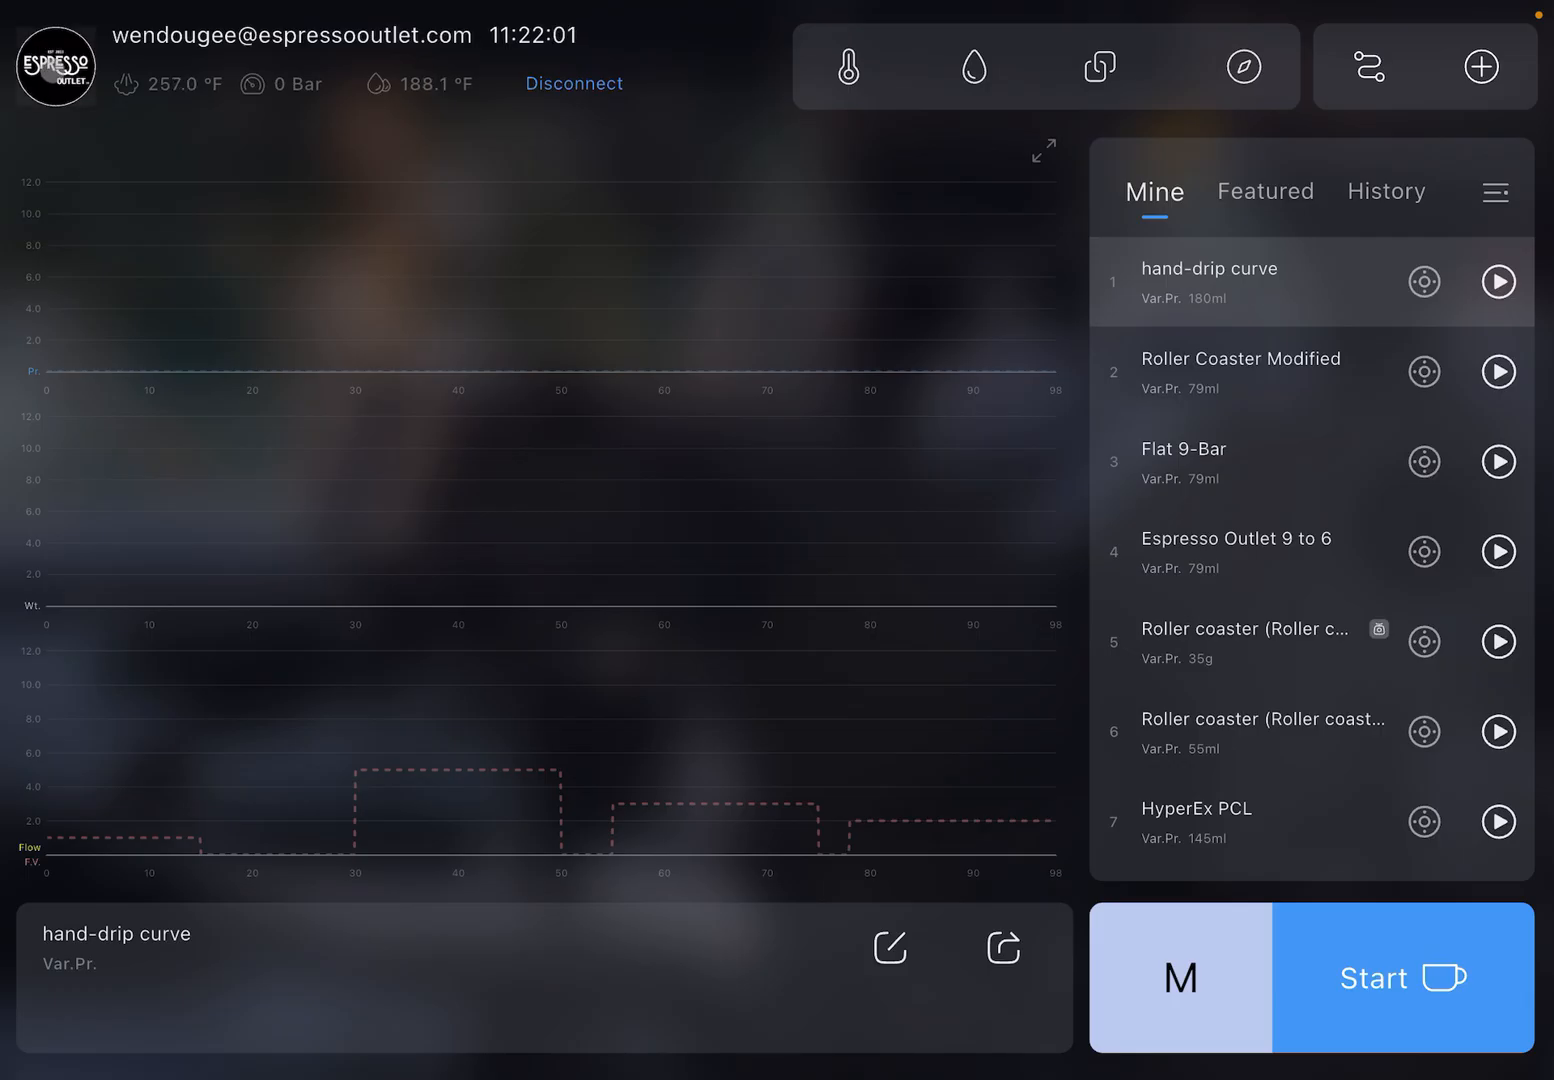
{"action": "left_click", "coordinate": [56, 66]}
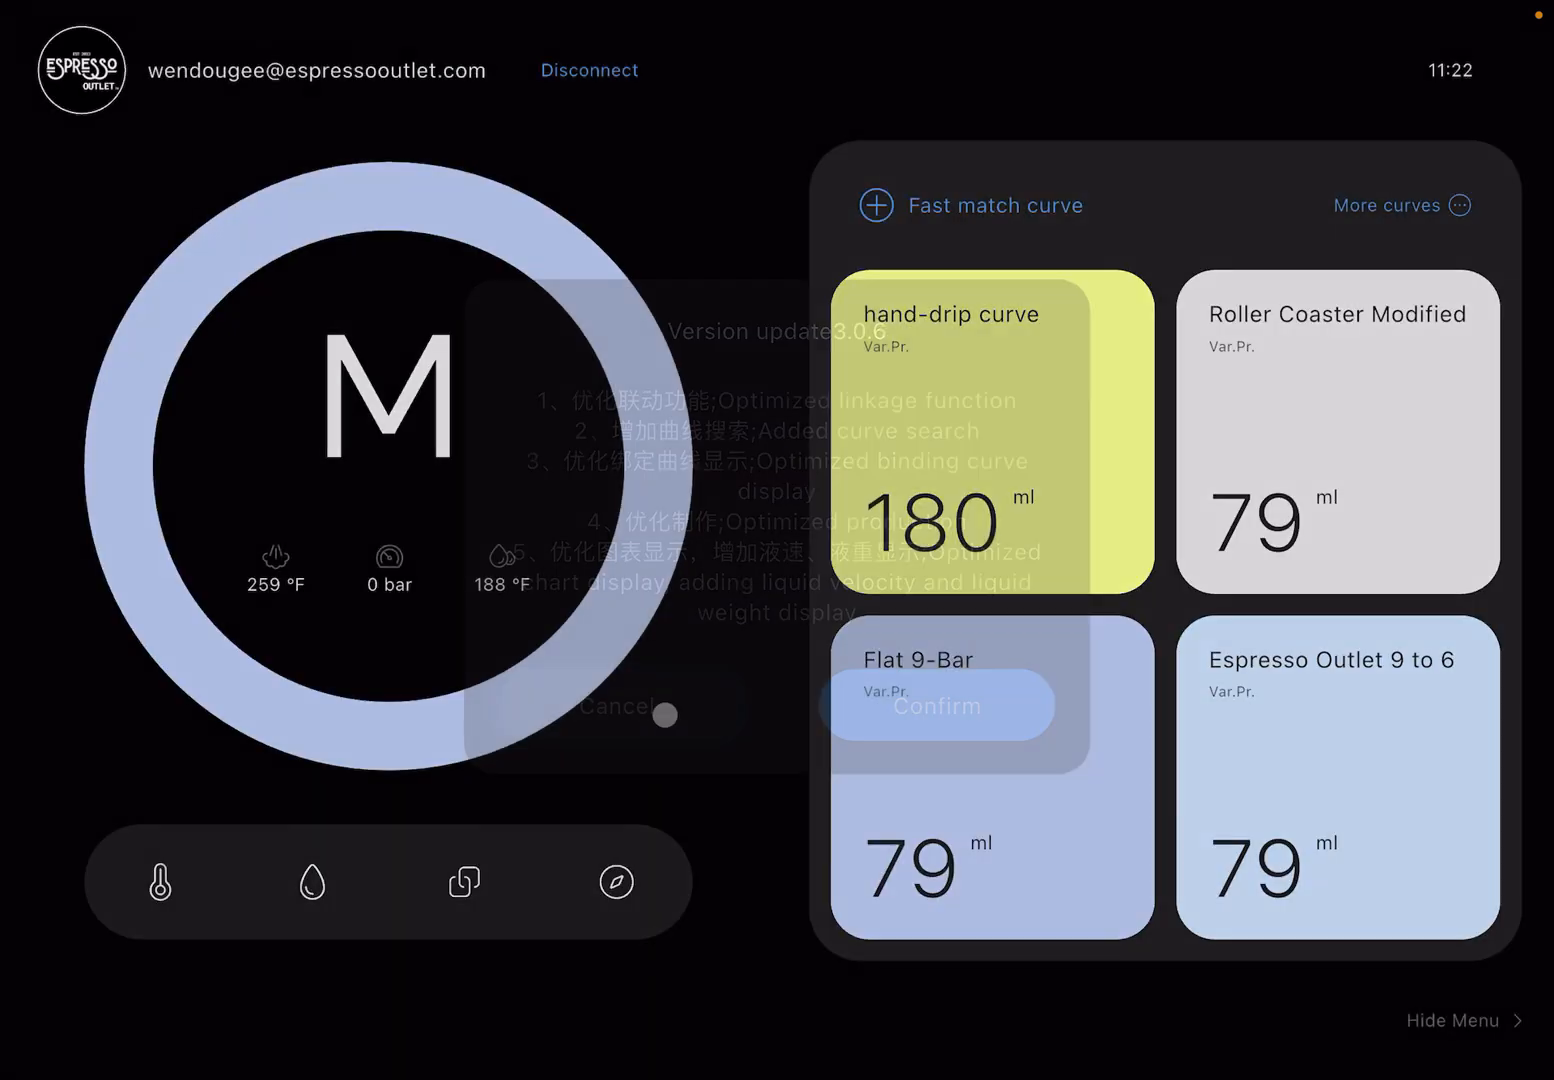
{"action": "left_click", "coordinate": [934, 704]}
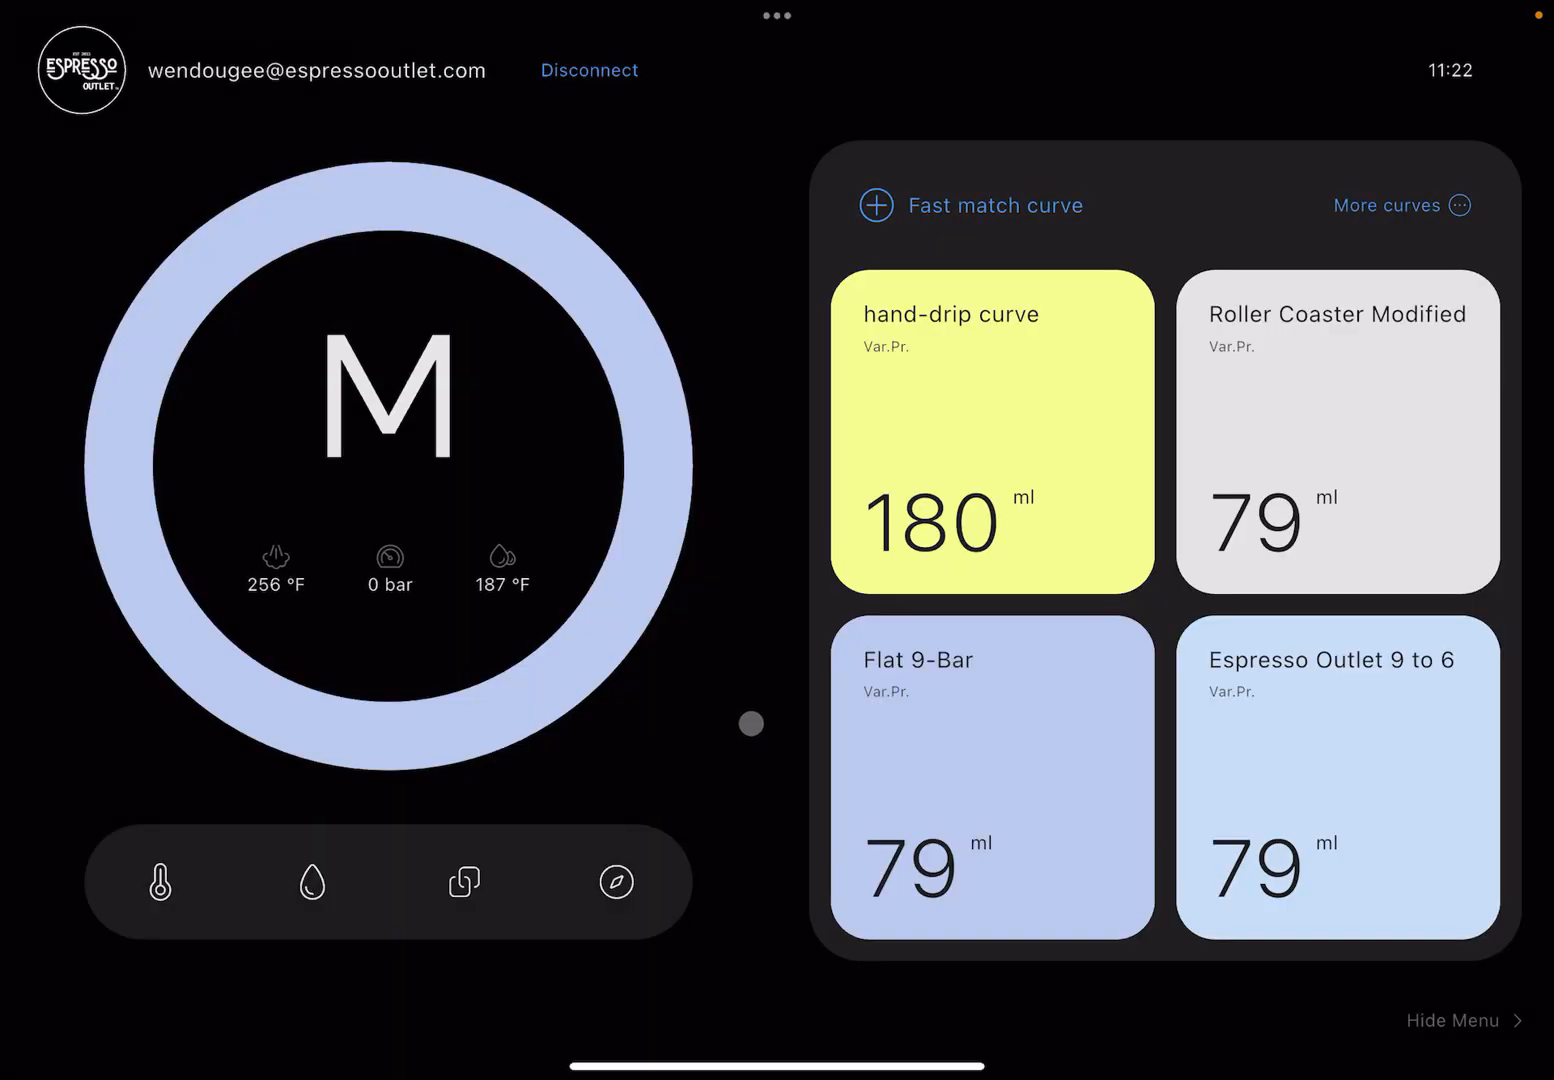